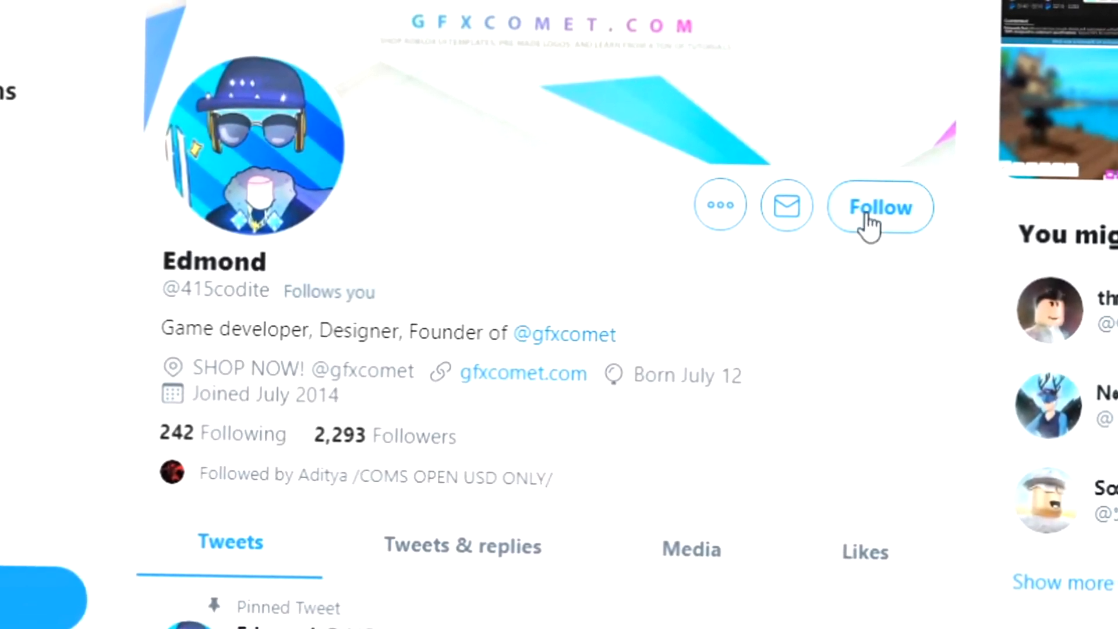
Follow the game developer's and the design shop's Twitter profiles, with notifications on
click(880, 207)
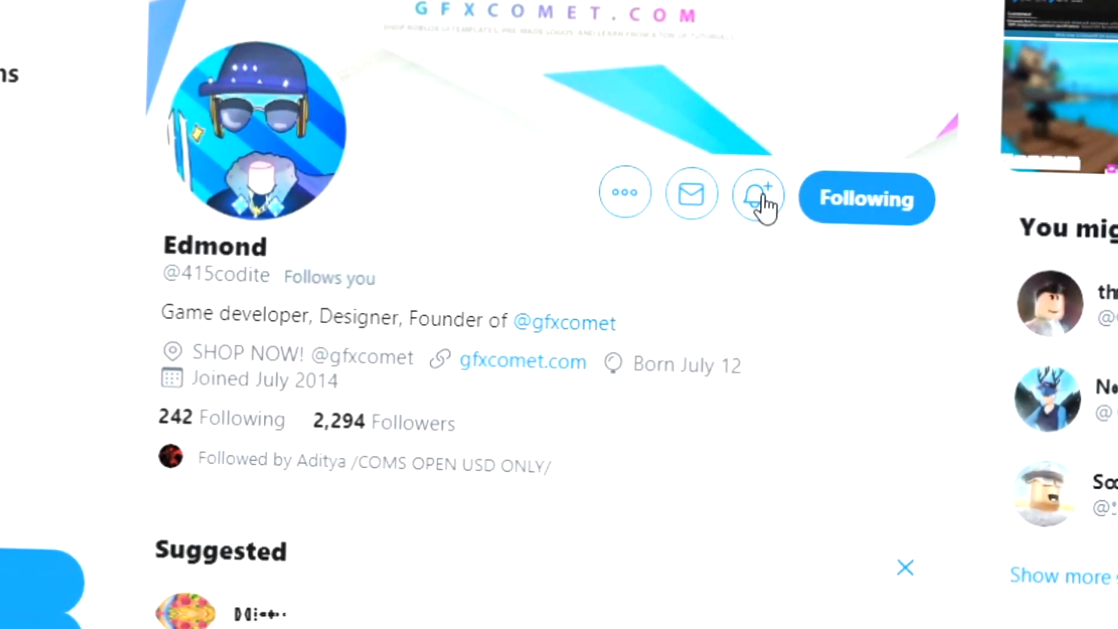
click(756, 198)
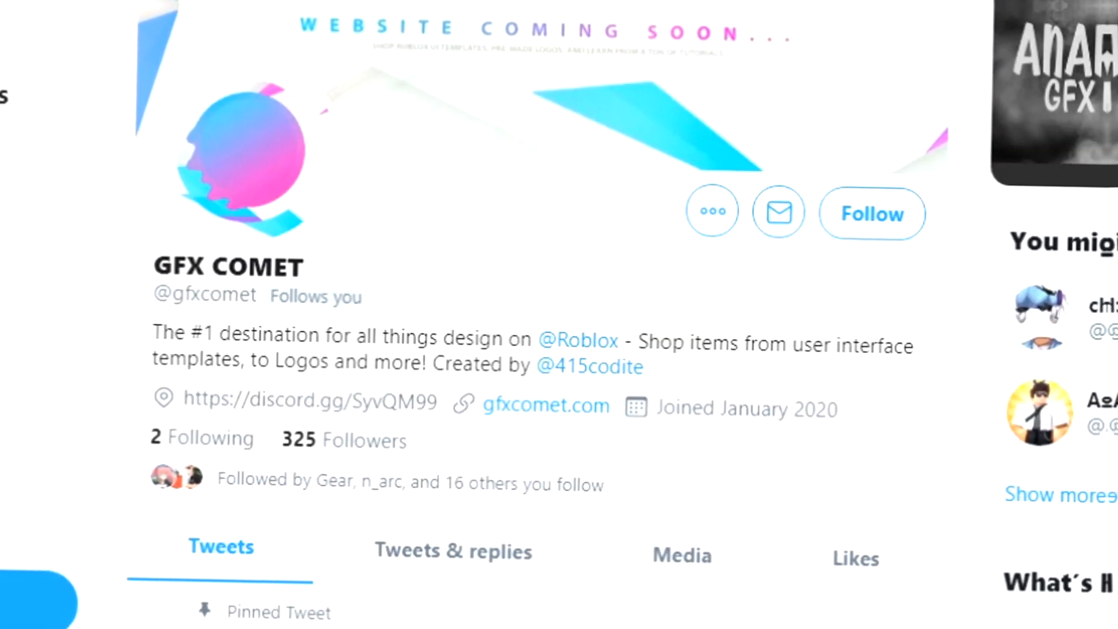
click(871, 213)
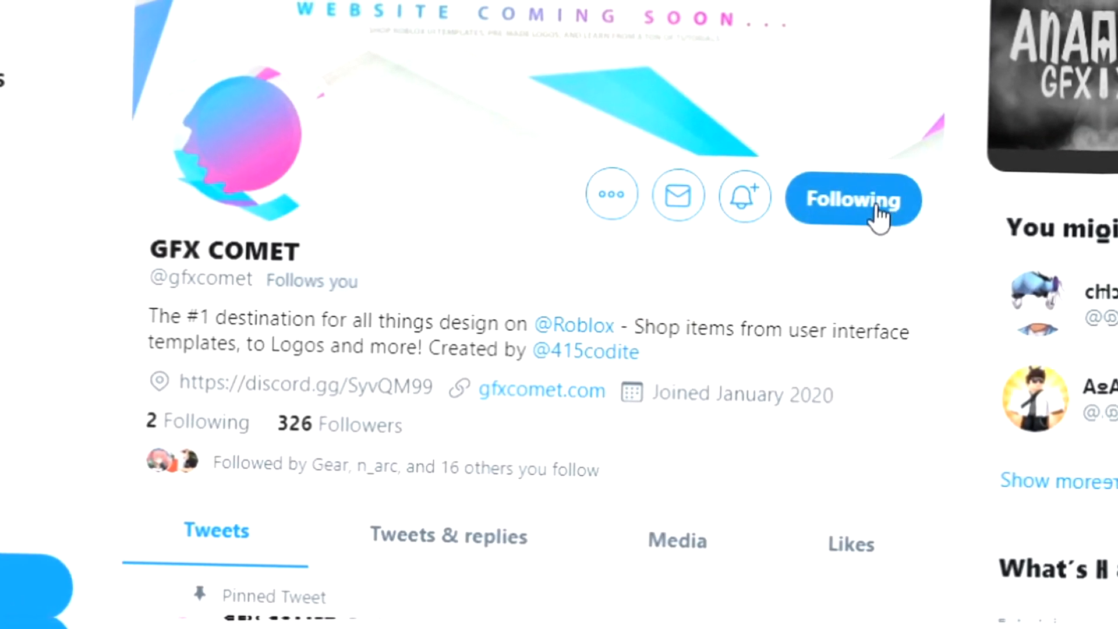
click(744, 193)
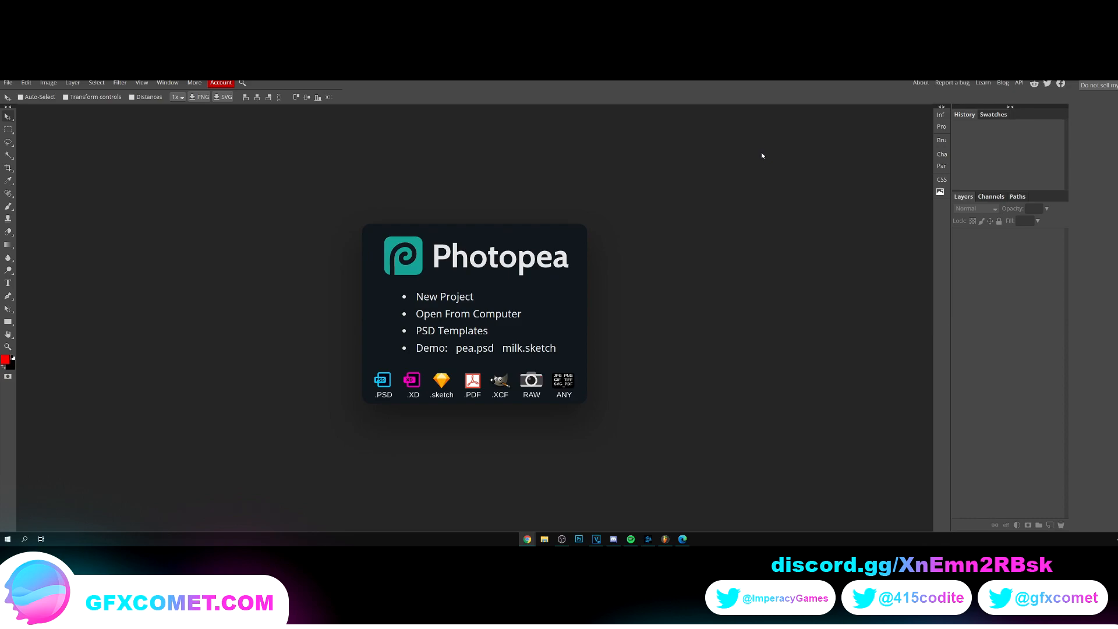
mouse_move(540, 278)
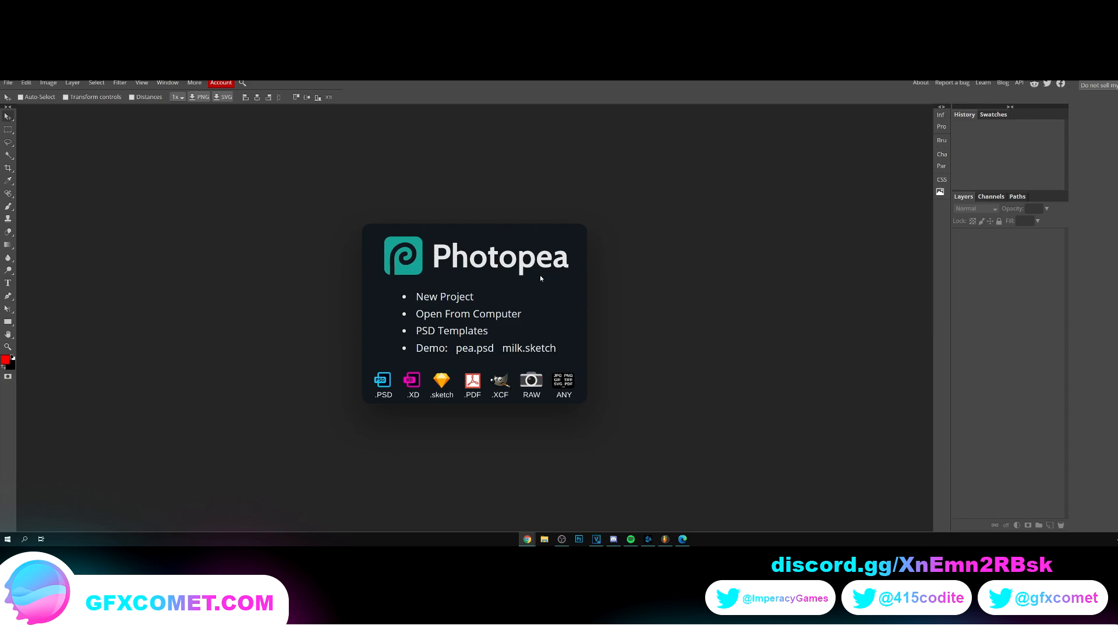
mouse_move(497, 301)
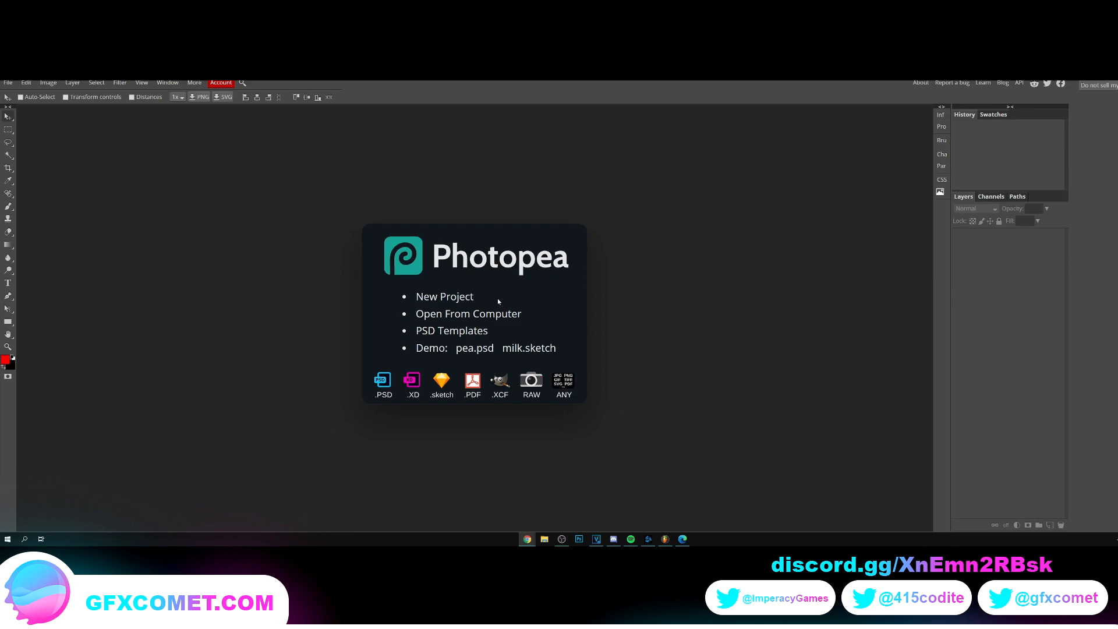
mouse_move(644, 271)
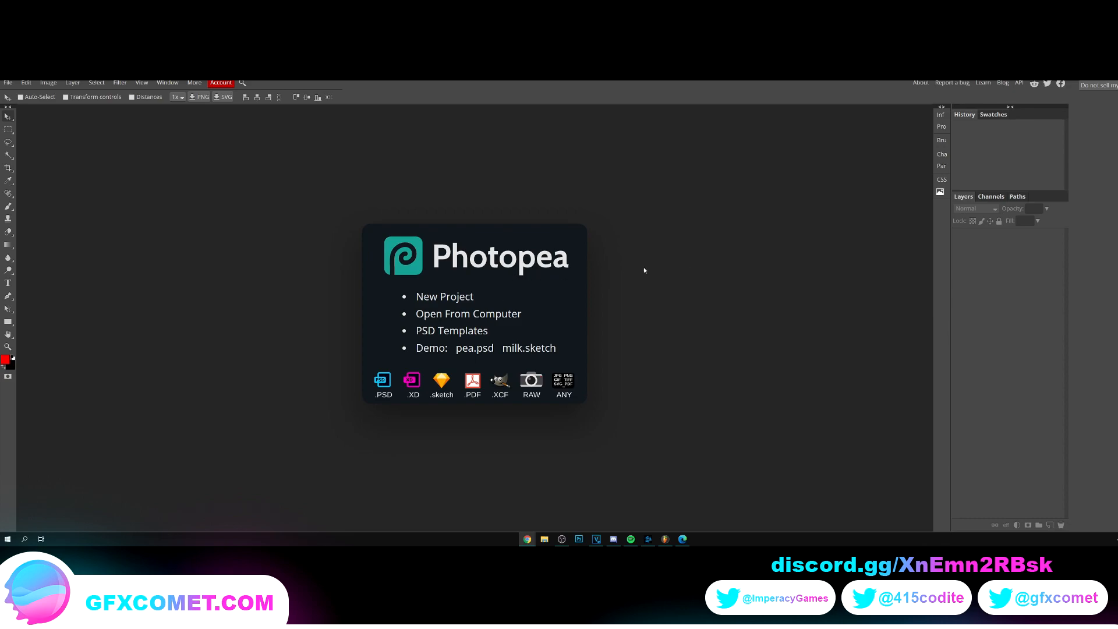
mouse_move(456, 280)
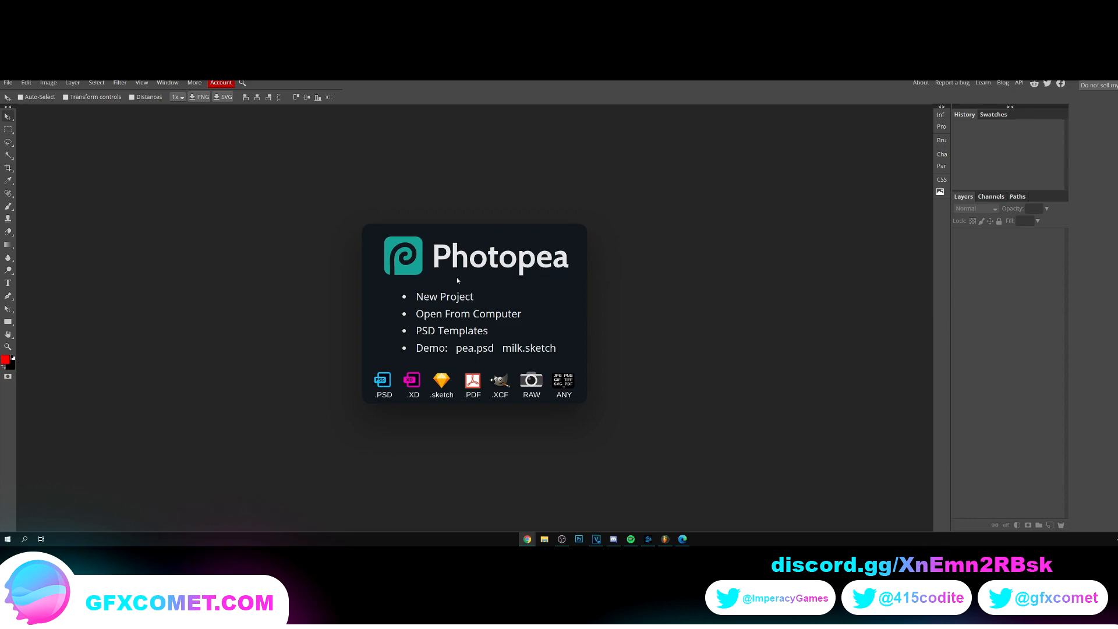
mouse_move(868, 325)
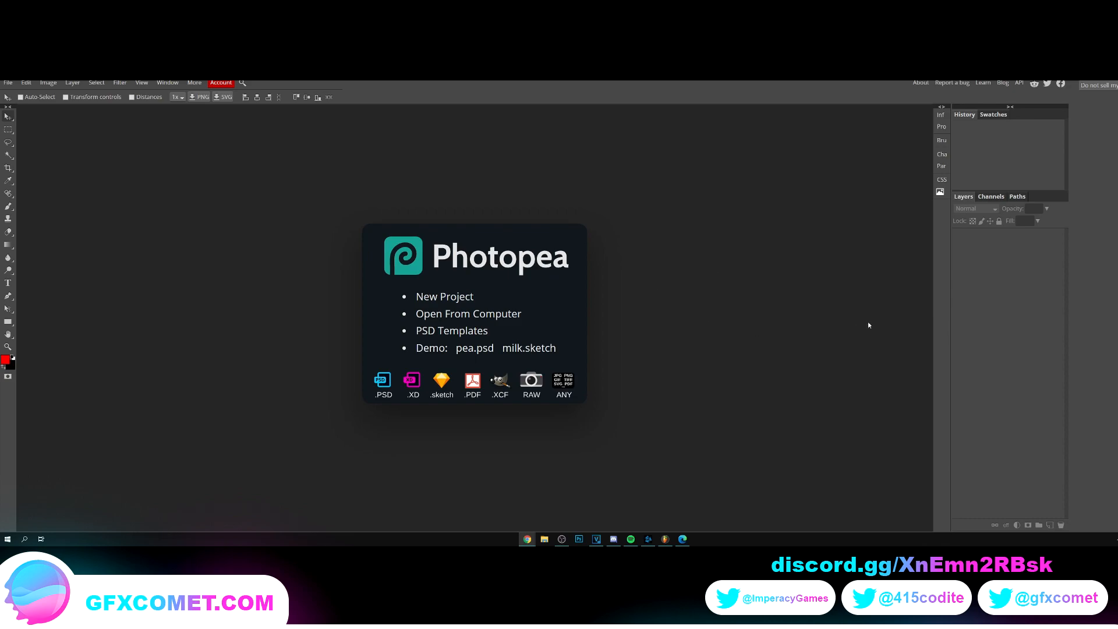
mouse_move(531, 328)
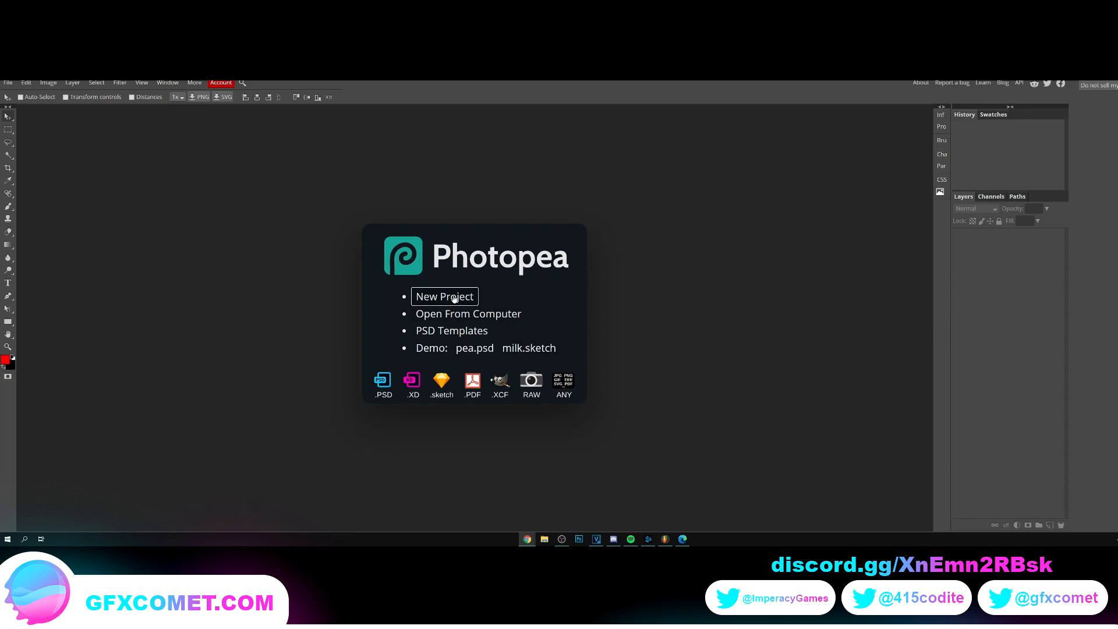
Create a blank custom project 3000 px wide by 1950 px tall
click(444, 296)
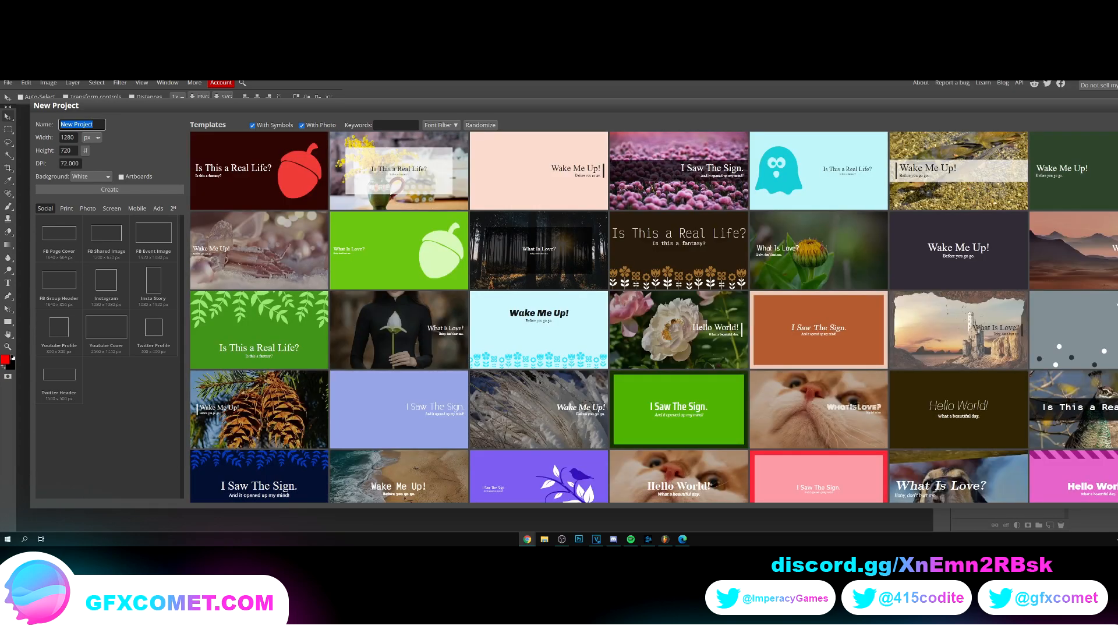
click(67, 137)
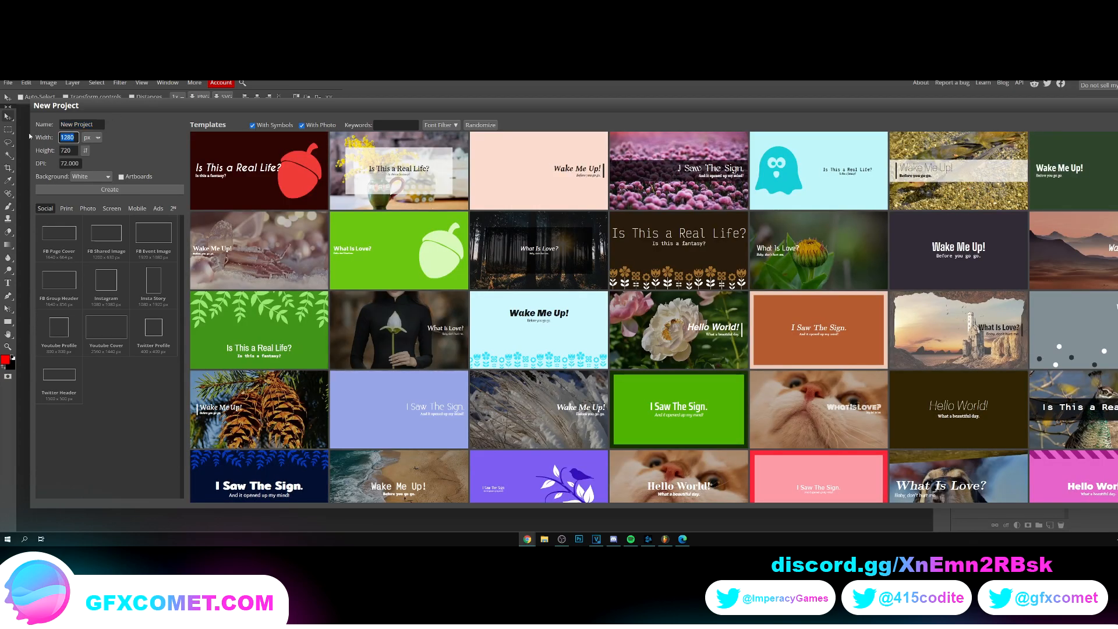
text(3000)
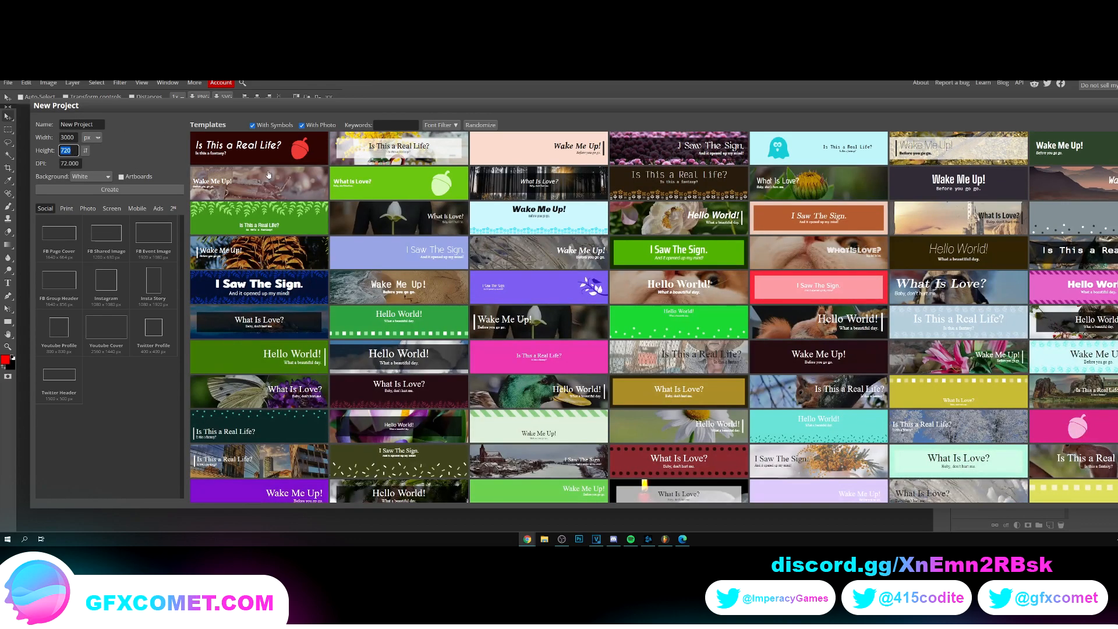
text(1950)
click(70, 162)
text(10)
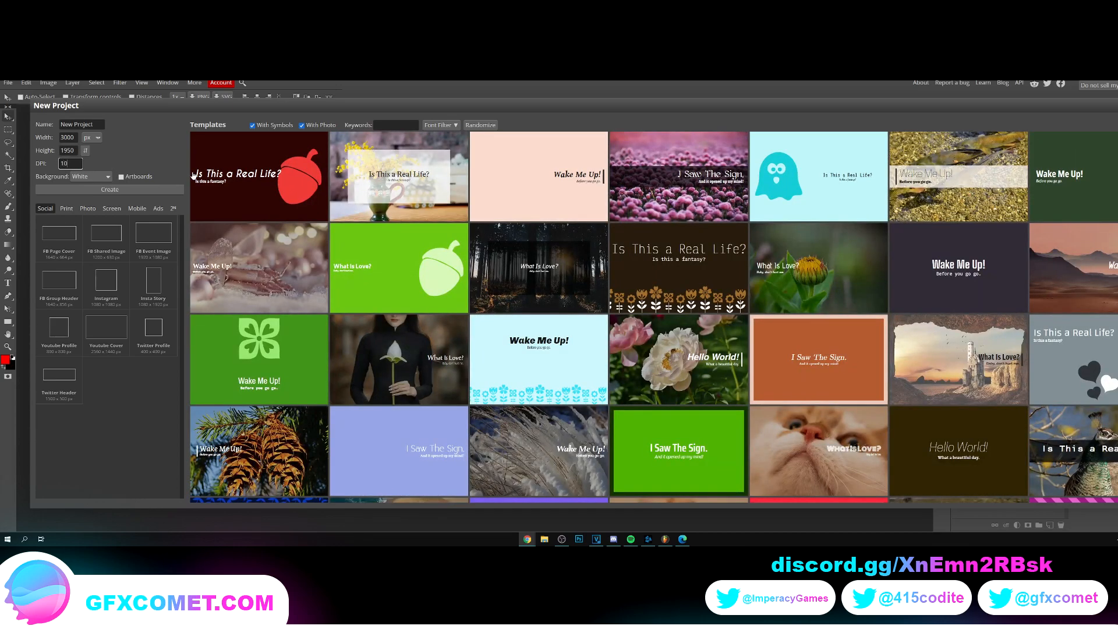
click(109, 189)
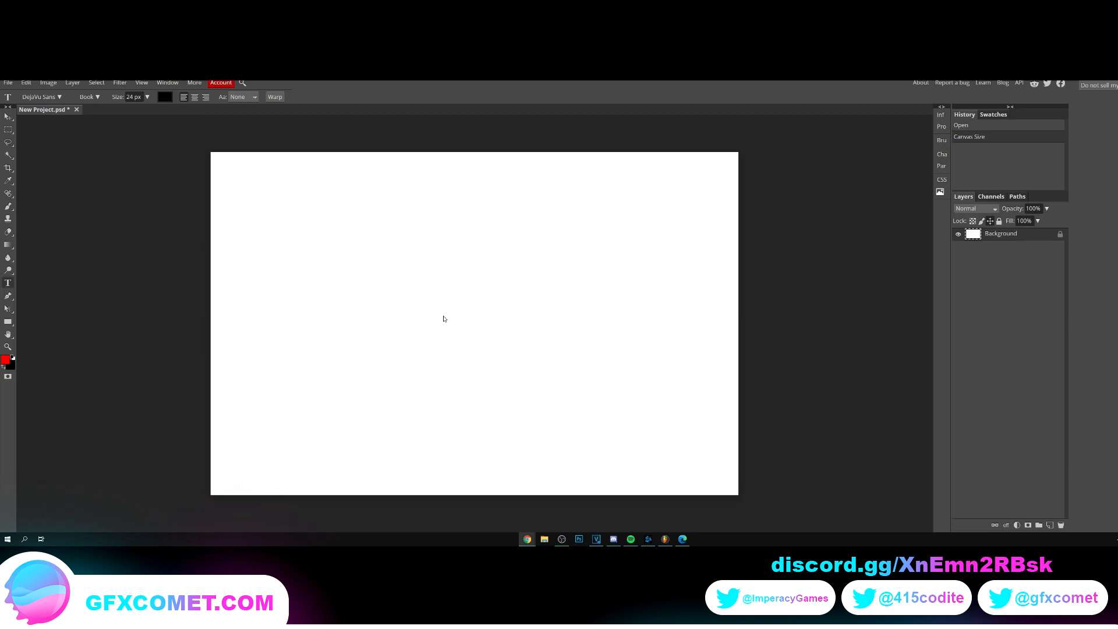
Add a black 150 px text layer reading 'TEXT' near the canvas middle
click(442, 315)
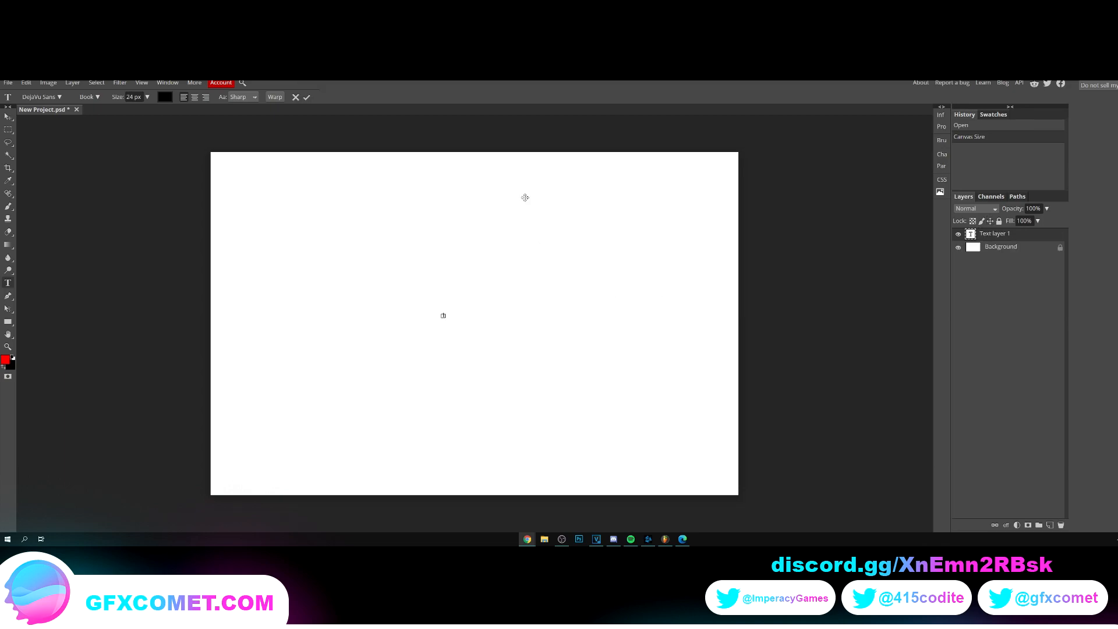
mouse_move(198, 141)
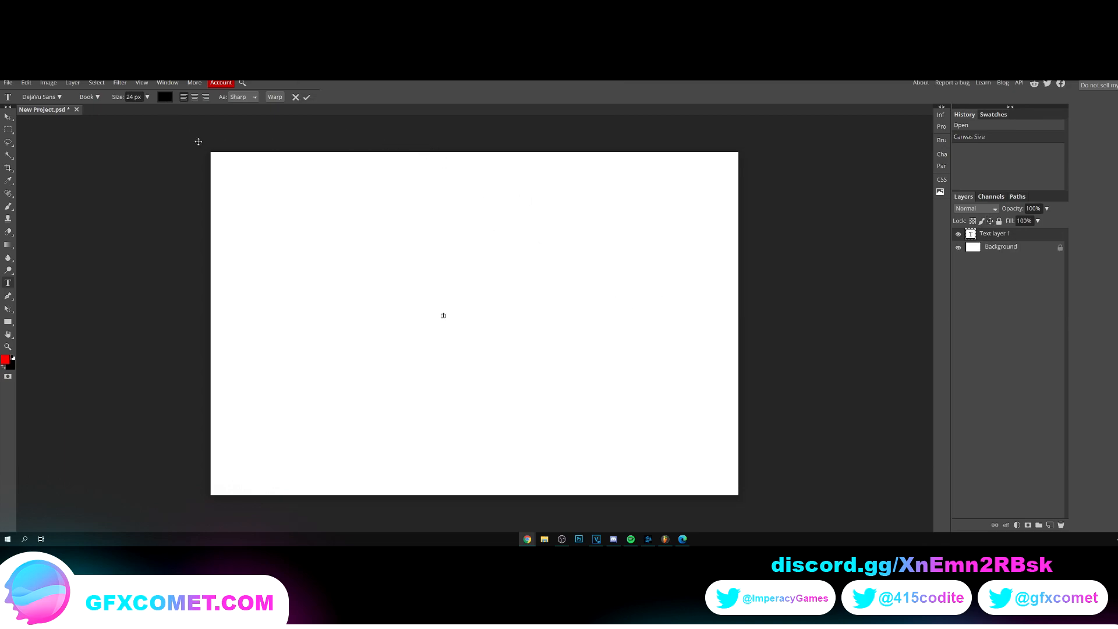
triple_click(133, 97)
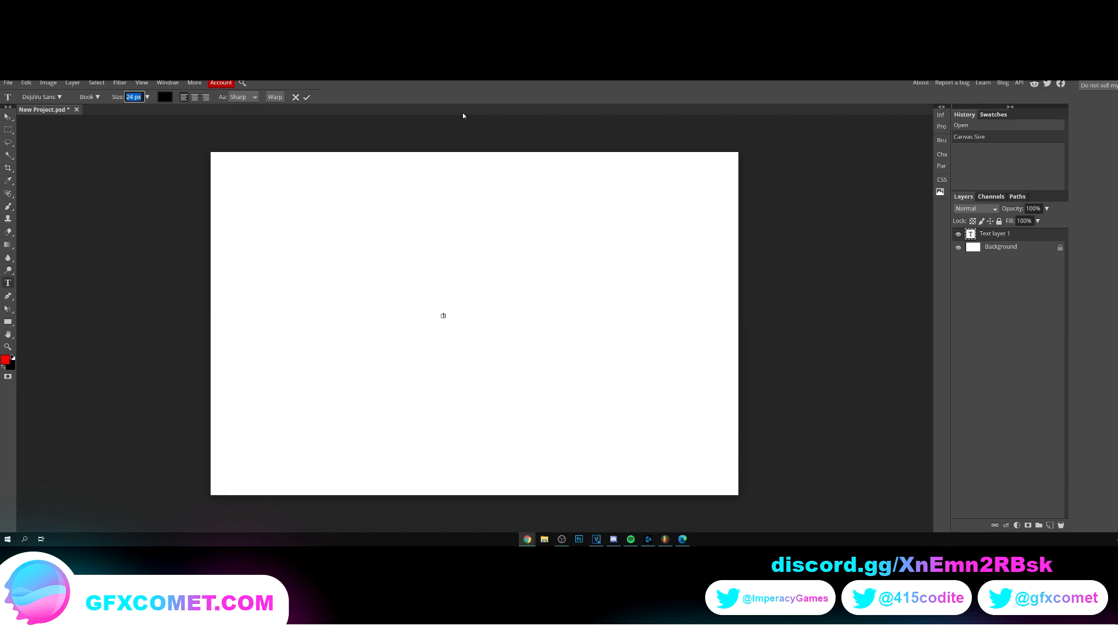
text(150)
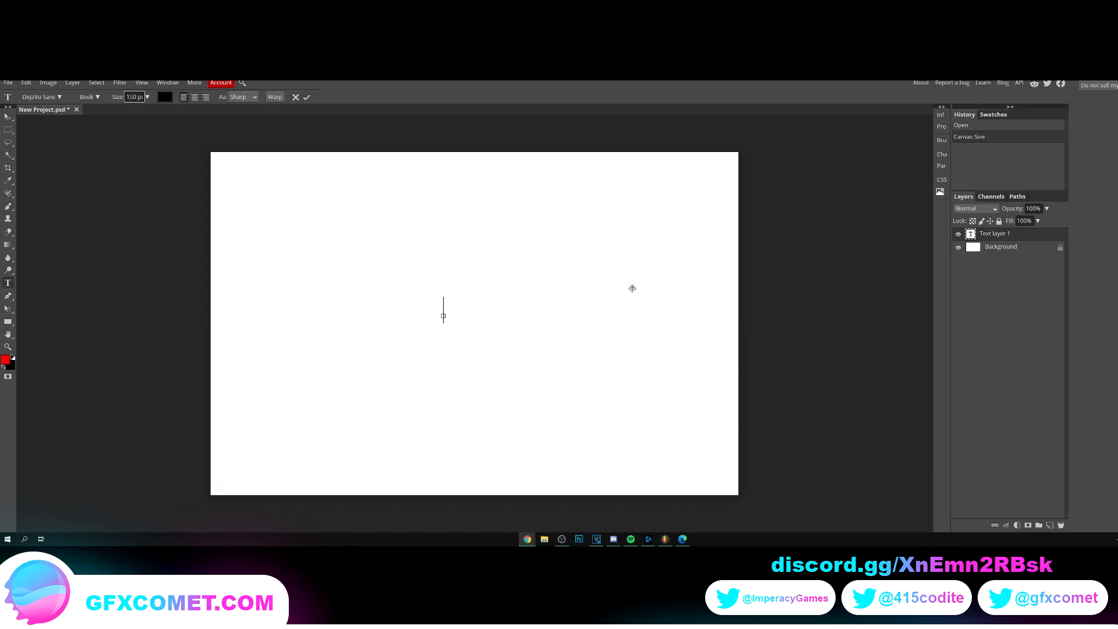
mouse_move(579, 227)
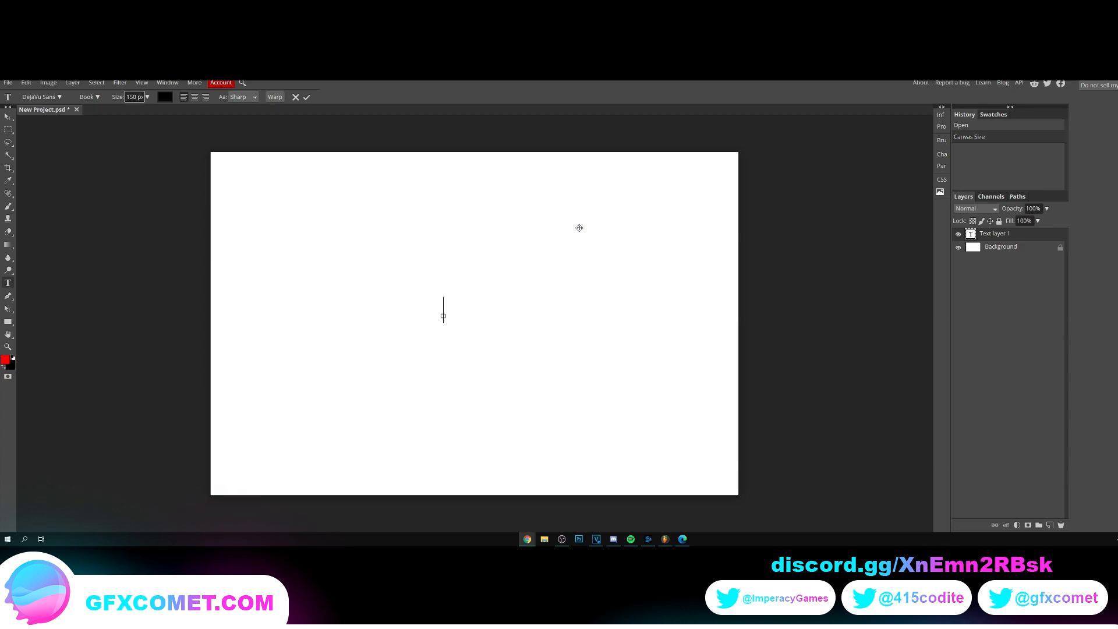
text(xTEXT)
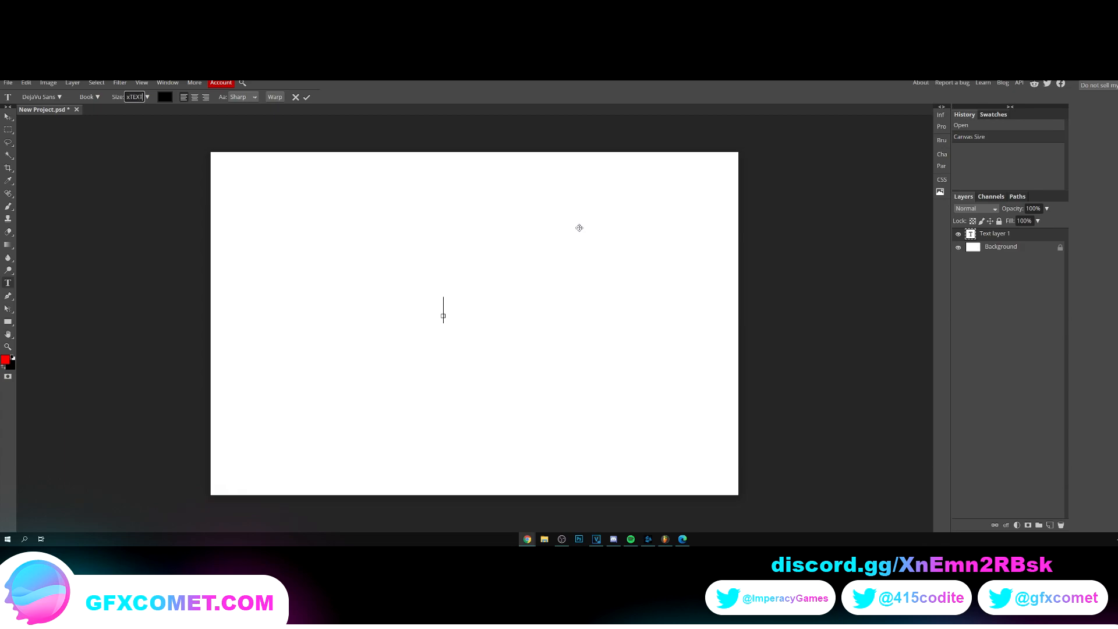
text(TE)
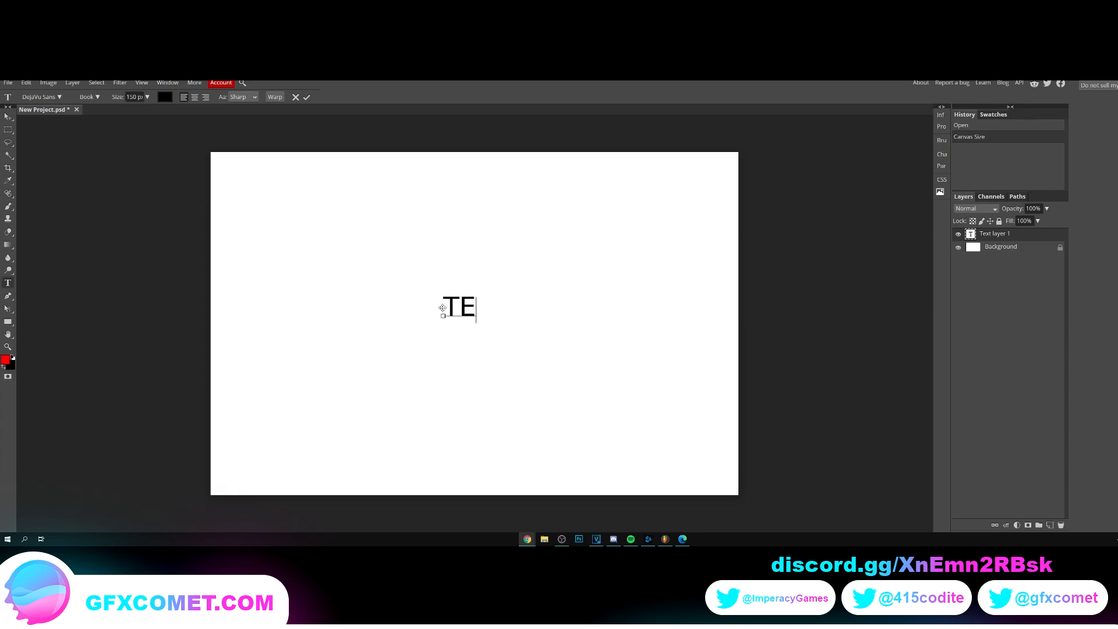
text(XT)
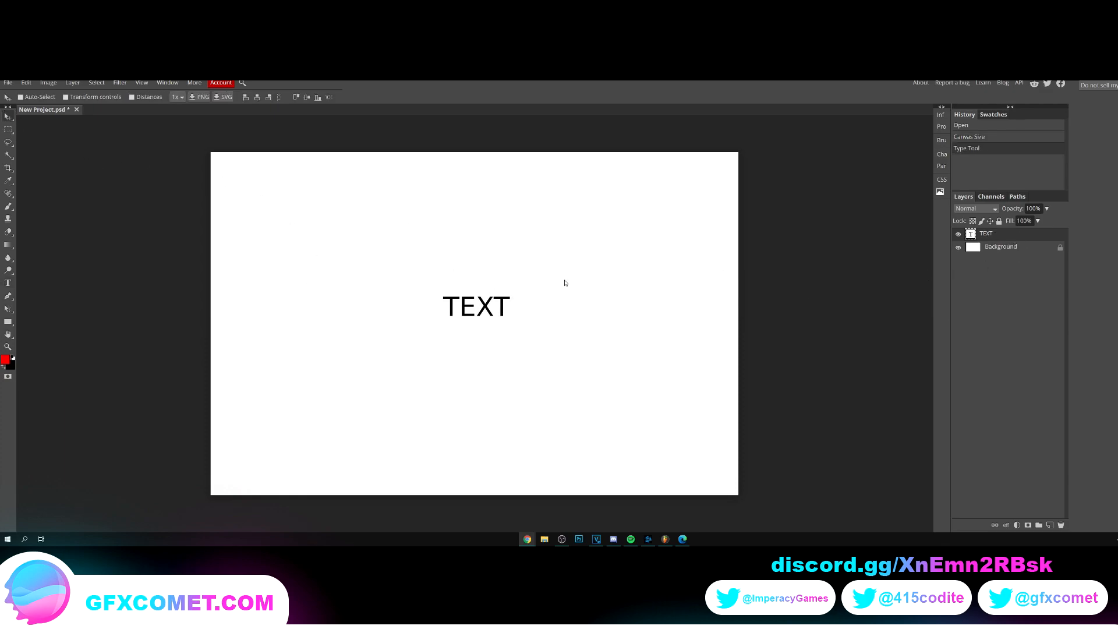
Free-transform the TEXT layer to fill the canvas width, centred, and start editing it
click(25, 82)
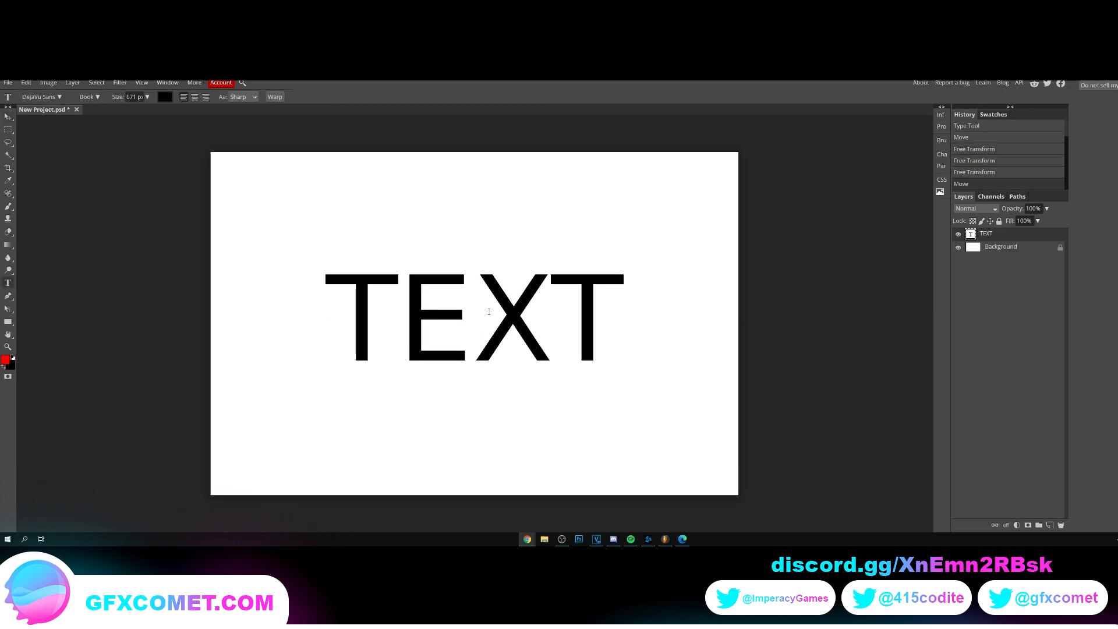
click(471, 317)
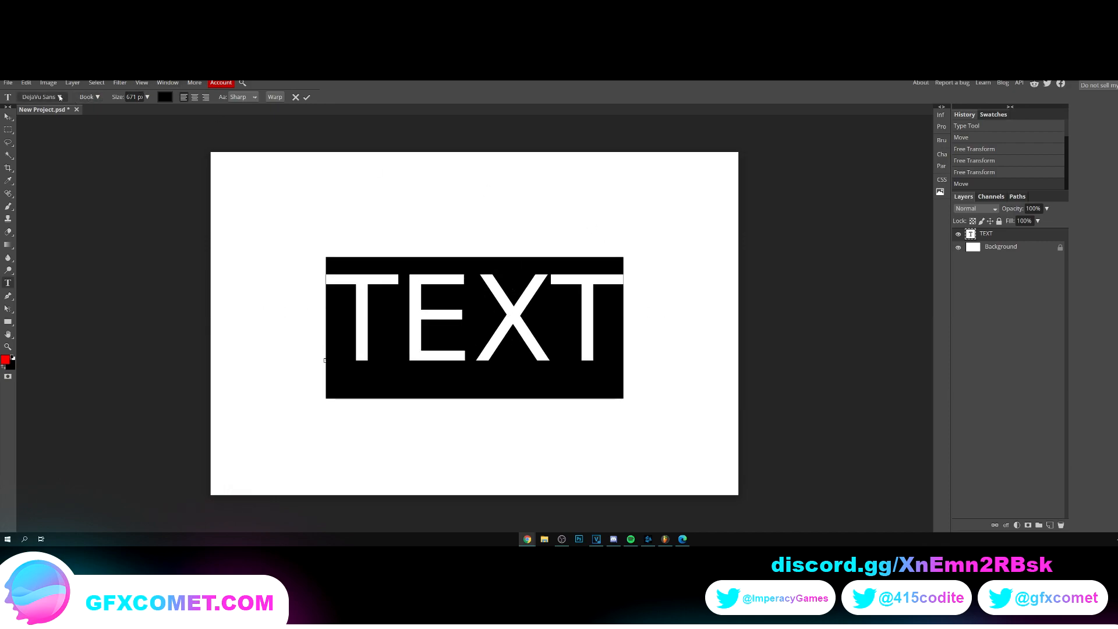
Try Gidugu and other fonts, settling on a heavy blocky bold sans-serif for TEXT
click(39, 97)
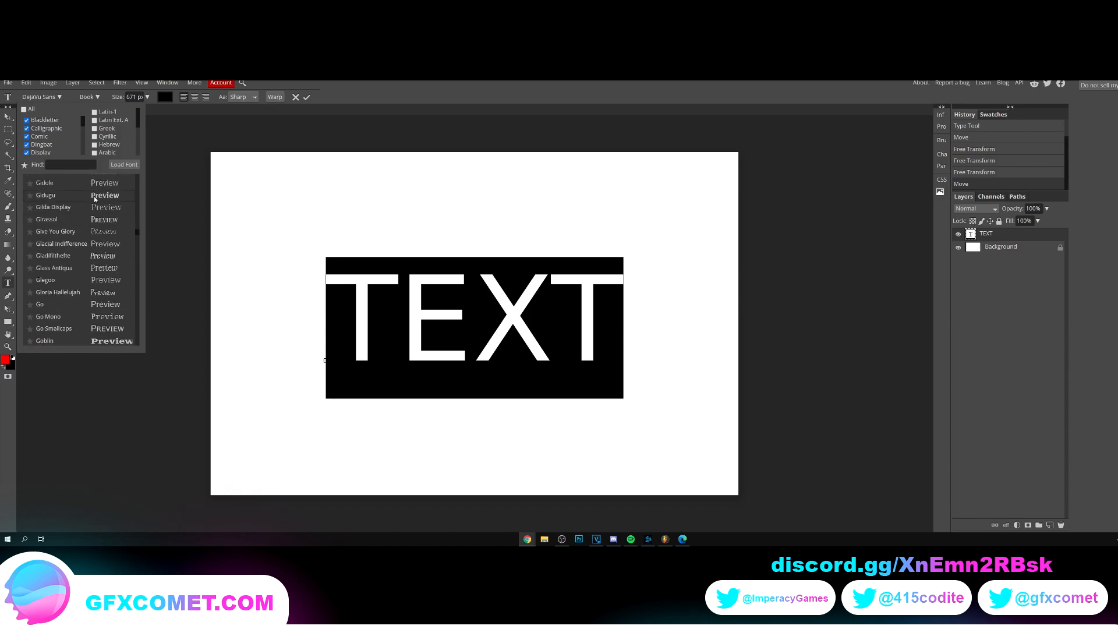
click(45, 194)
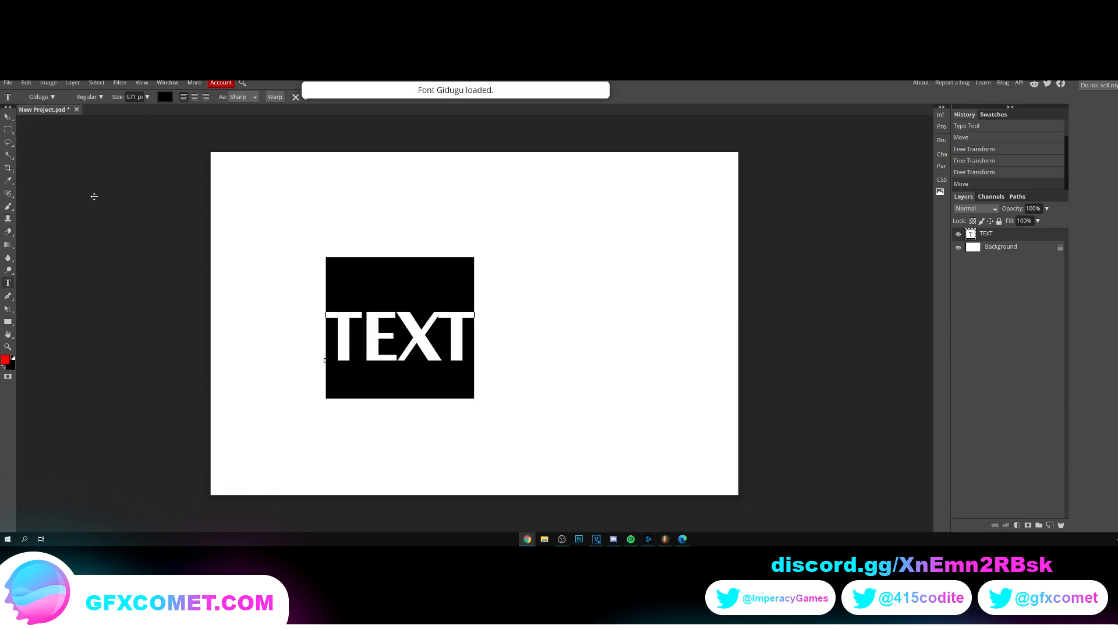
click(53, 96)
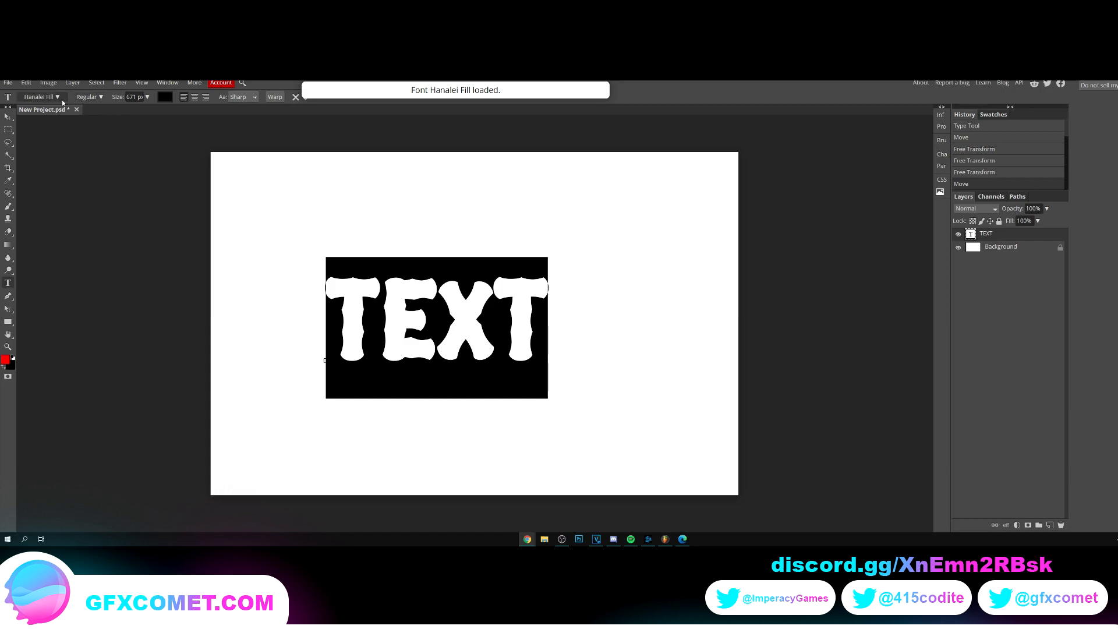
click(41, 96)
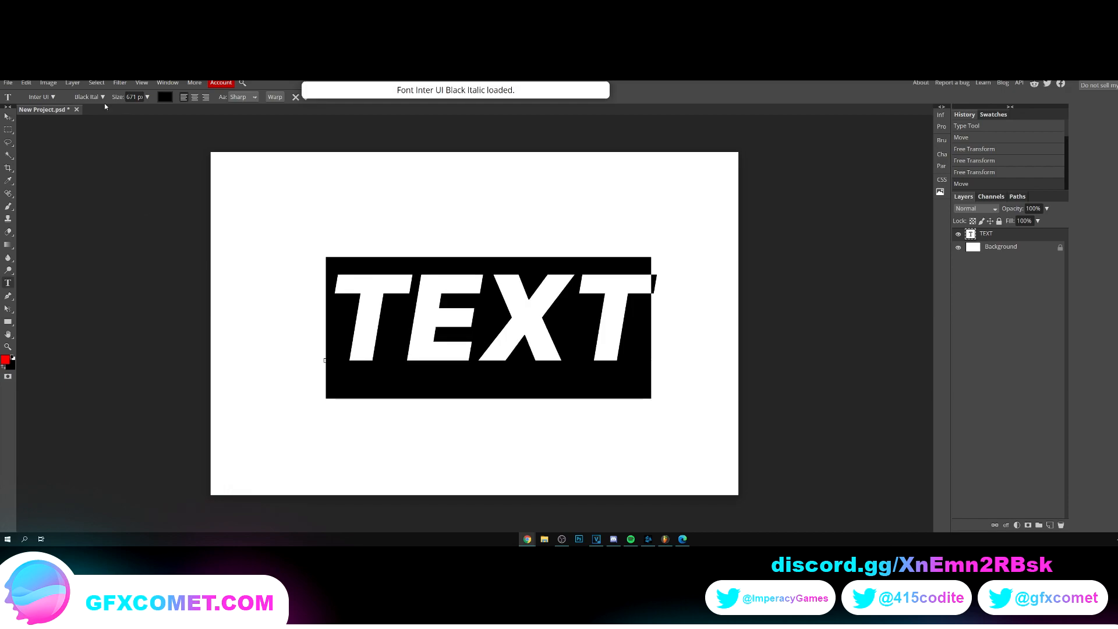
click(41, 96)
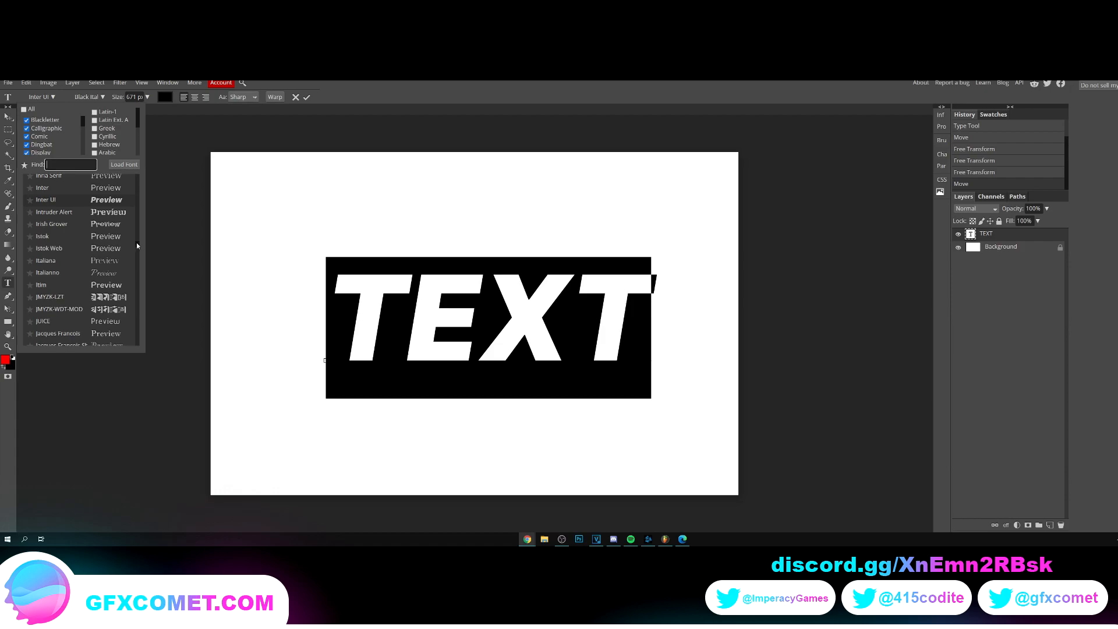
scroll(down, 3)
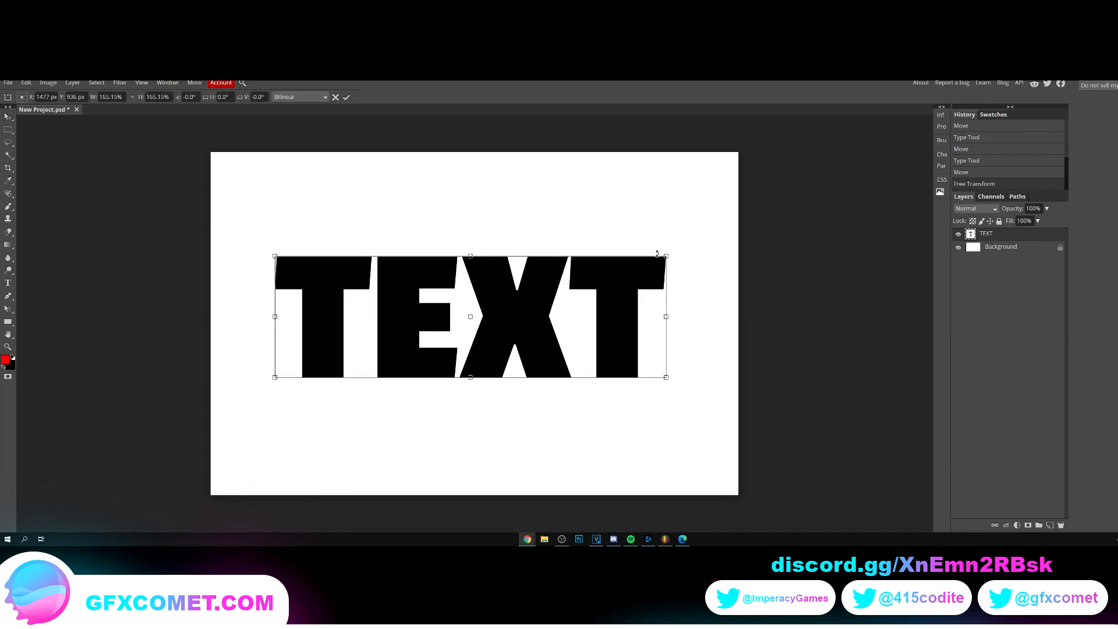
Add a Gradient Overlay to TEXT and set its dark stop to a deeper blue
right_click(985, 234)
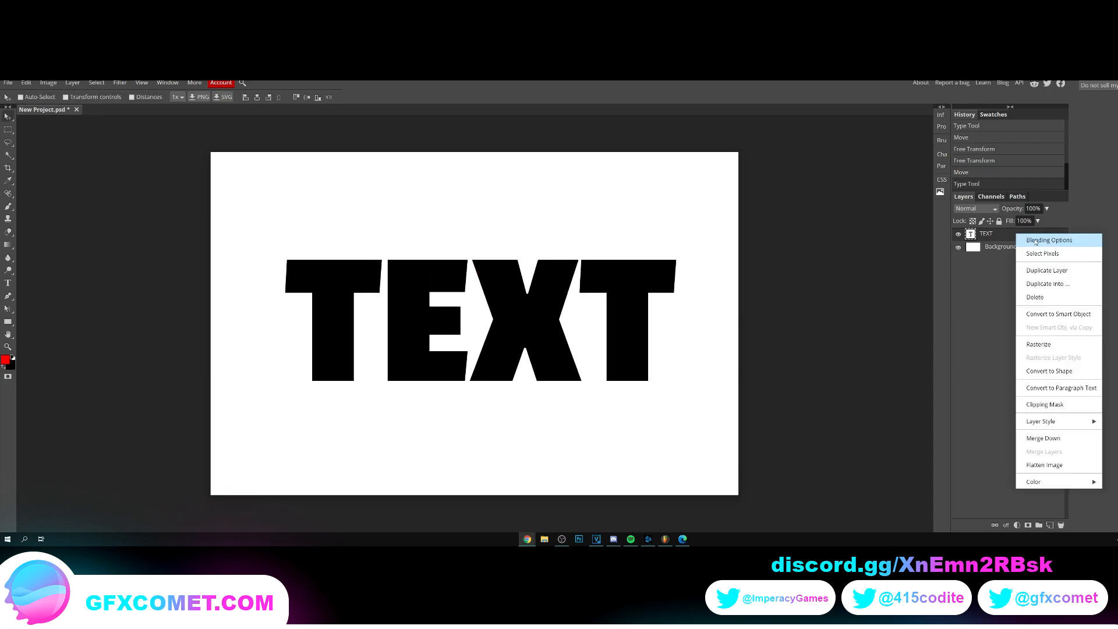
click(1048, 240)
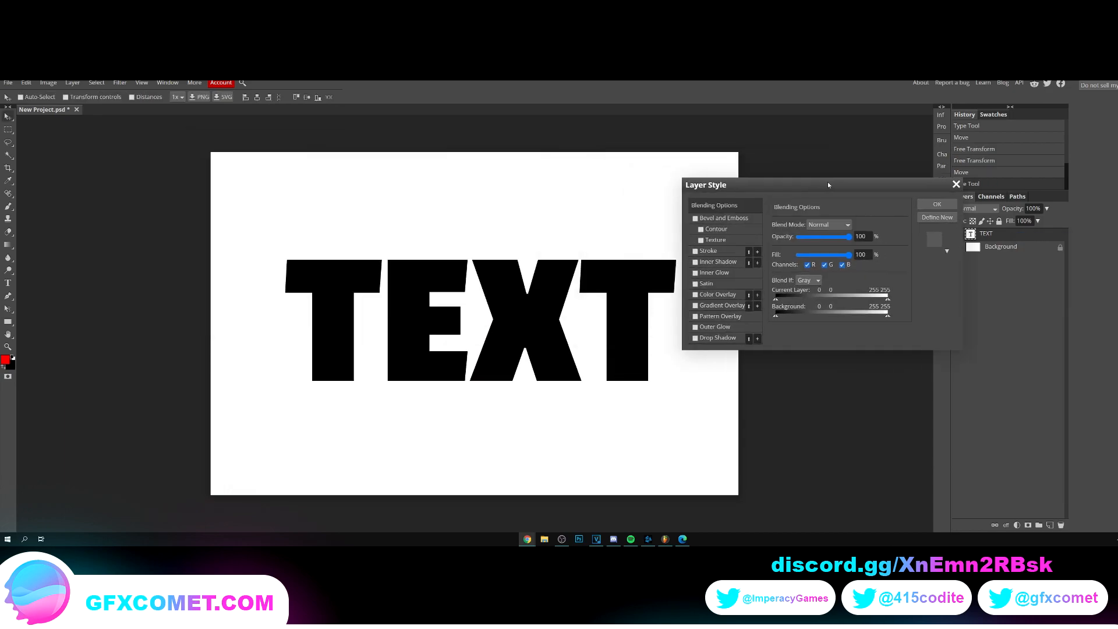
click(703, 305)
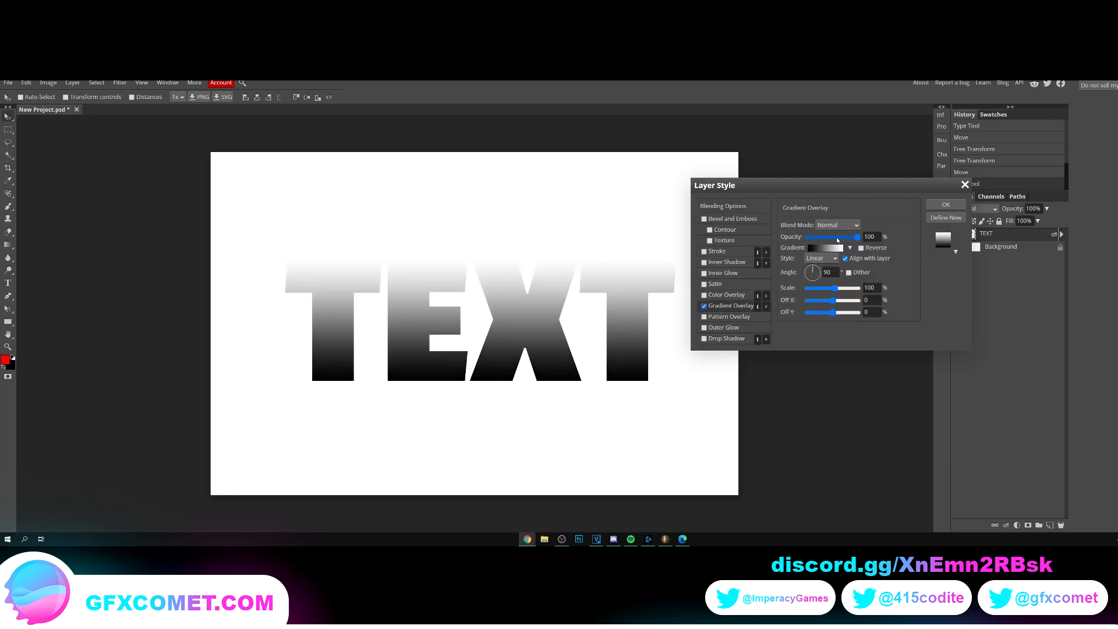
click(826, 247)
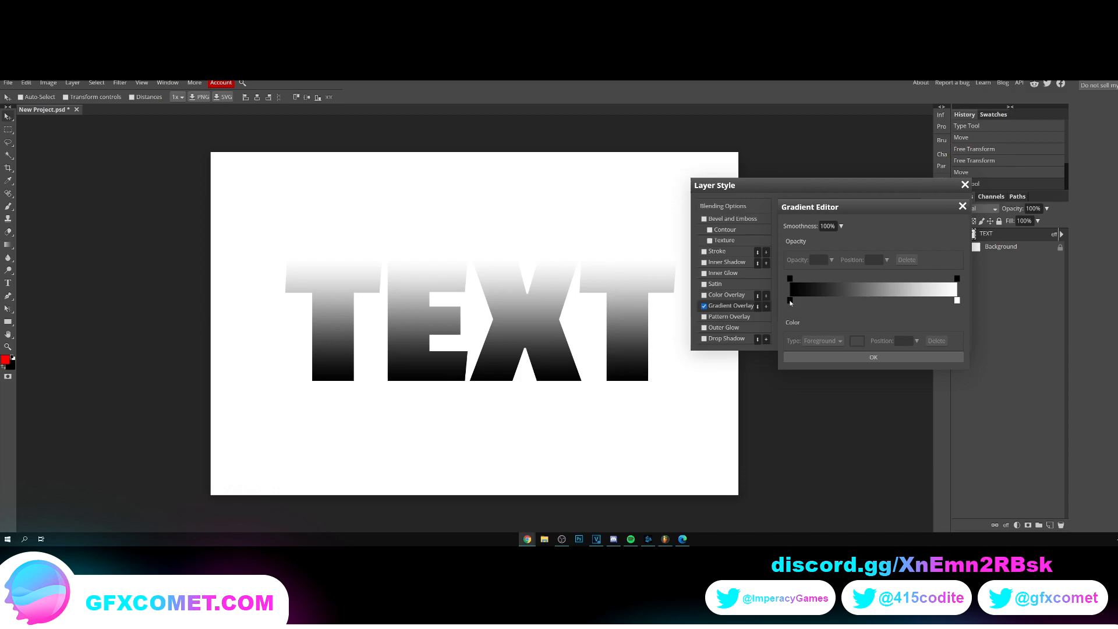
click(798, 300)
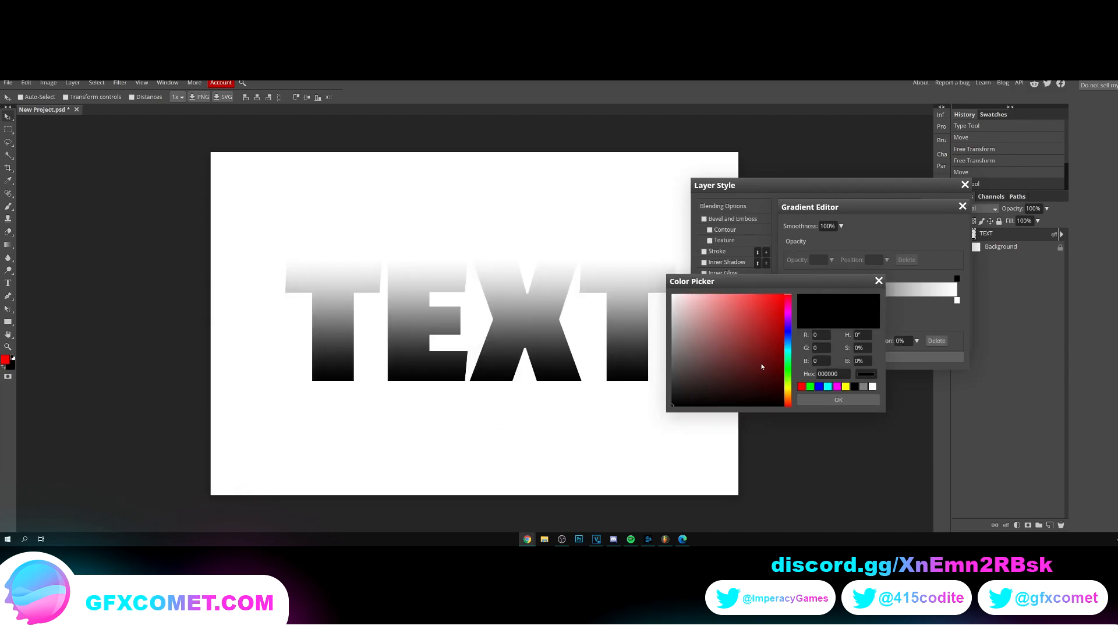
click(768, 329)
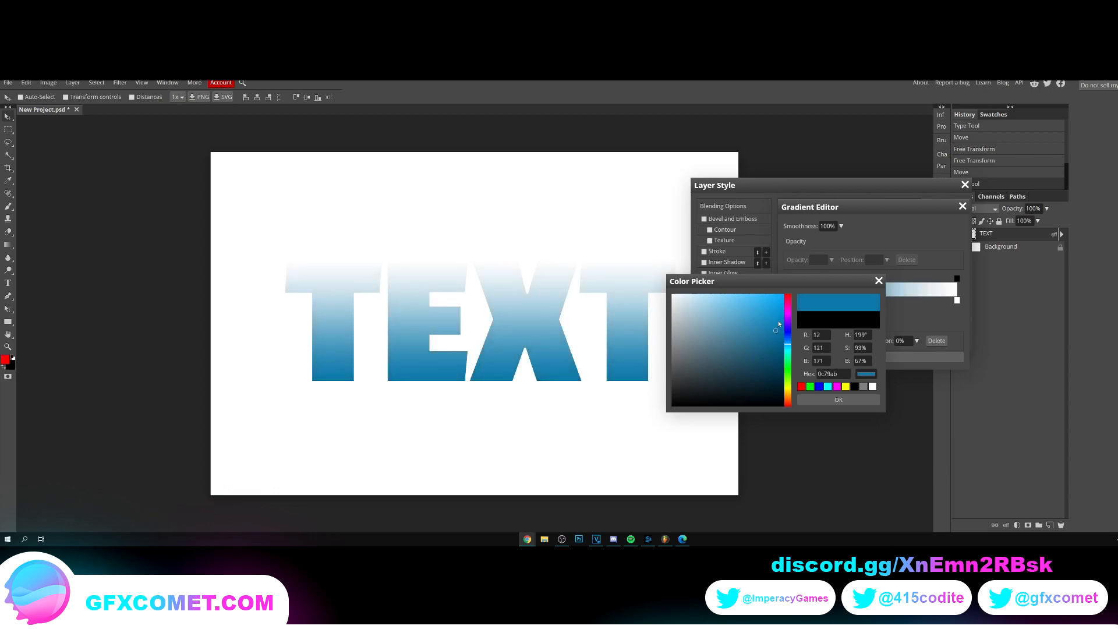
click(780, 312)
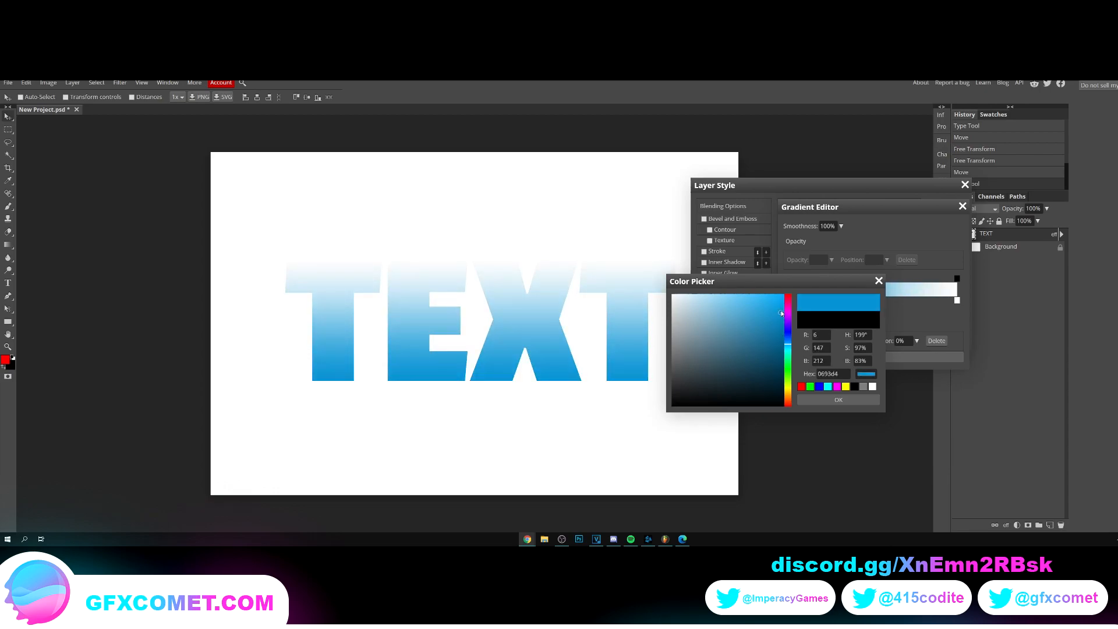
click(838, 400)
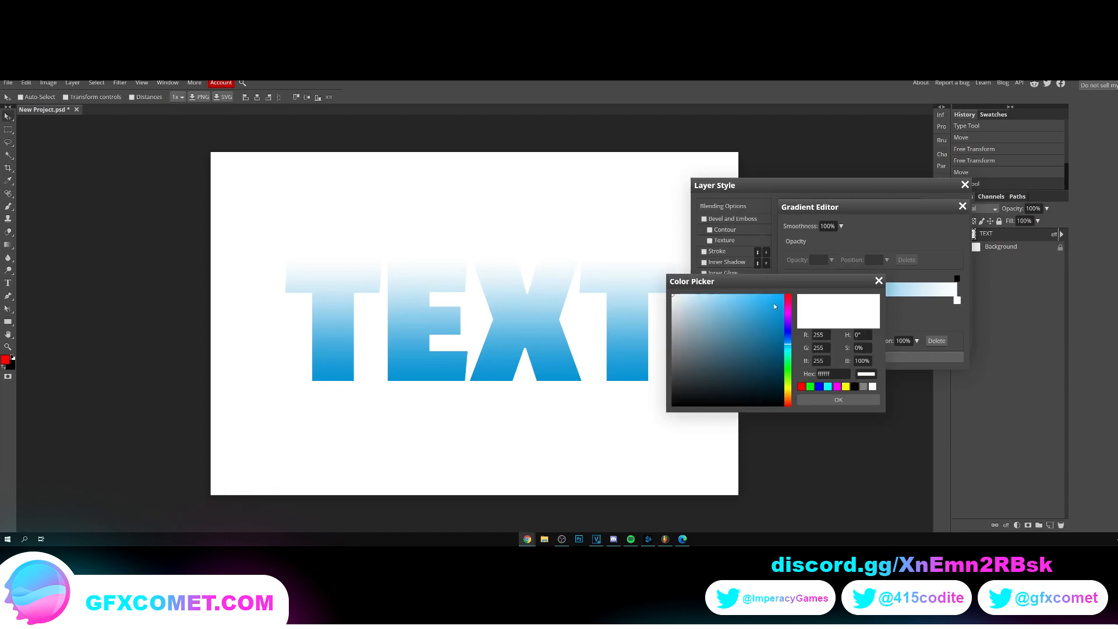
Set the light stop to bright sky blue and confirm the edited gradient
click(749, 313)
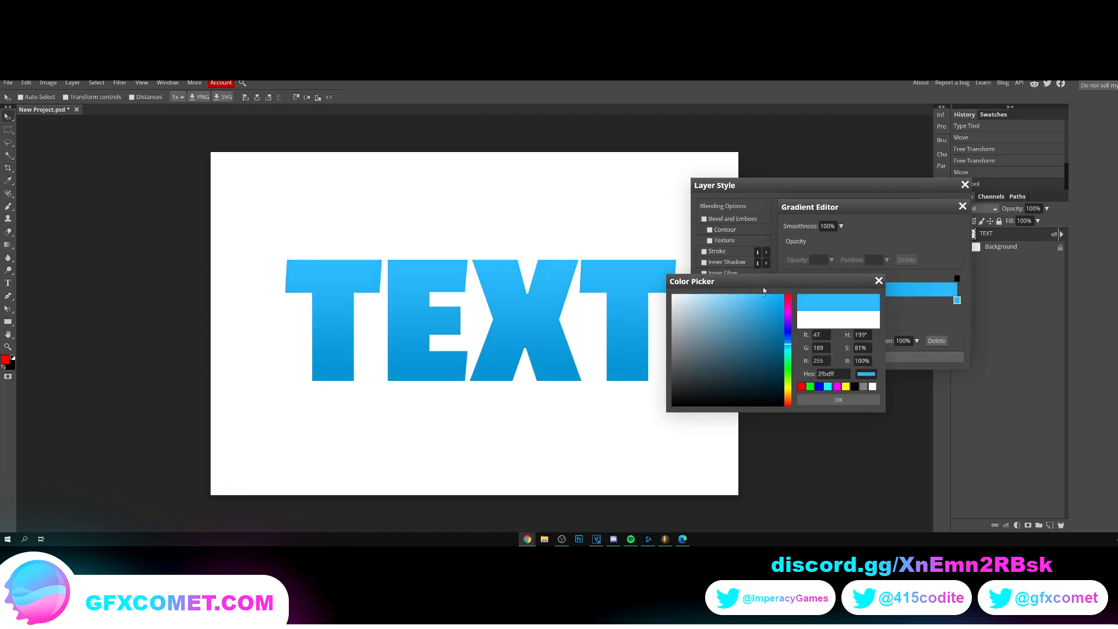
mouse_move(910, 251)
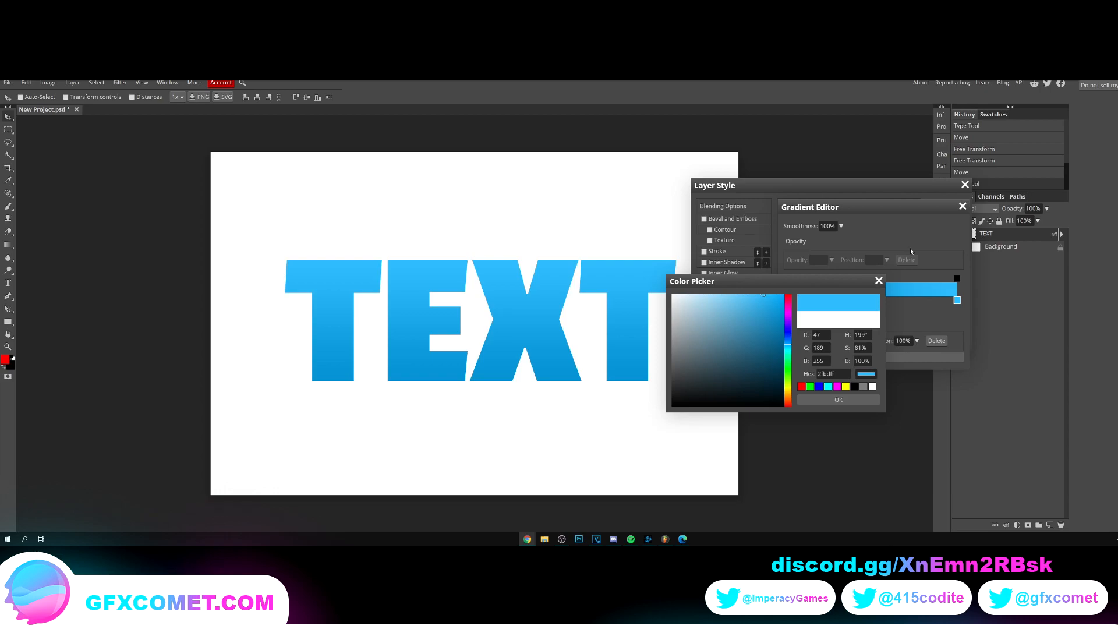
click(779, 351)
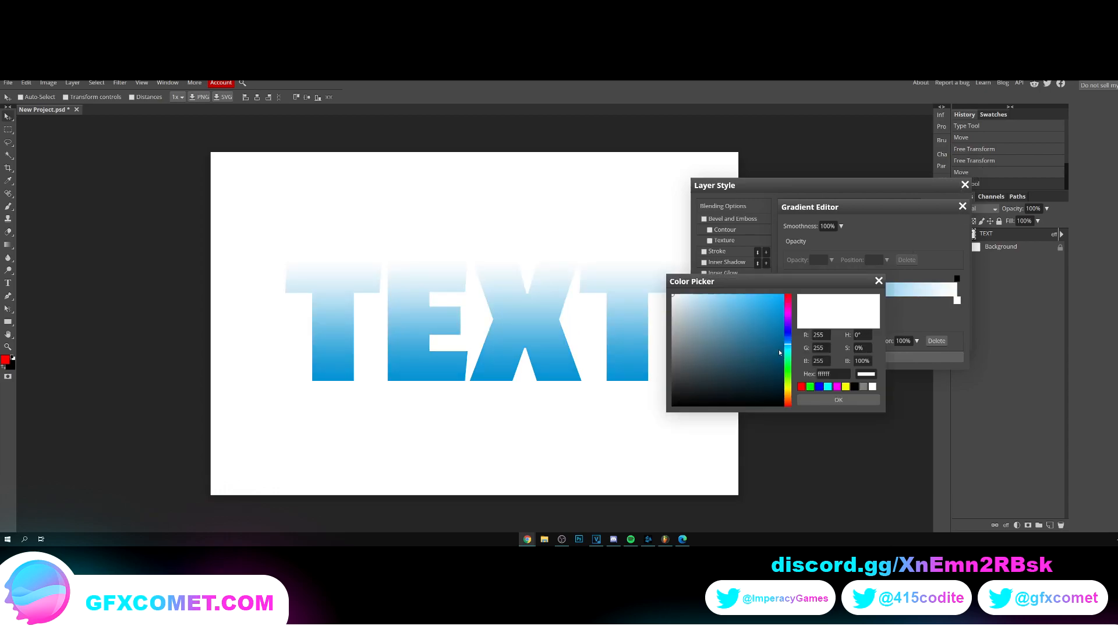
click(838, 400)
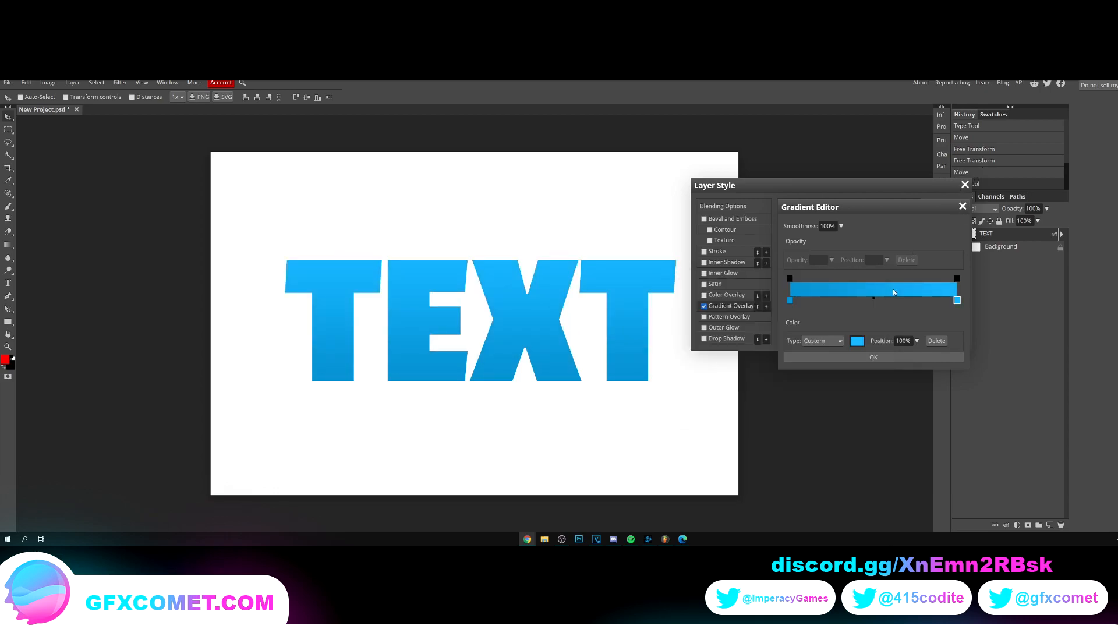
click(872, 357)
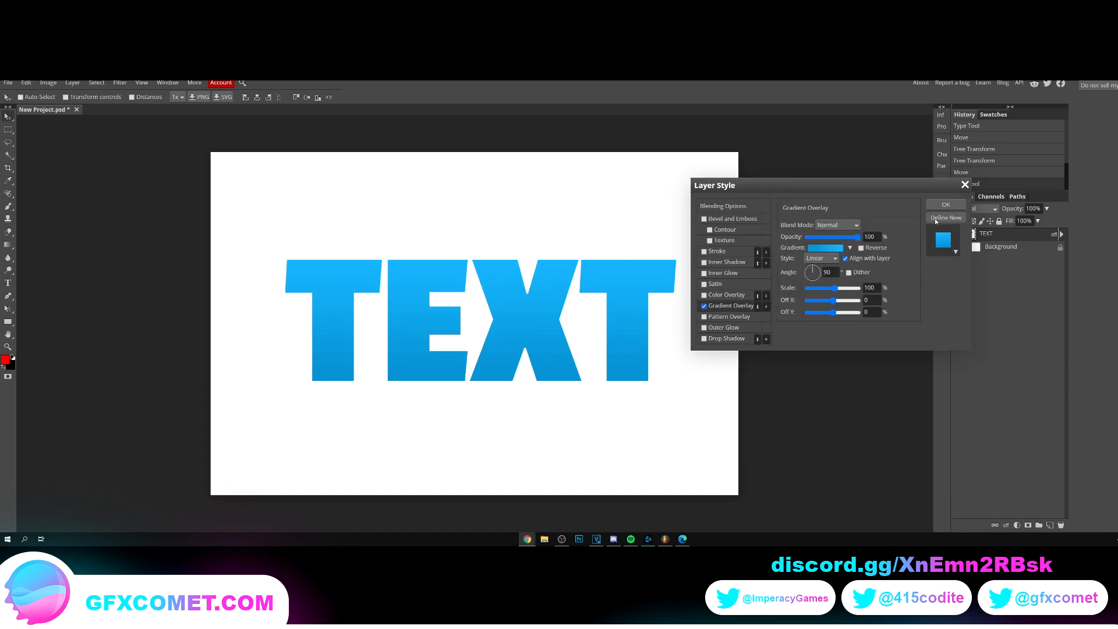
Apply the gradient and rasterize the layer style into the TEXT layer's pixels
click(944, 205)
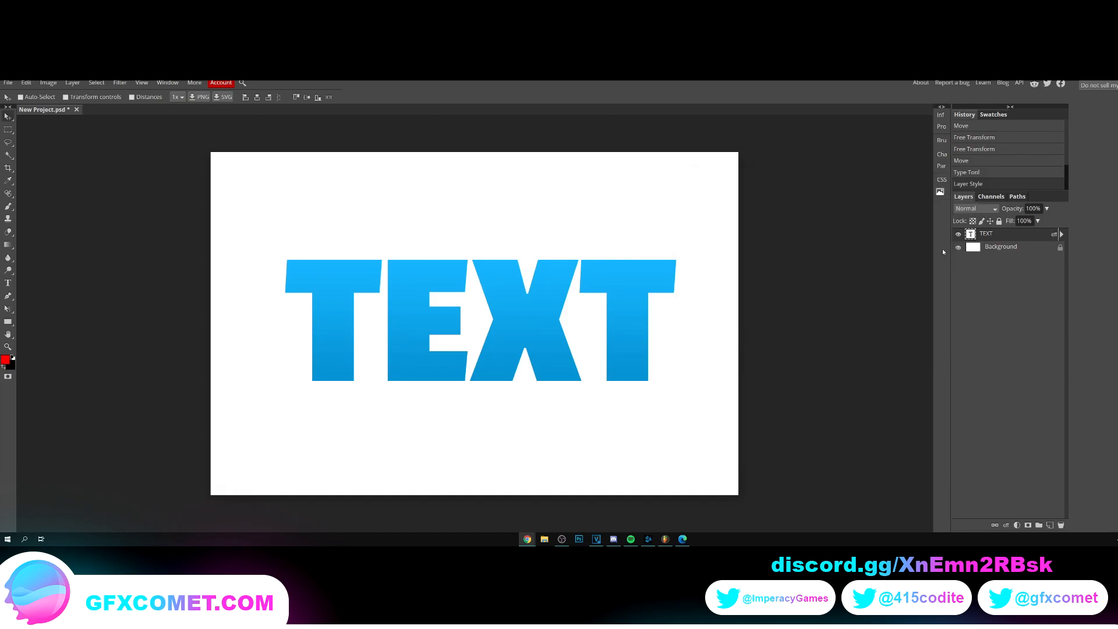
right_click(985, 233)
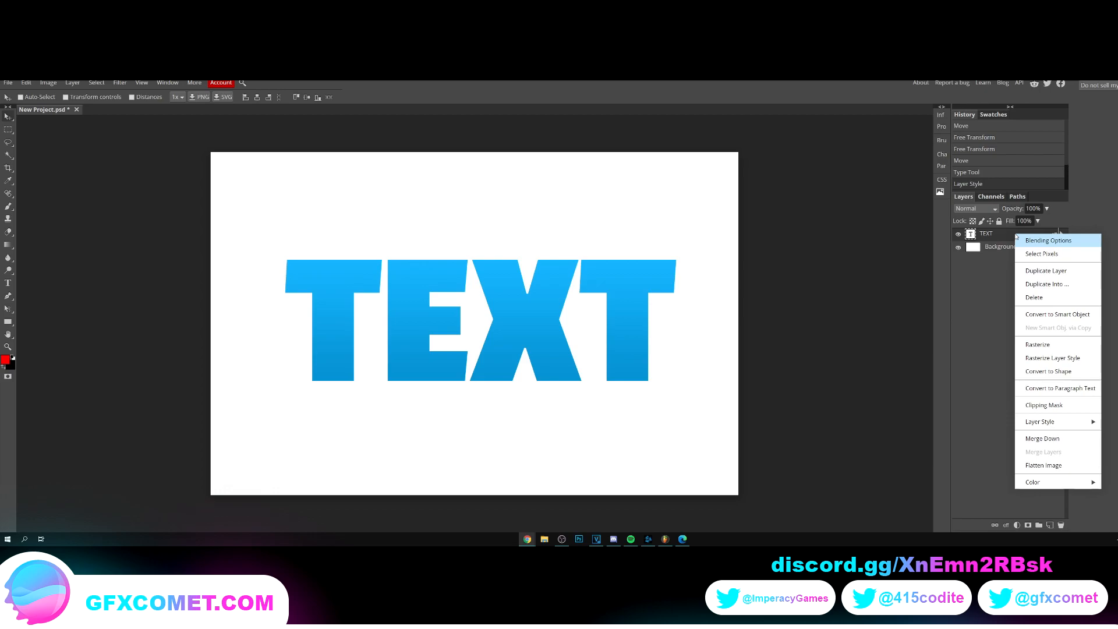
mouse_move(1049, 344)
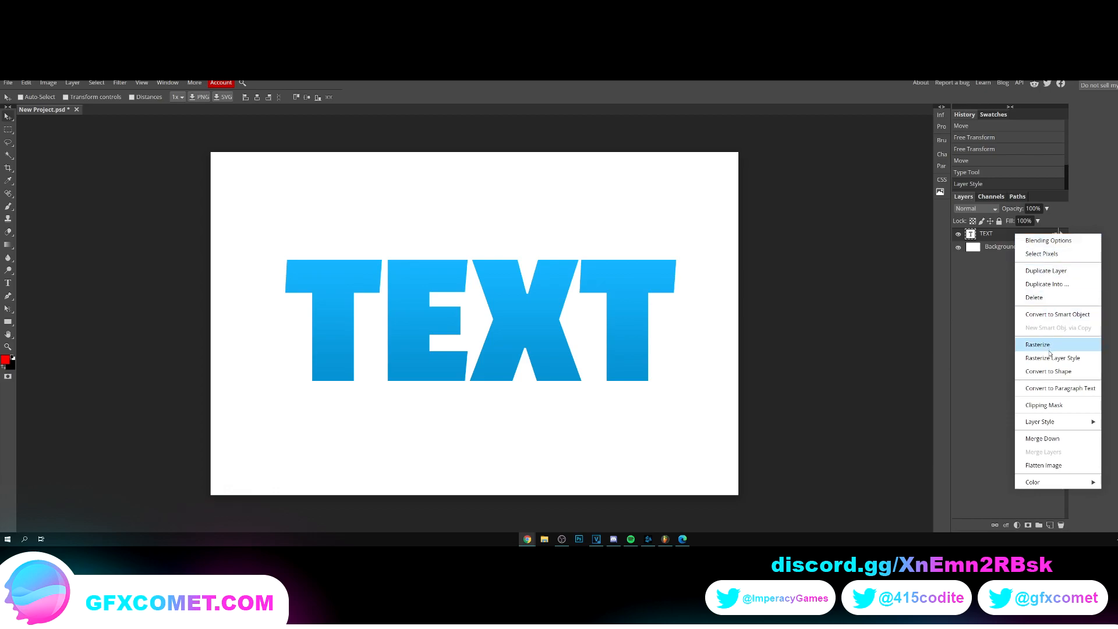
click(1052, 357)
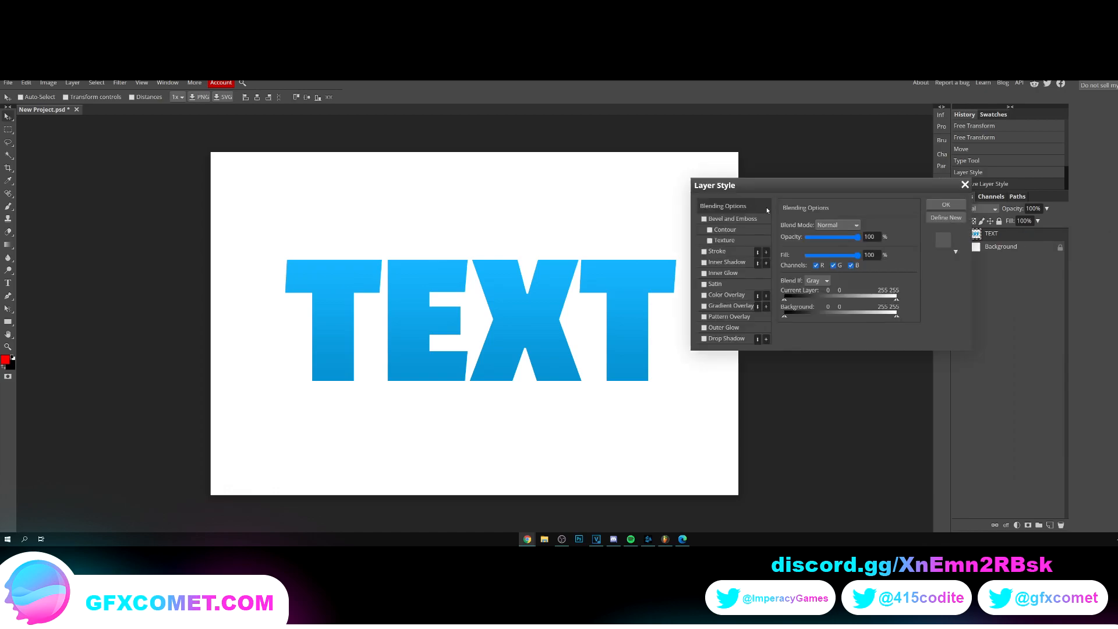
drag(713, 185, 776, 202)
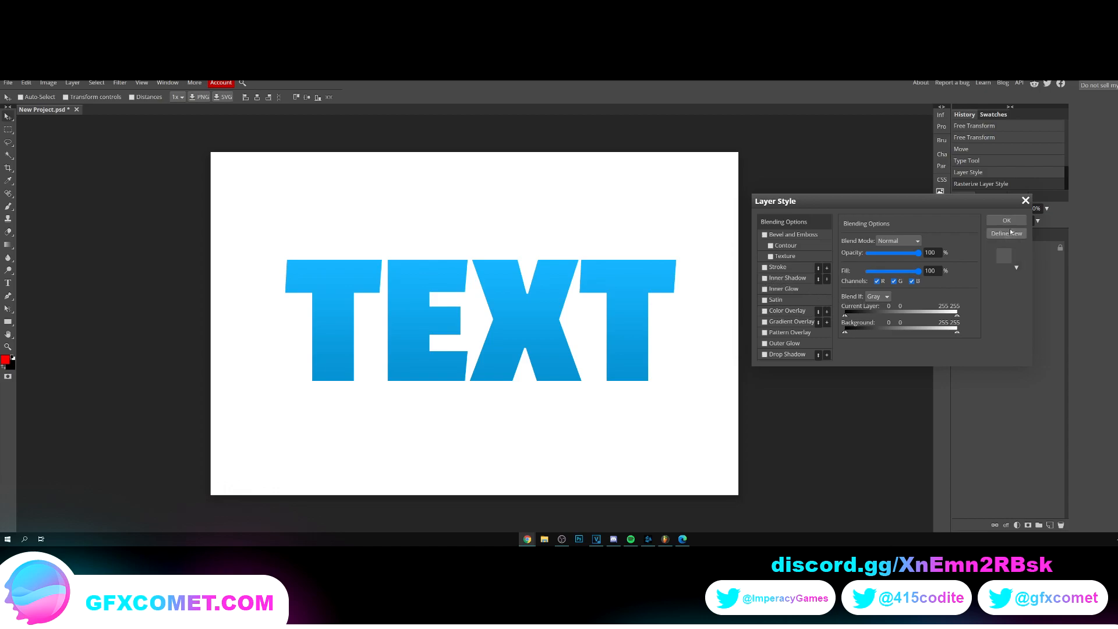
click(1004, 220)
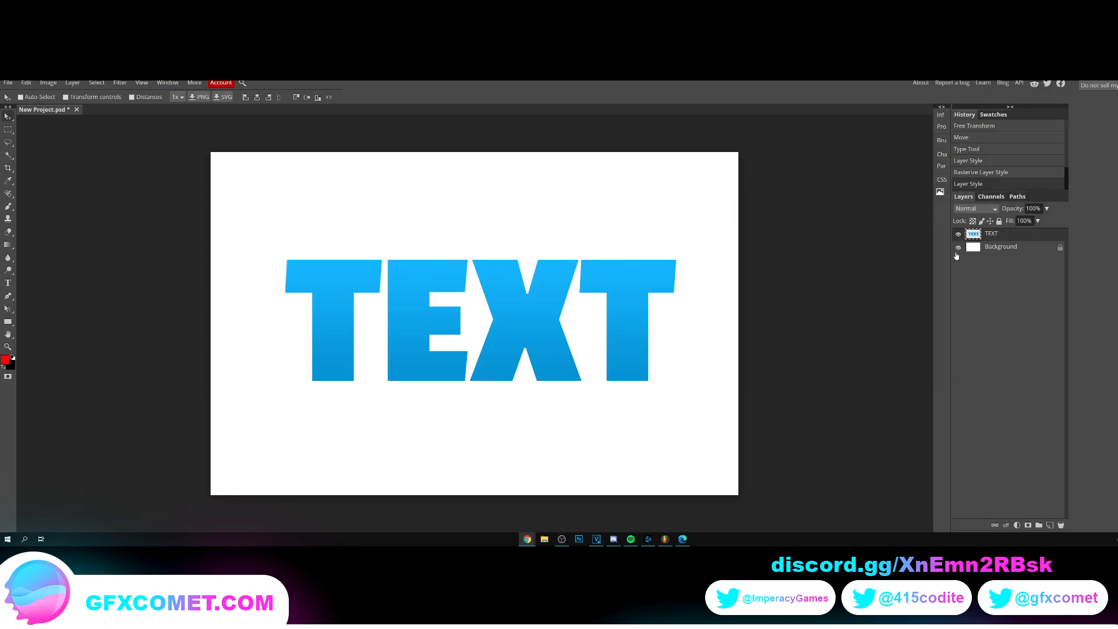
Hide the background, duplicate TEXT and give the copy a solid white Color Overlay
click(957, 247)
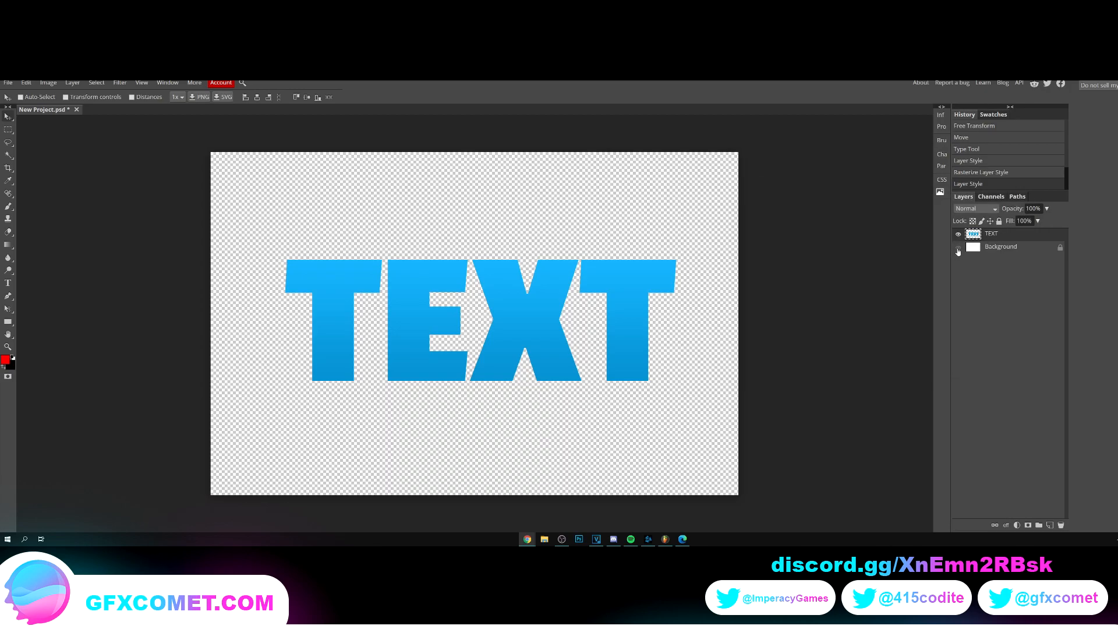
right_click(991, 232)
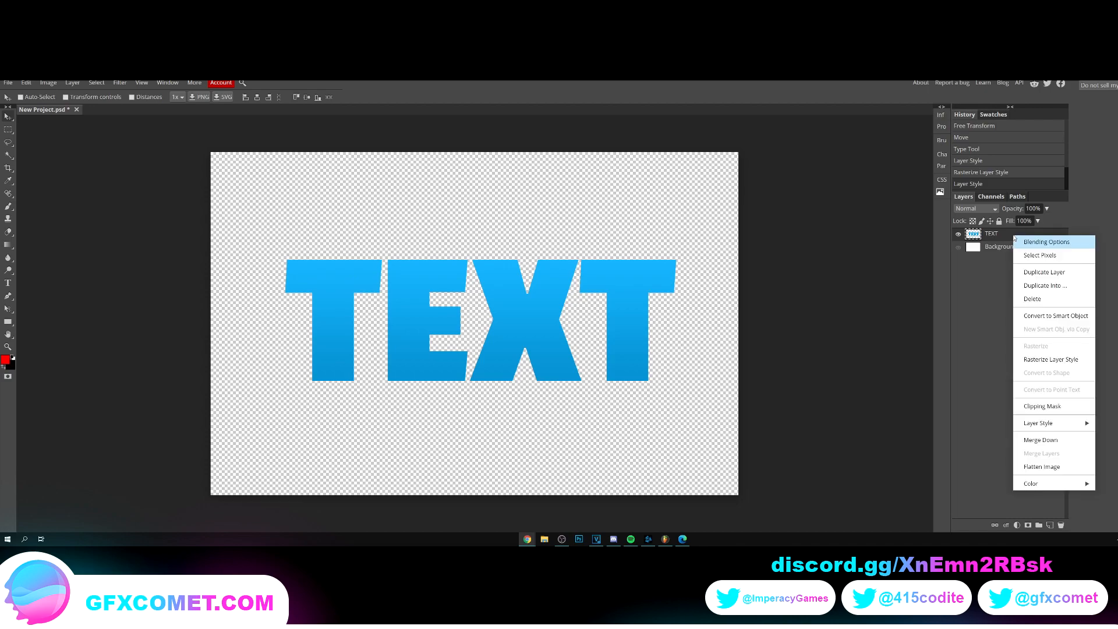
click(1043, 271)
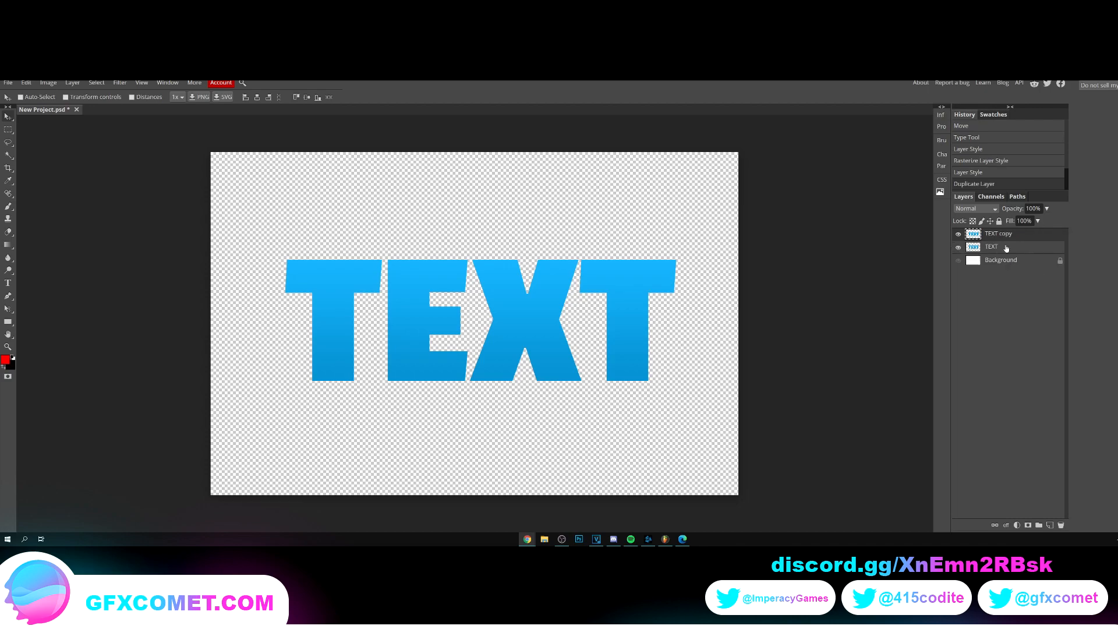
mouse_move(1024, 236)
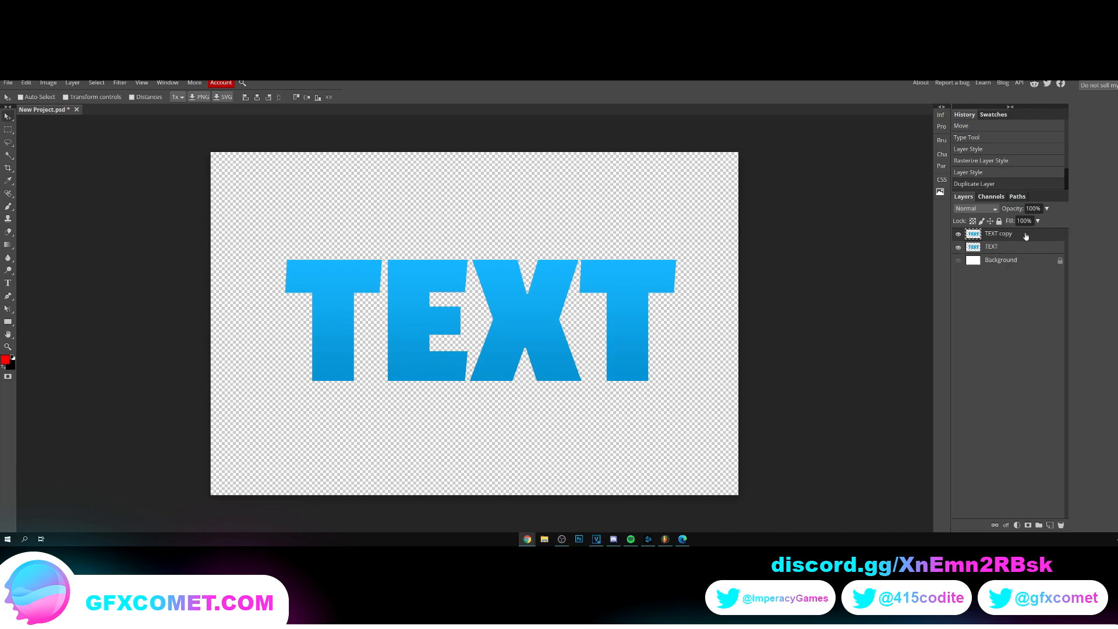
double_click(1004, 232)
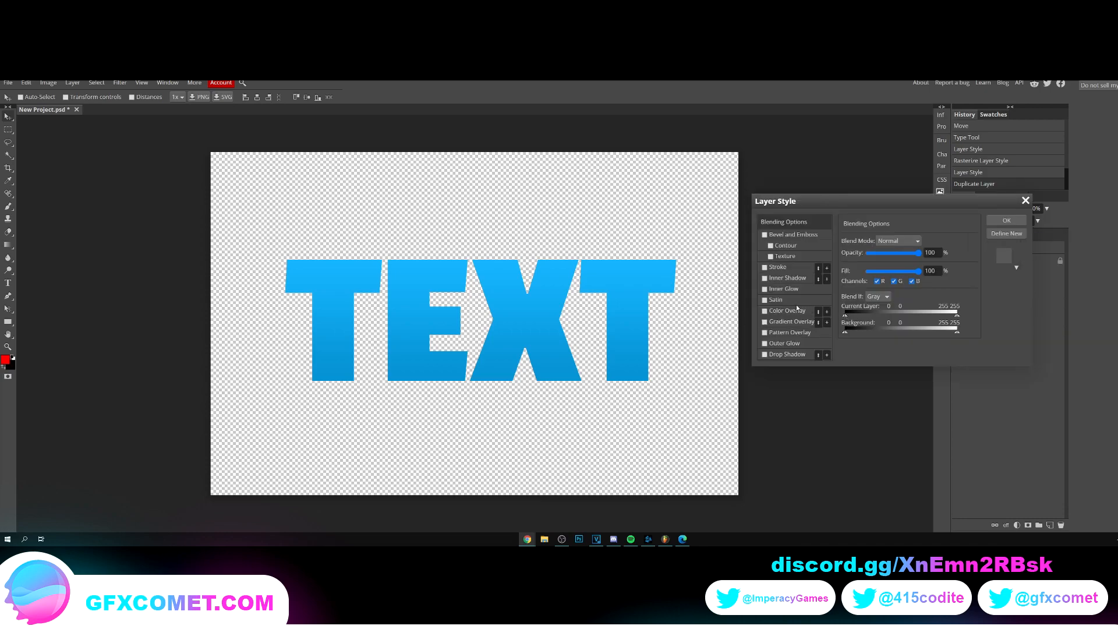
click(765, 310)
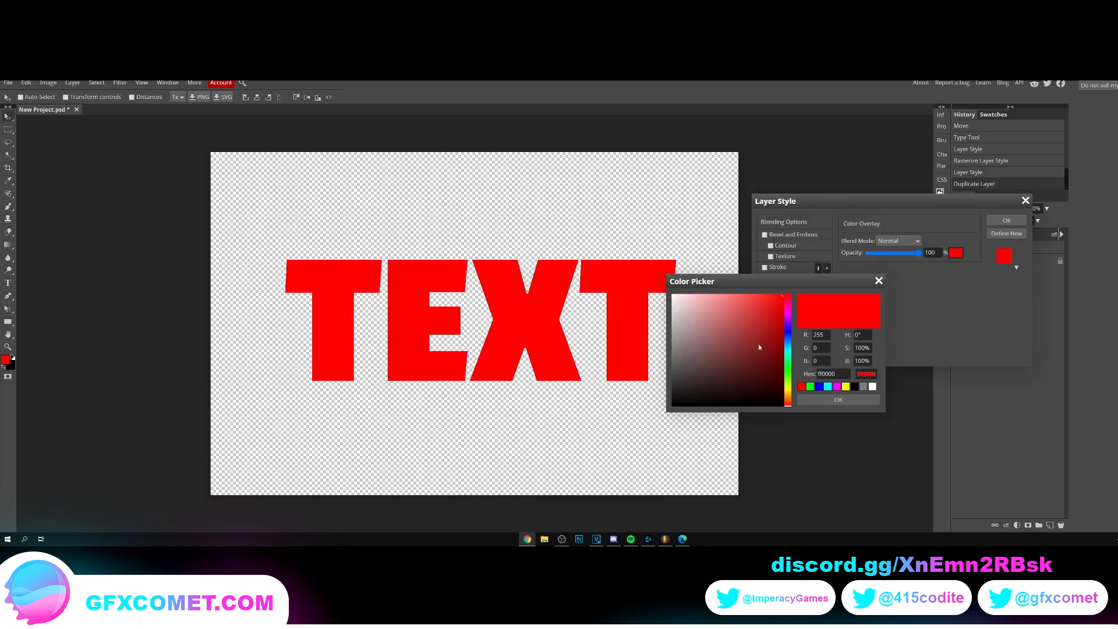
click(872, 385)
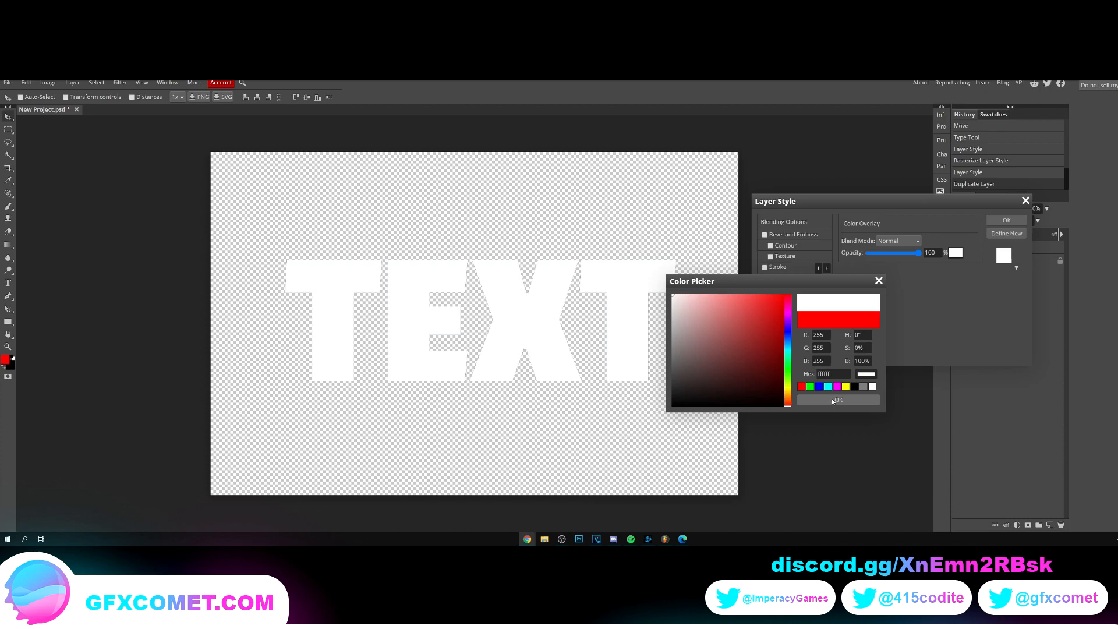
click(837, 399)
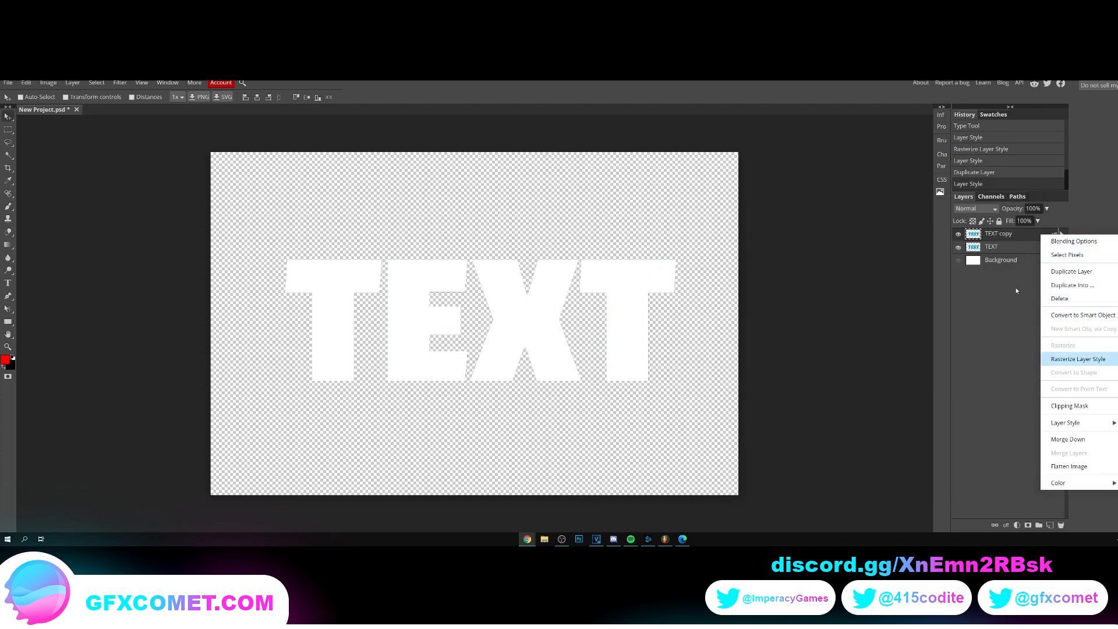
Rasterize the white copy, contract its selection 20 px and clear the inside, leaving a thin rim
click(1078, 358)
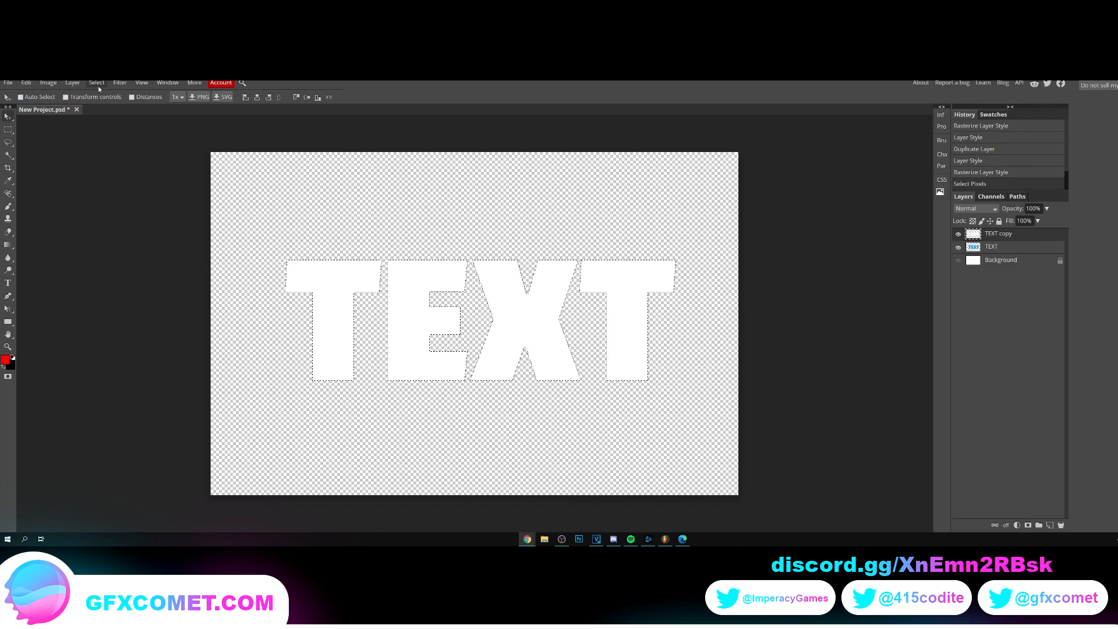
click(96, 83)
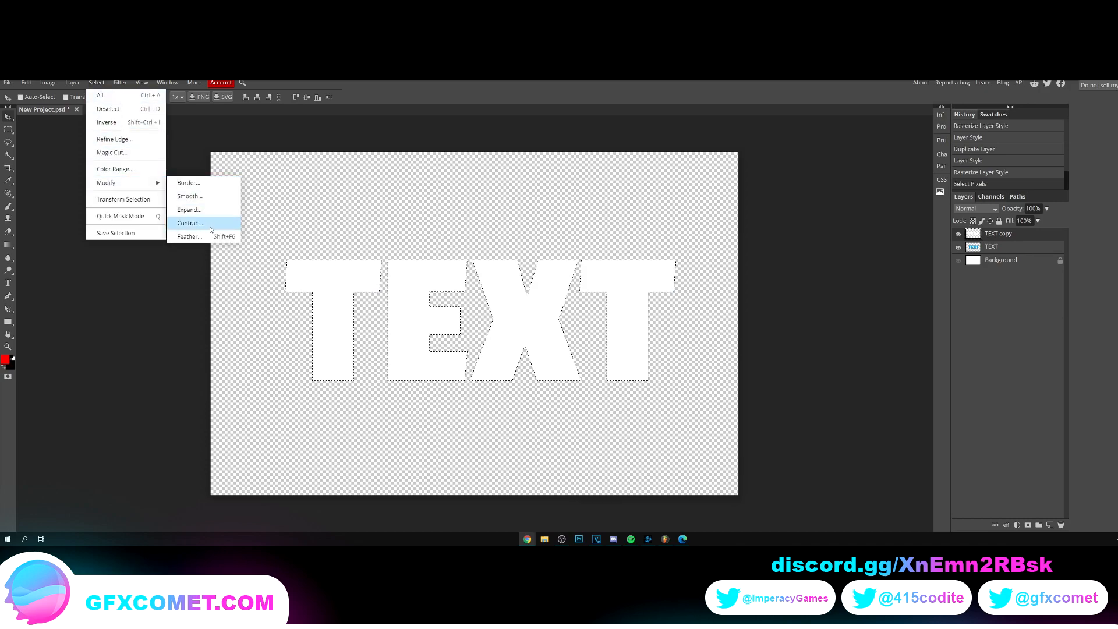
click(189, 222)
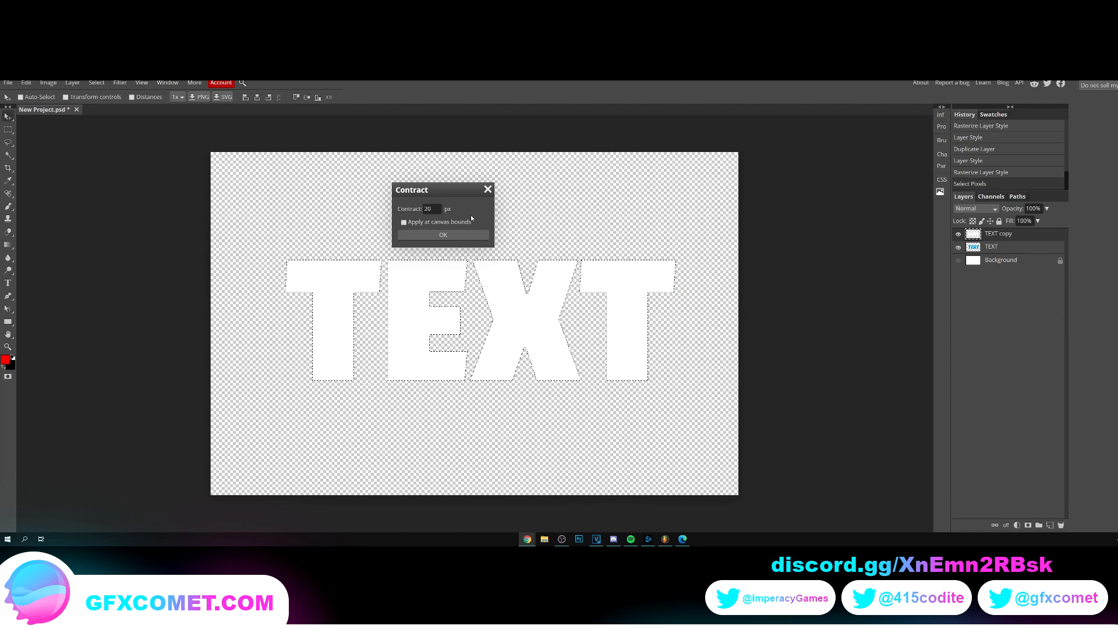
click(442, 234)
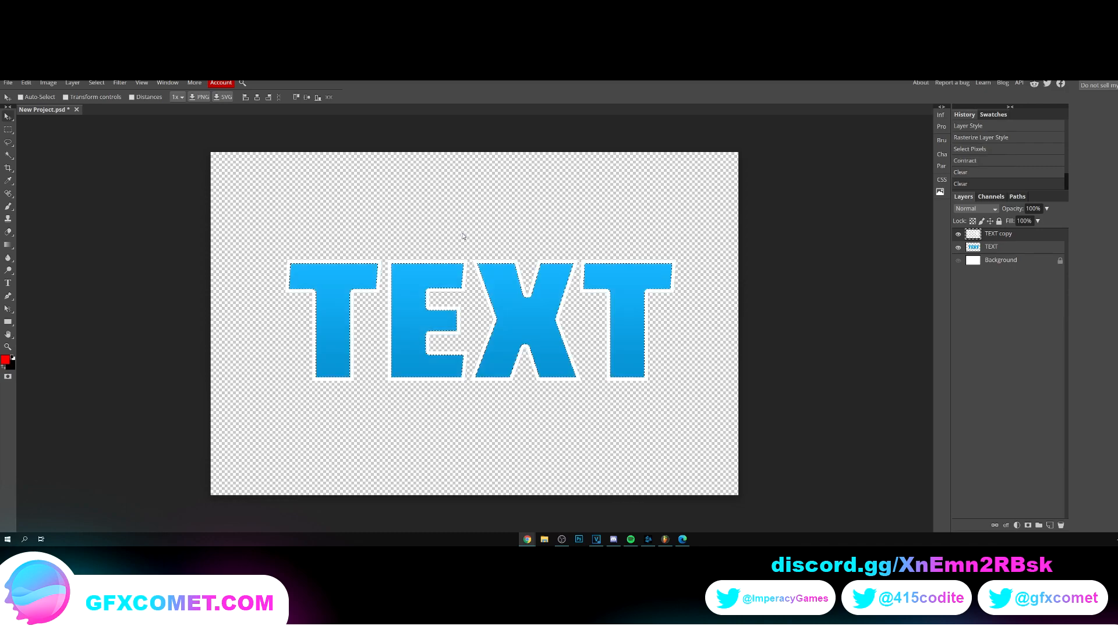
key(Ctrl+d)
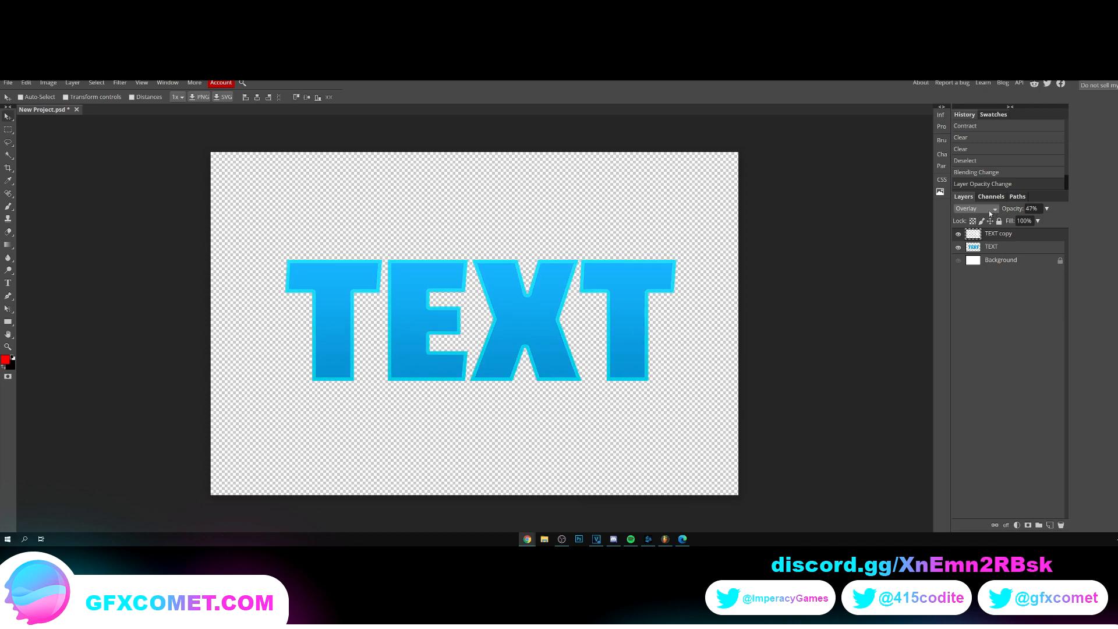
Delete two rectangular bands of the rim across the middle and lower letters
click(8, 130)
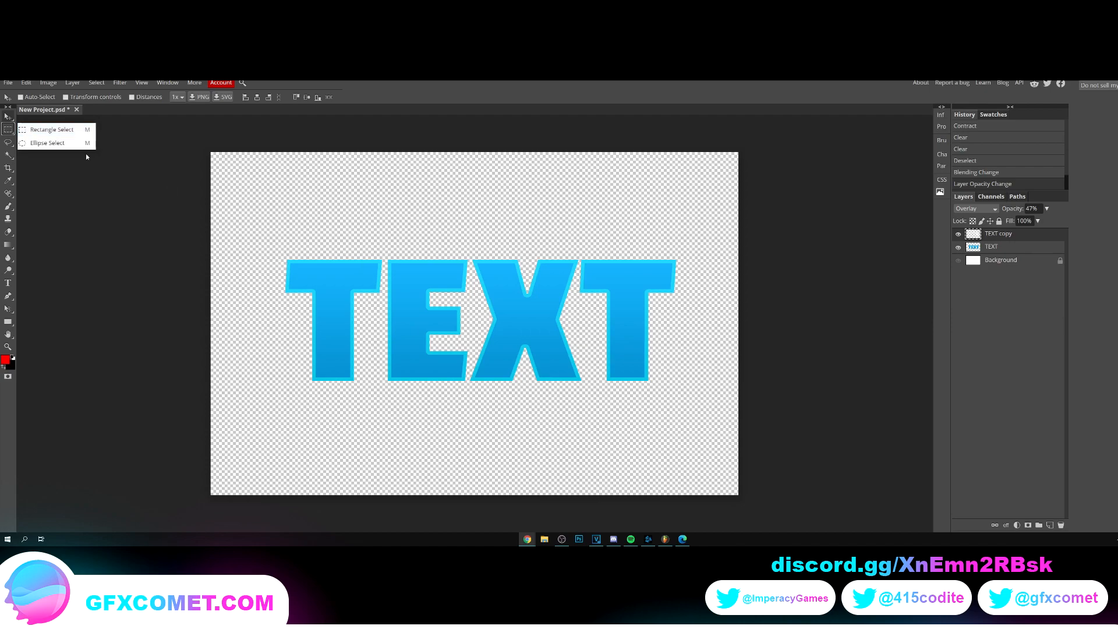
drag(242, 289, 731, 325)
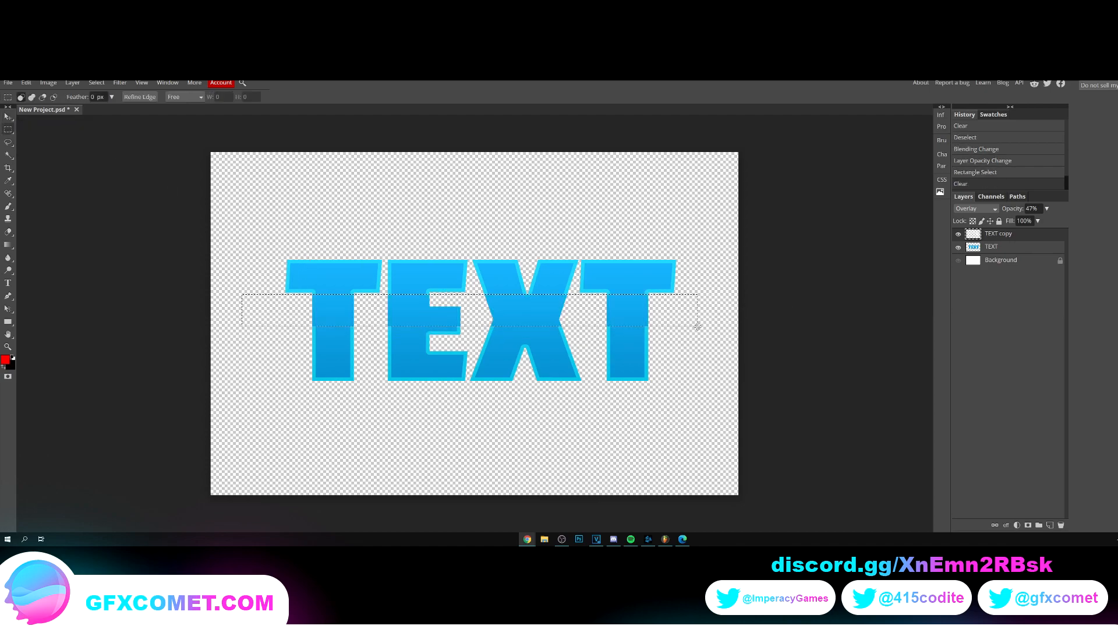
key(ctrl+d)
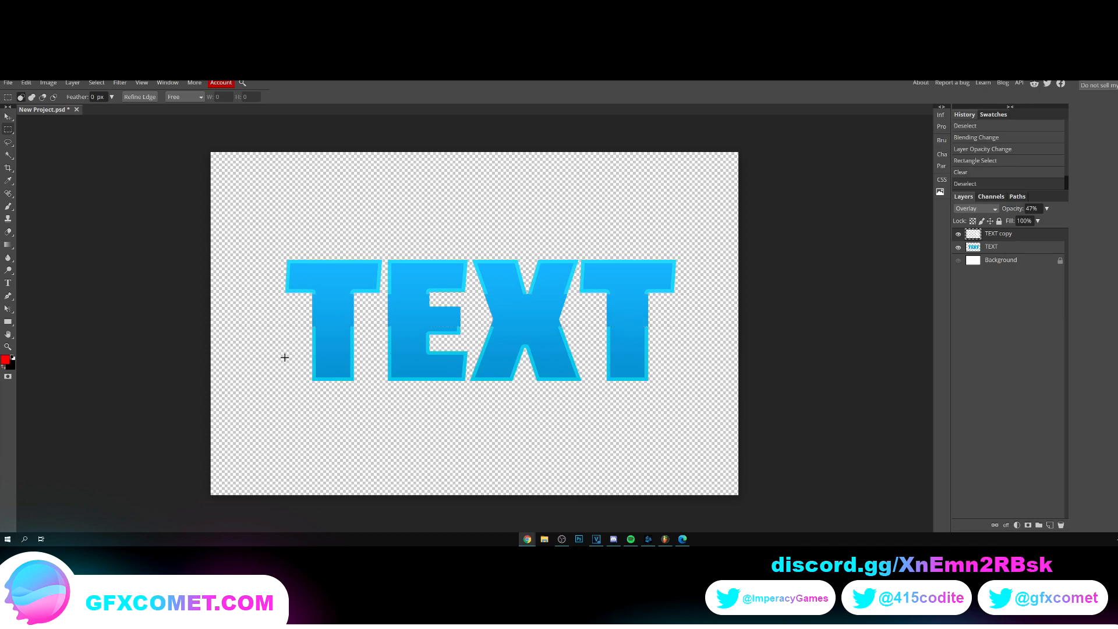
drag(284, 358, 698, 365)
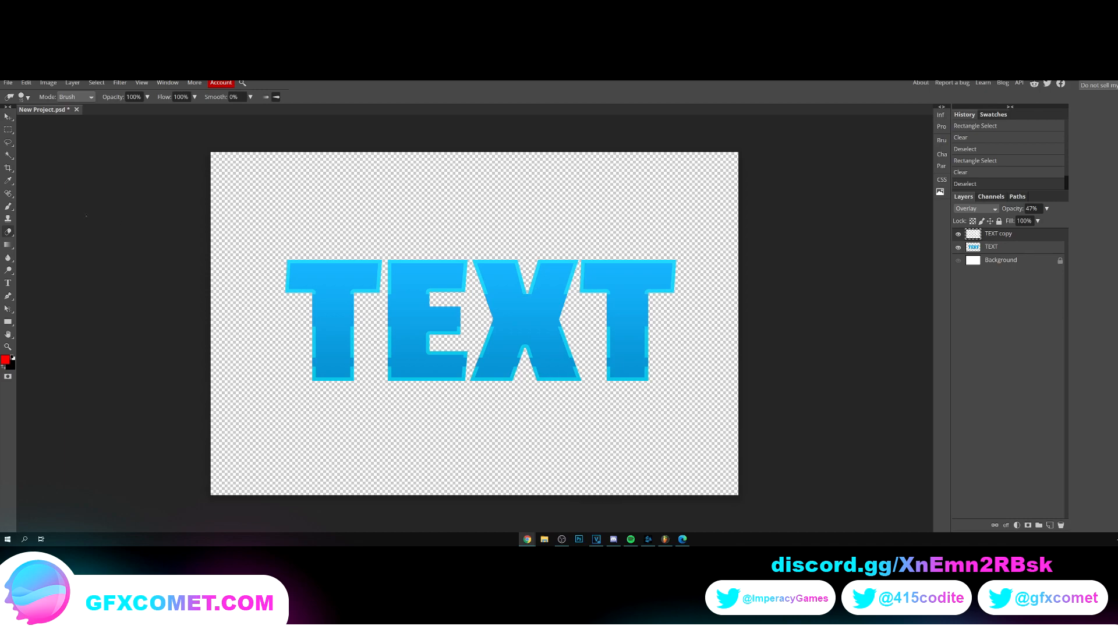
Erase with reduced strength along the lower letter edges to soften the light rim
click(8, 219)
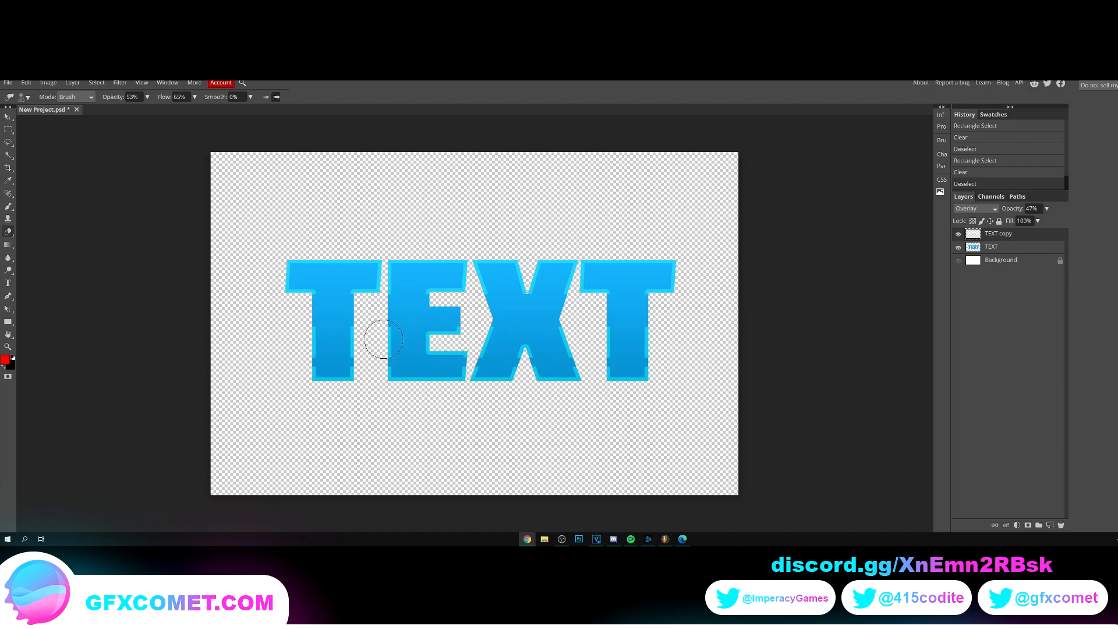
drag(382, 338, 396, 268)
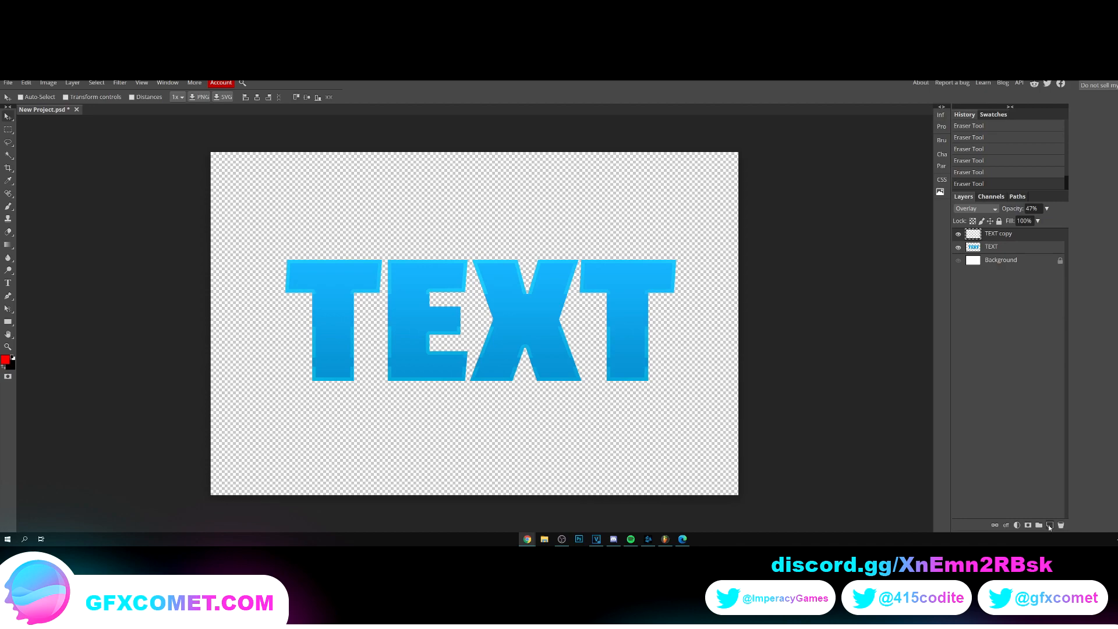
Create an empty top layer and ready the Pen in Shape mode with a black fill
click(1049, 525)
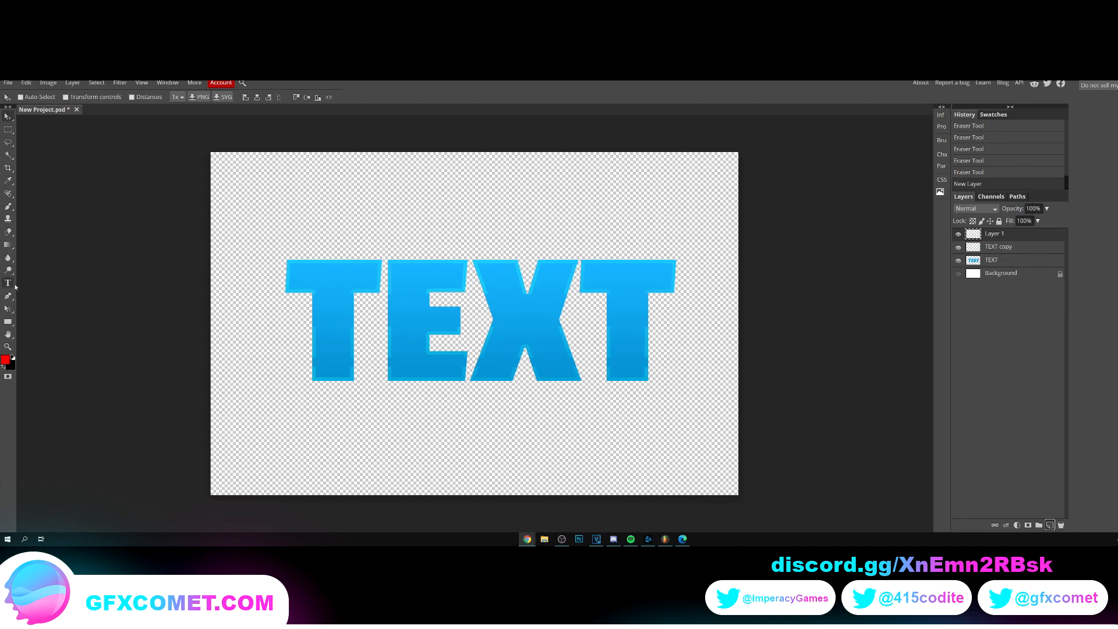
click(8, 269)
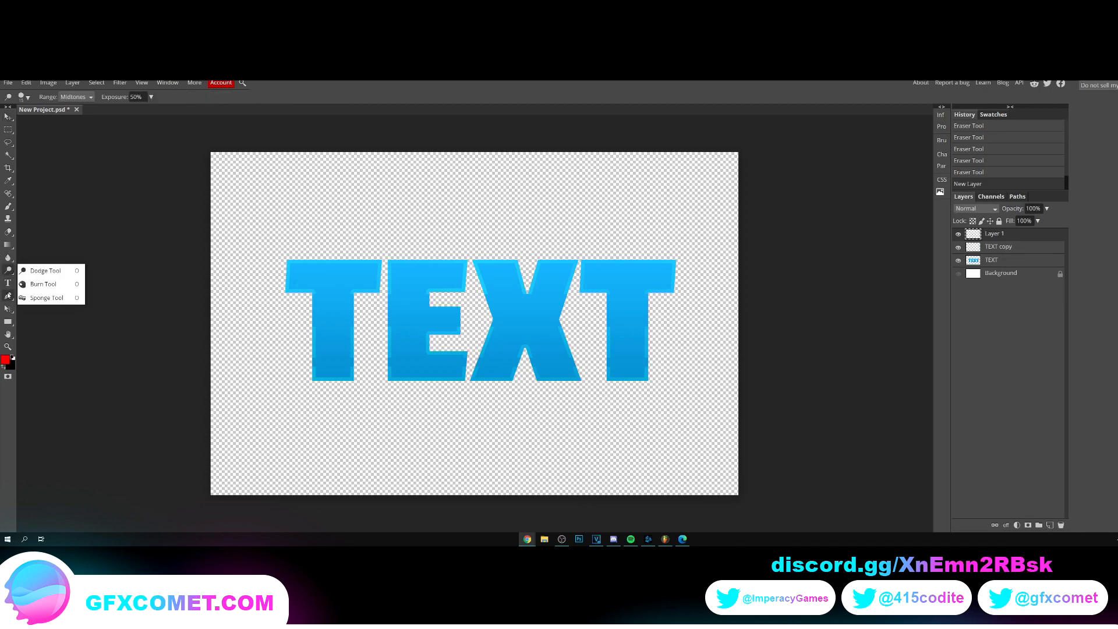
click(8, 295)
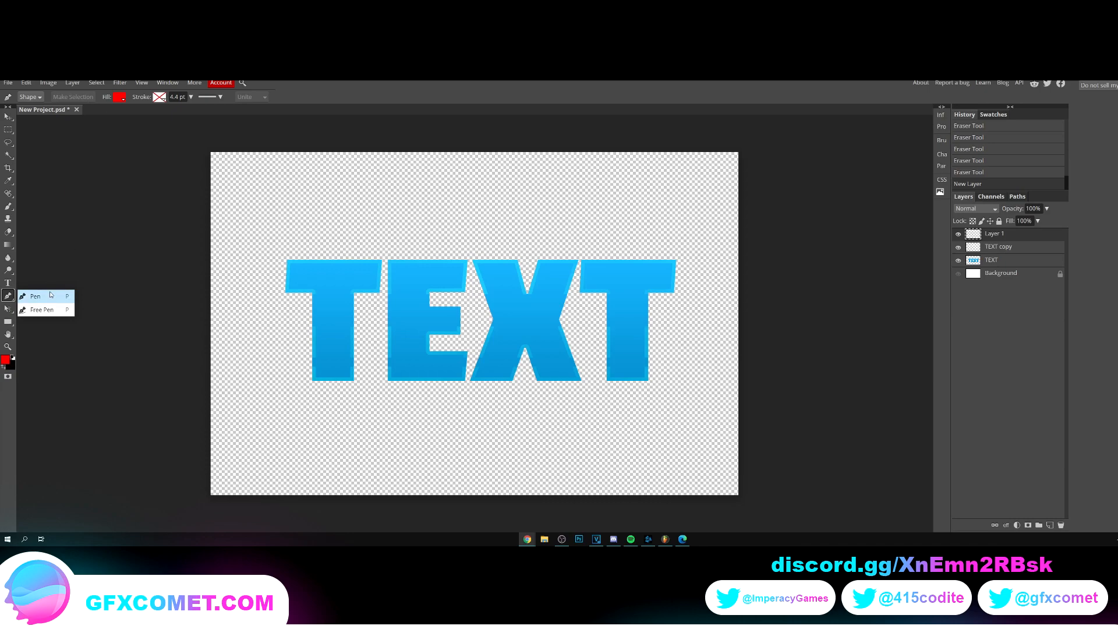
click(119, 96)
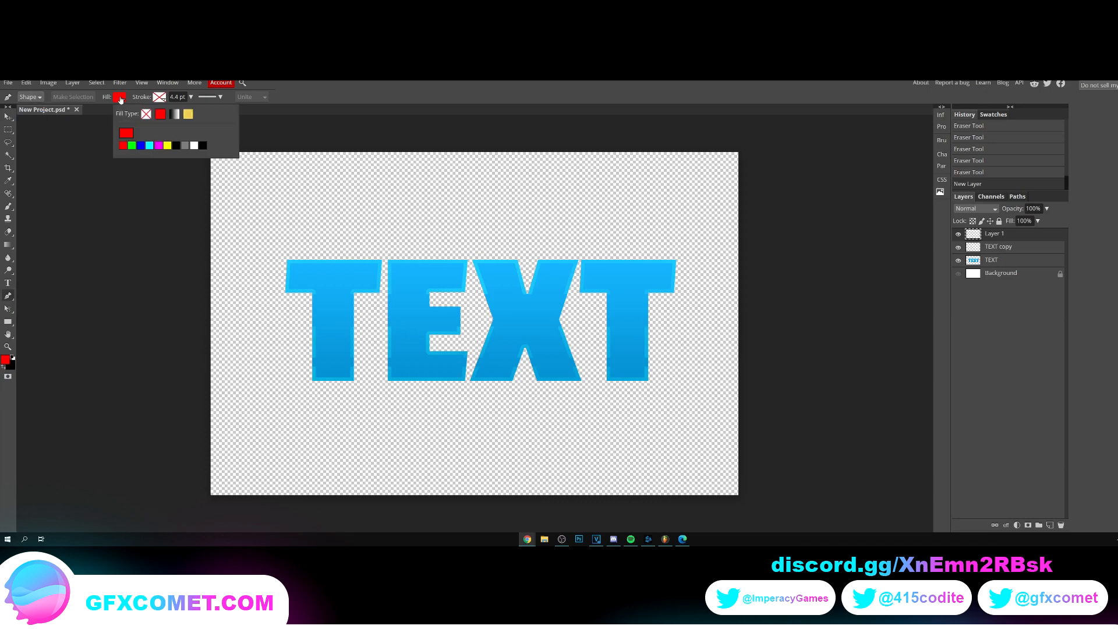
click(127, 133)
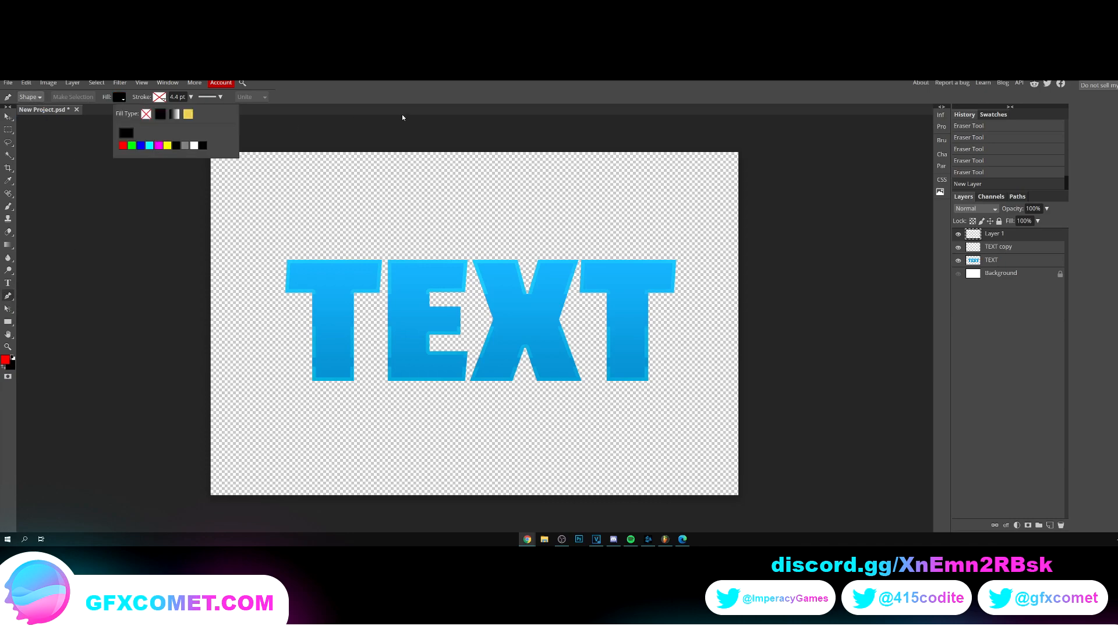
click(275, 345)
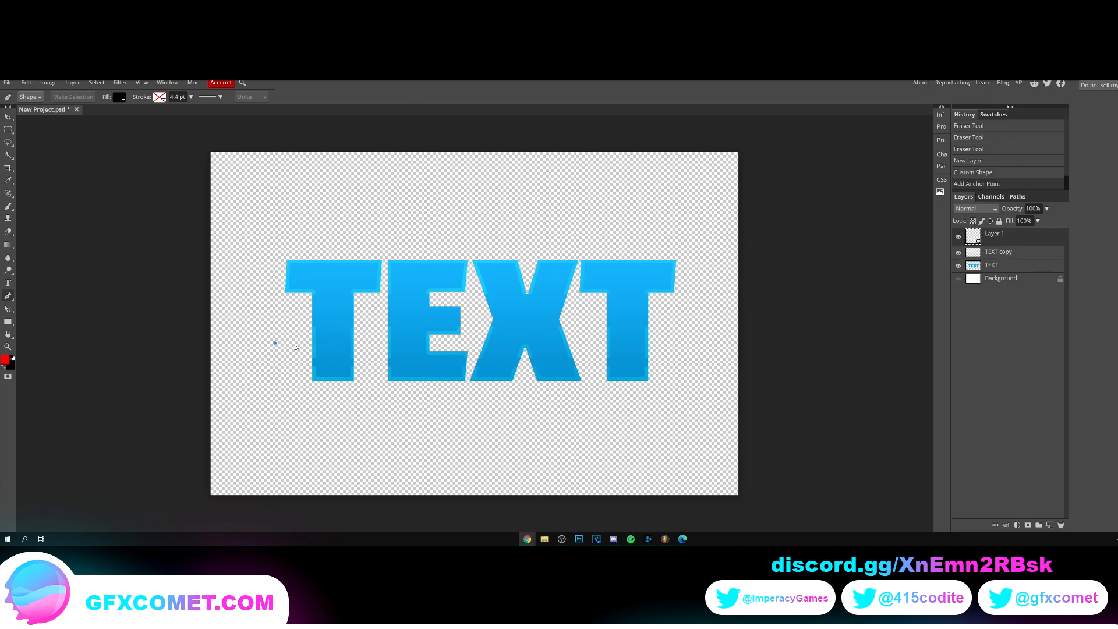
mouse_move(356, 345)
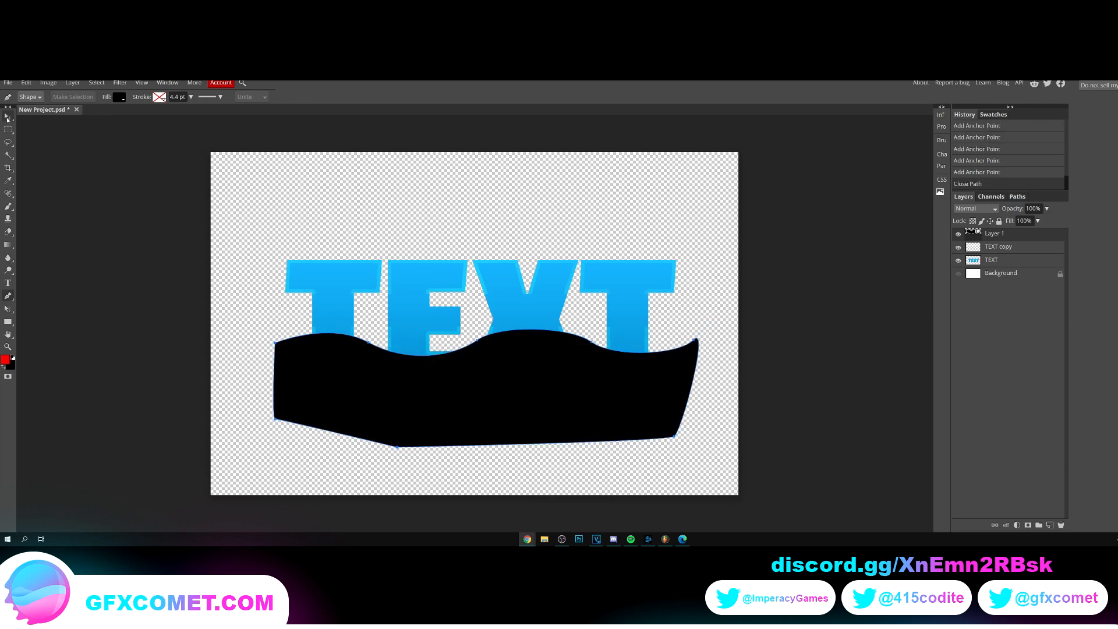
Finish the black wavy-topped shape over the letters' lower half and get ready to reposition it
click(8, 115)
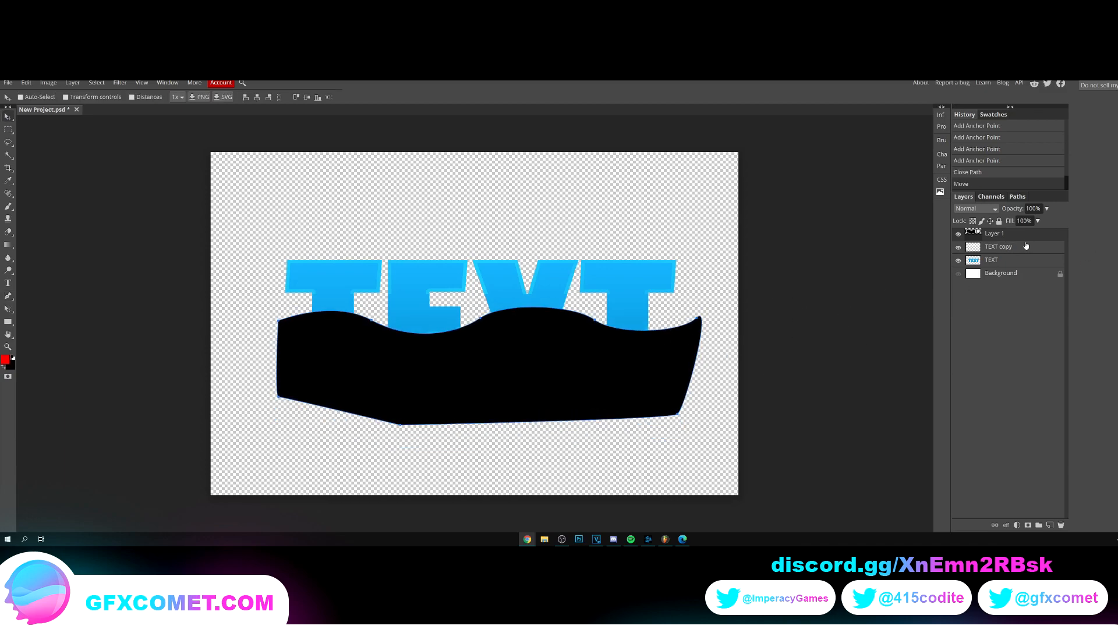
Clip Layer 1 to the TEXT letters, blend it as Overlay and hide its path outline
right_click(998, 245)
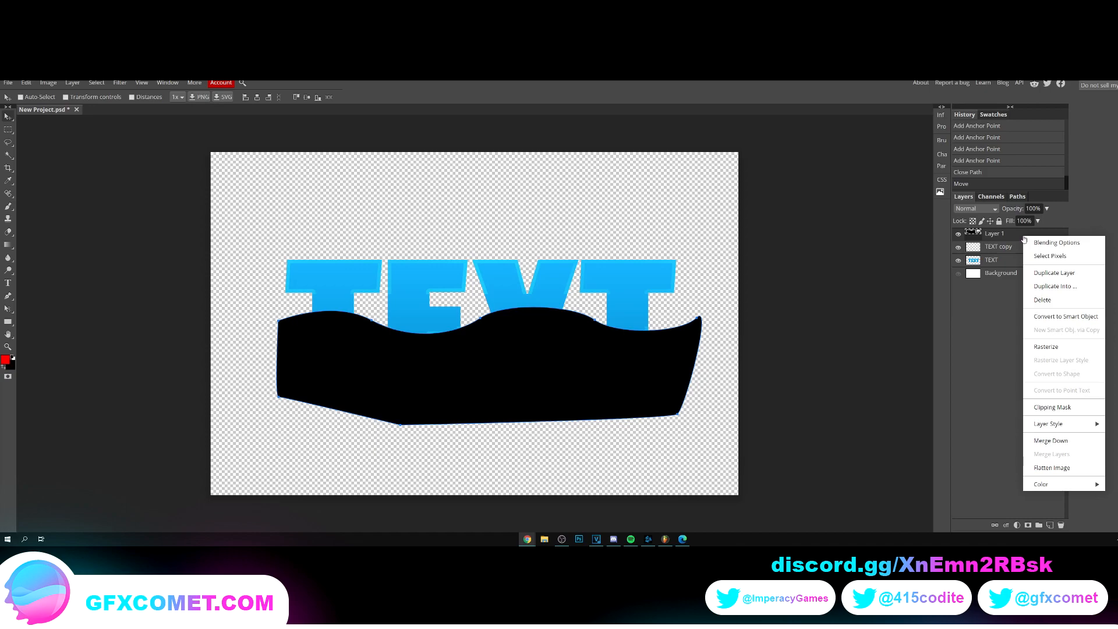
click(1050, 406)
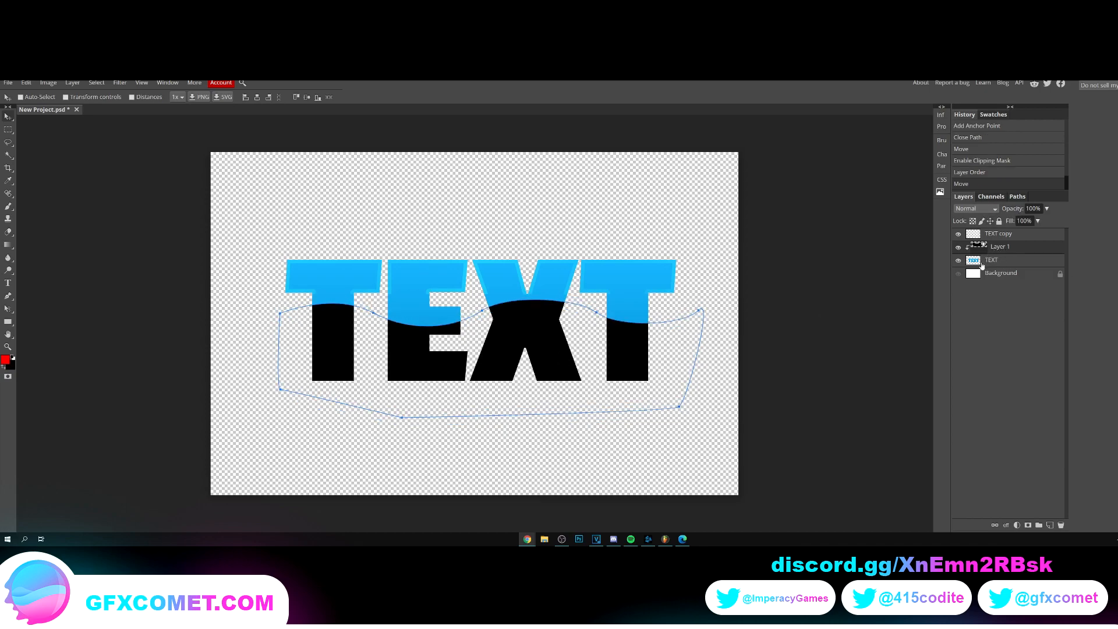
click(975, 208)
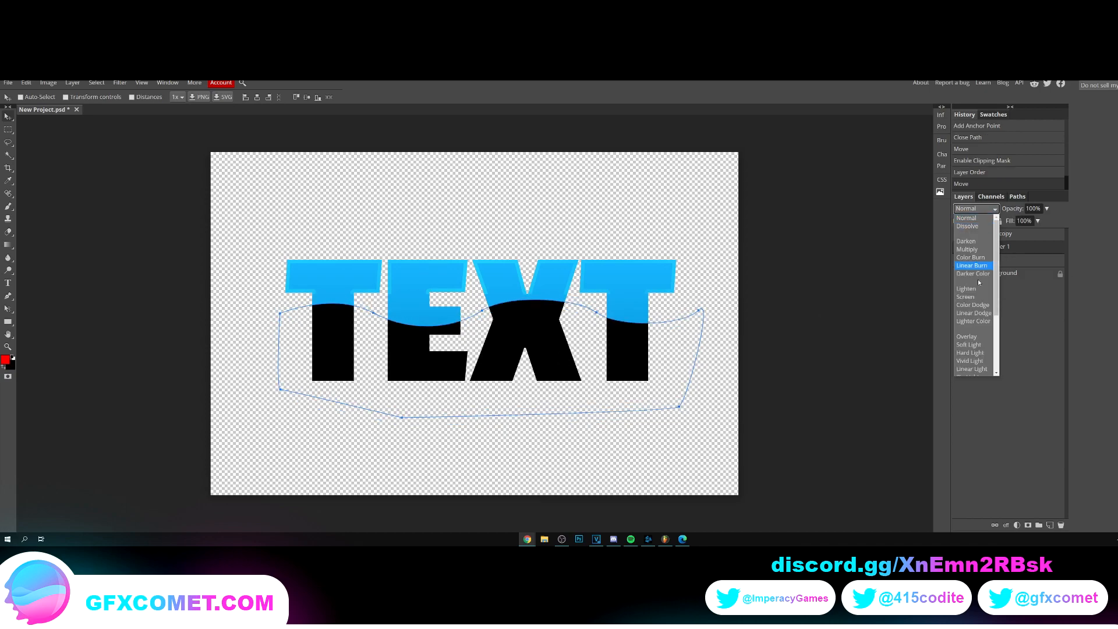
click(965, 336)
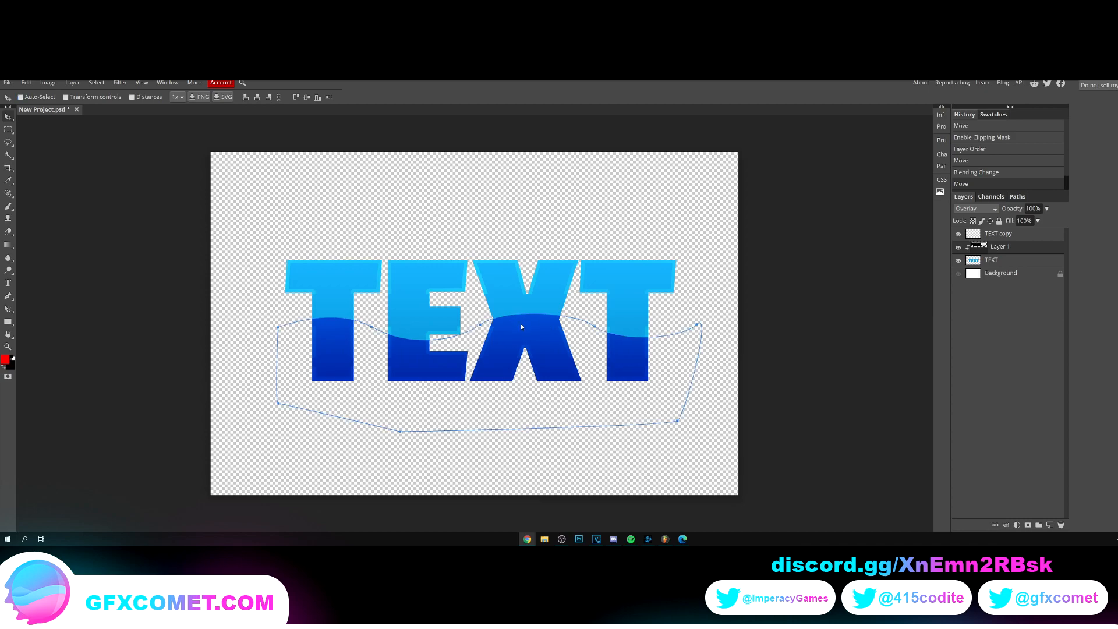
click(20, 97)
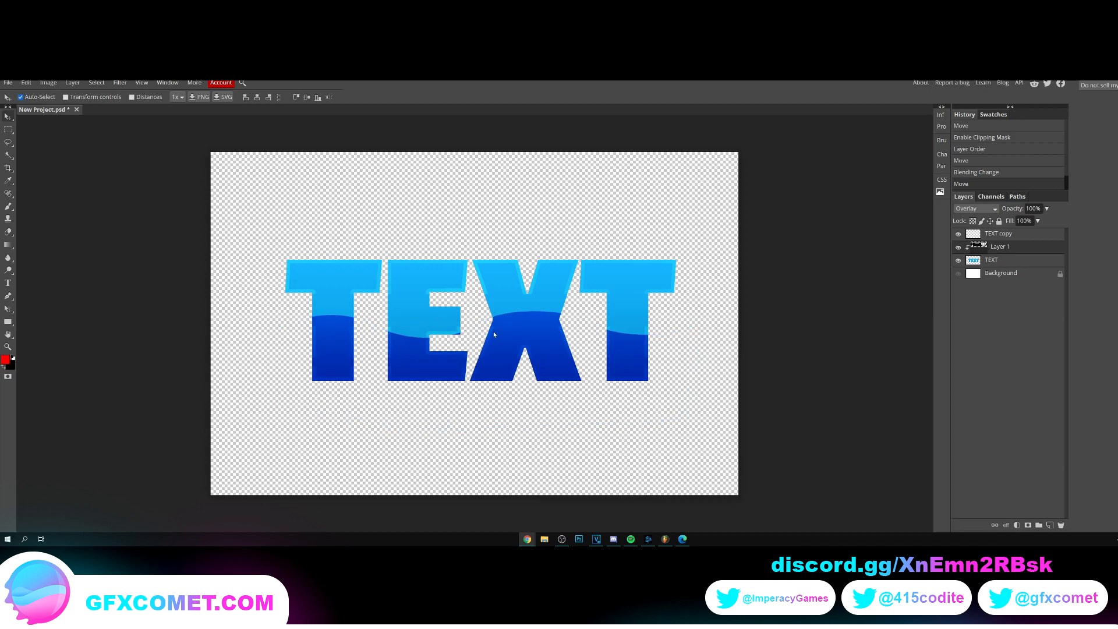
click(21, 96)
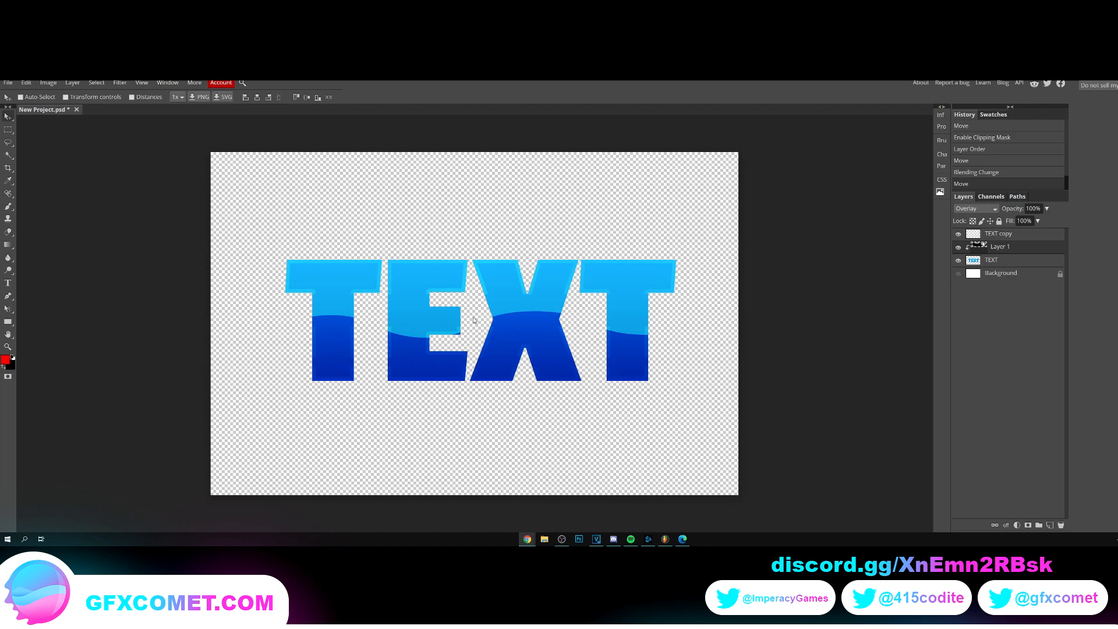
Drop the wave layer to 29% opacity, rasterize it and erase part of the band before moving copies
click(1036, 209)
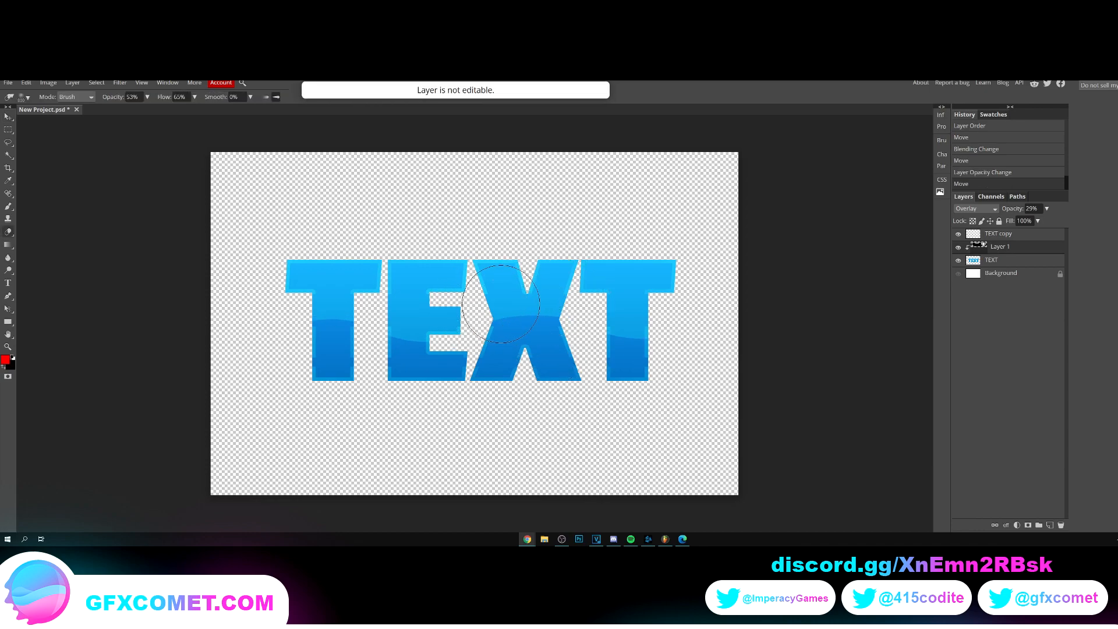
right_click(991, 260)
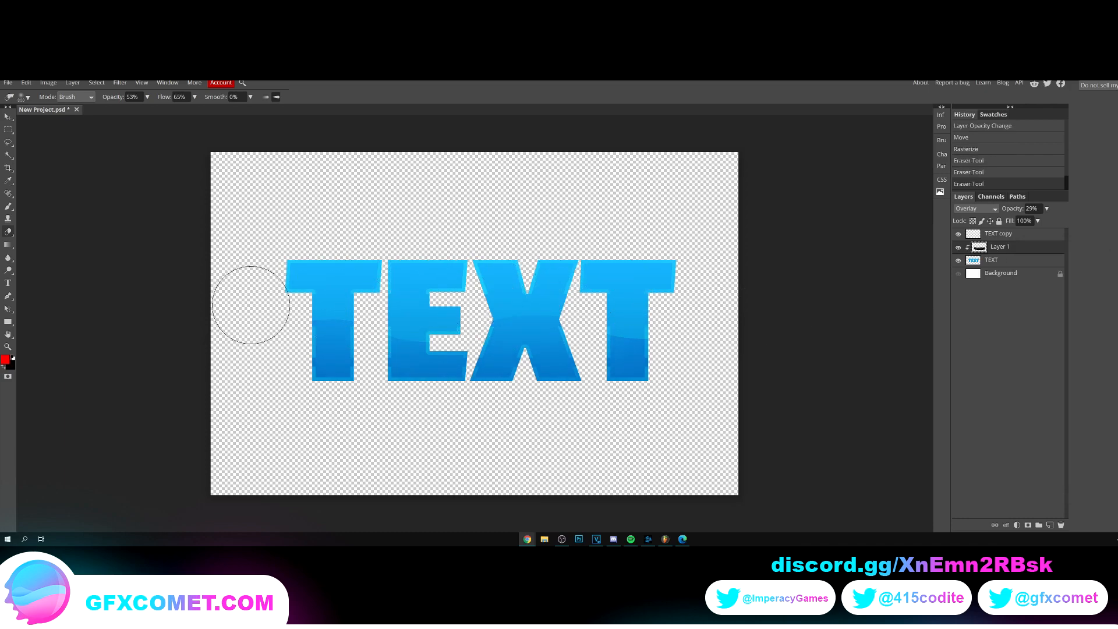
drag(249, 304, 564, 325)
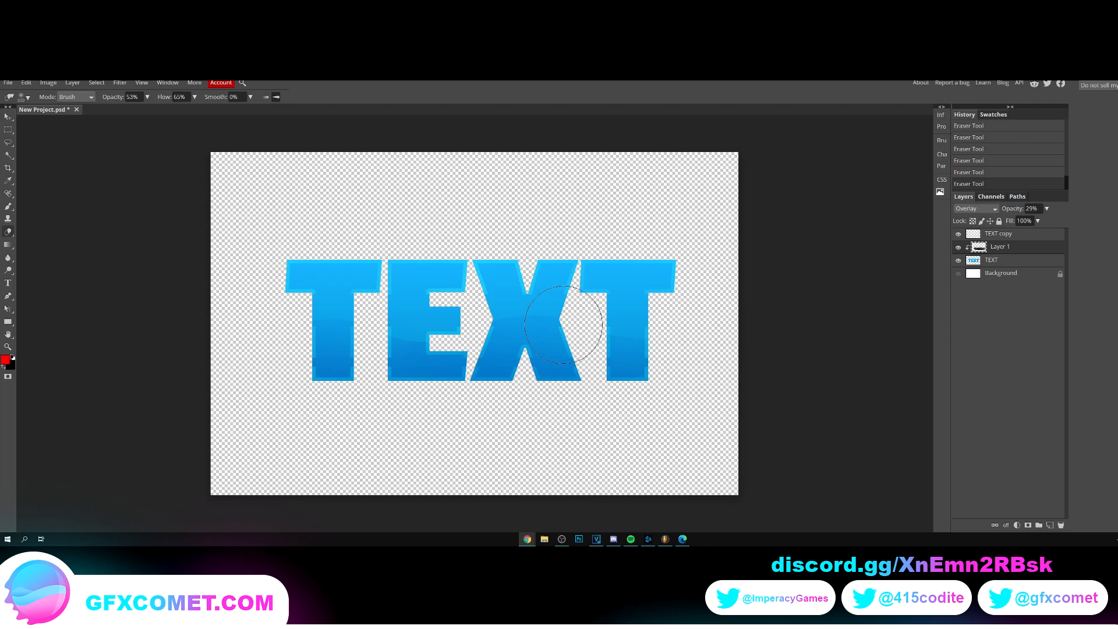
click(8, 116)
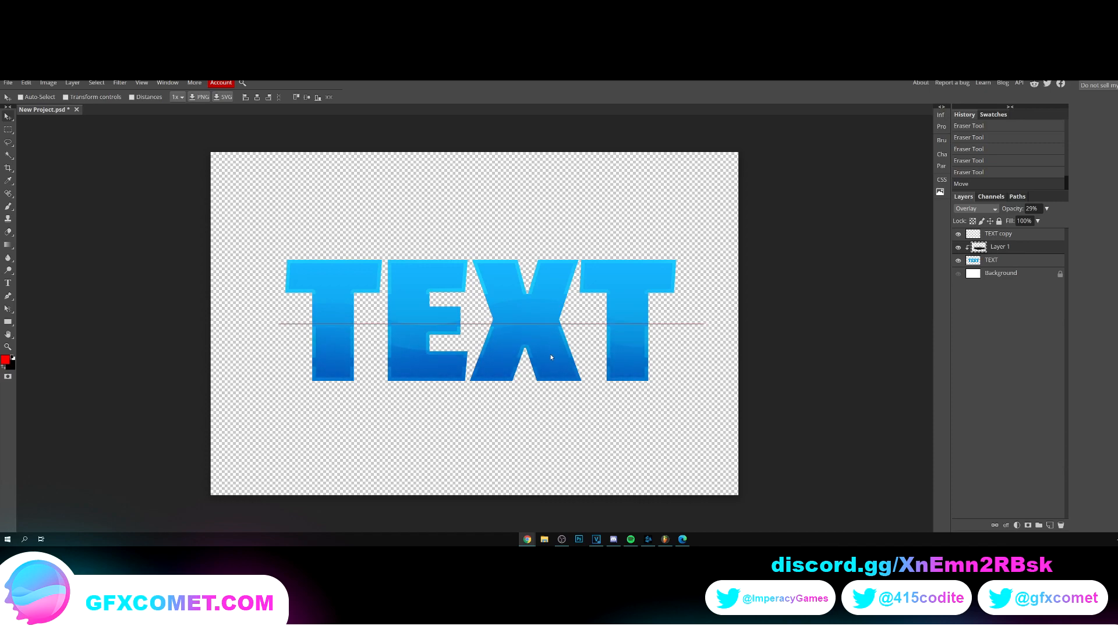
mouse_move(536, 348)
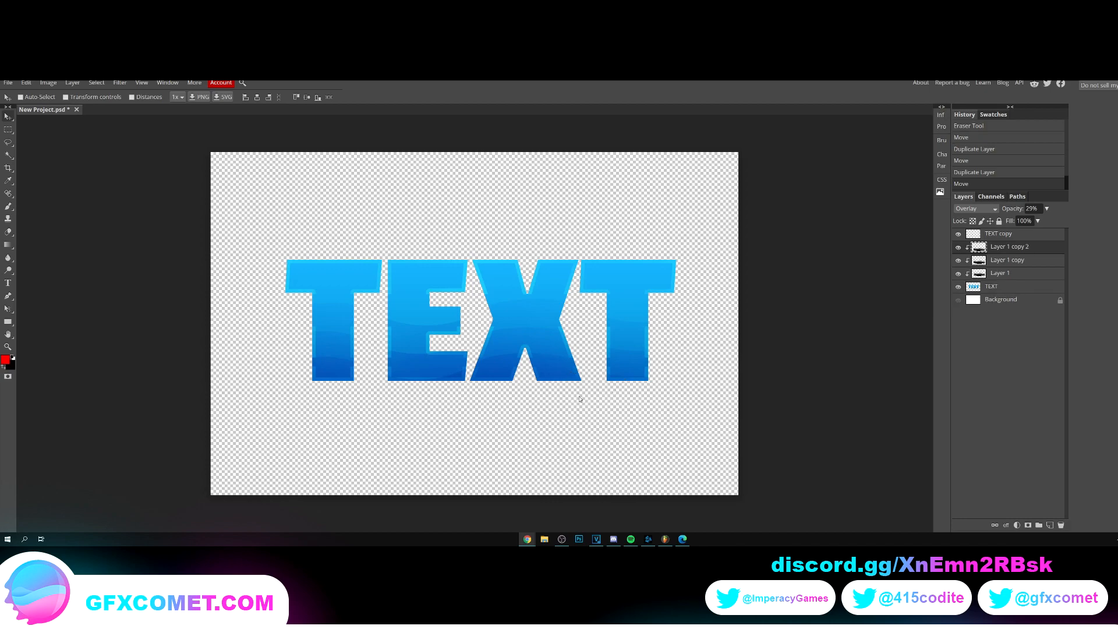
mouse_move(811, 323)
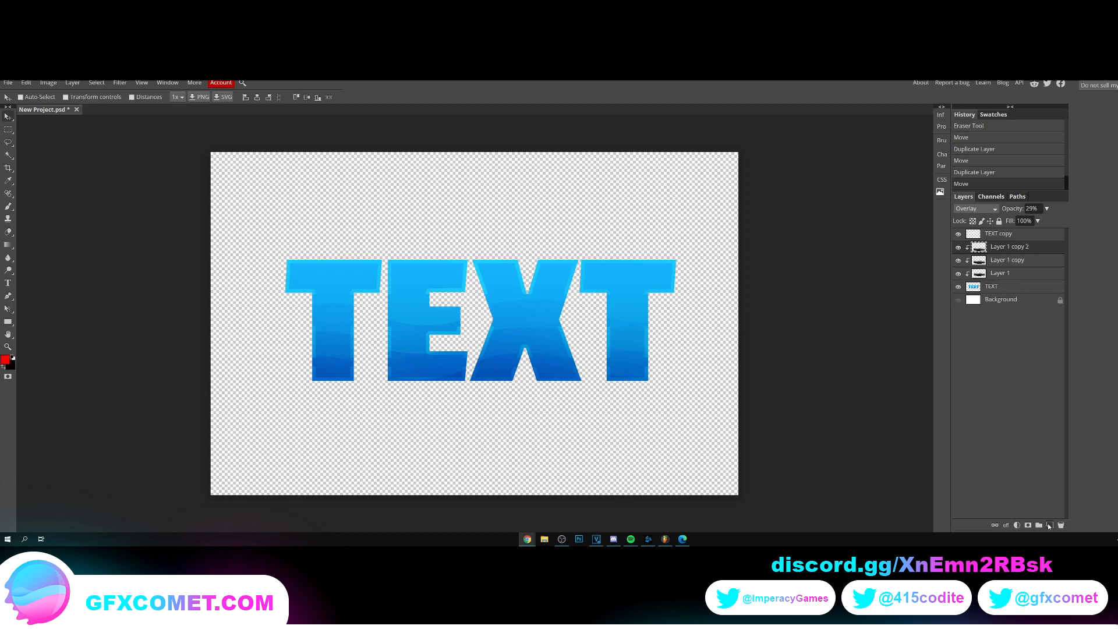
Draw a white ellipse on a new layer over the letter tops and blend it as Overlay at low opacity
click(1049, 525)
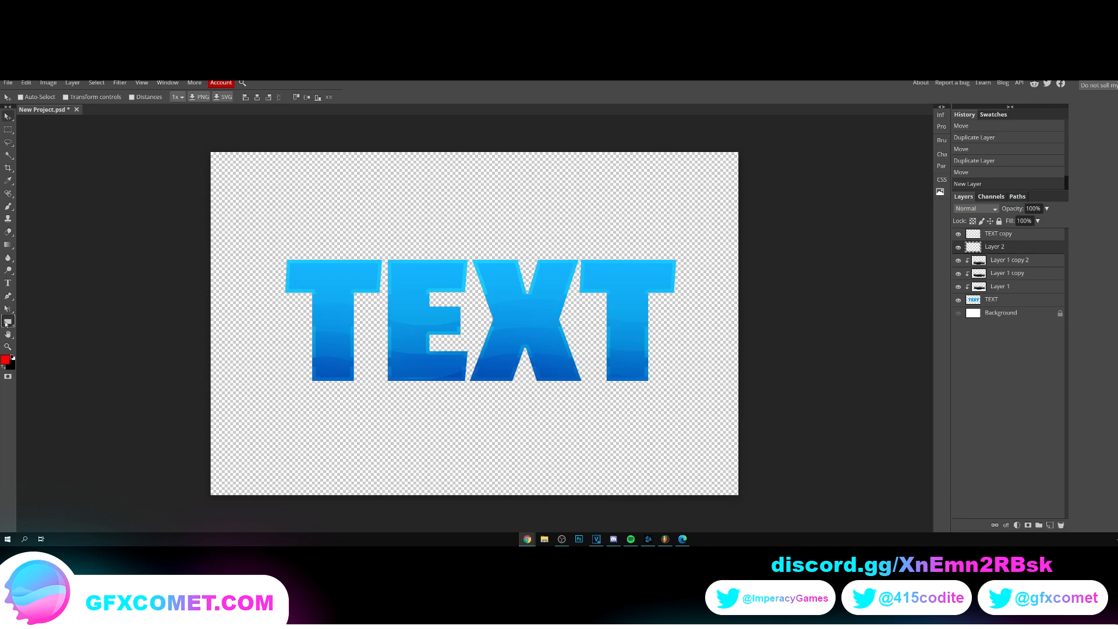
click(8, 321)
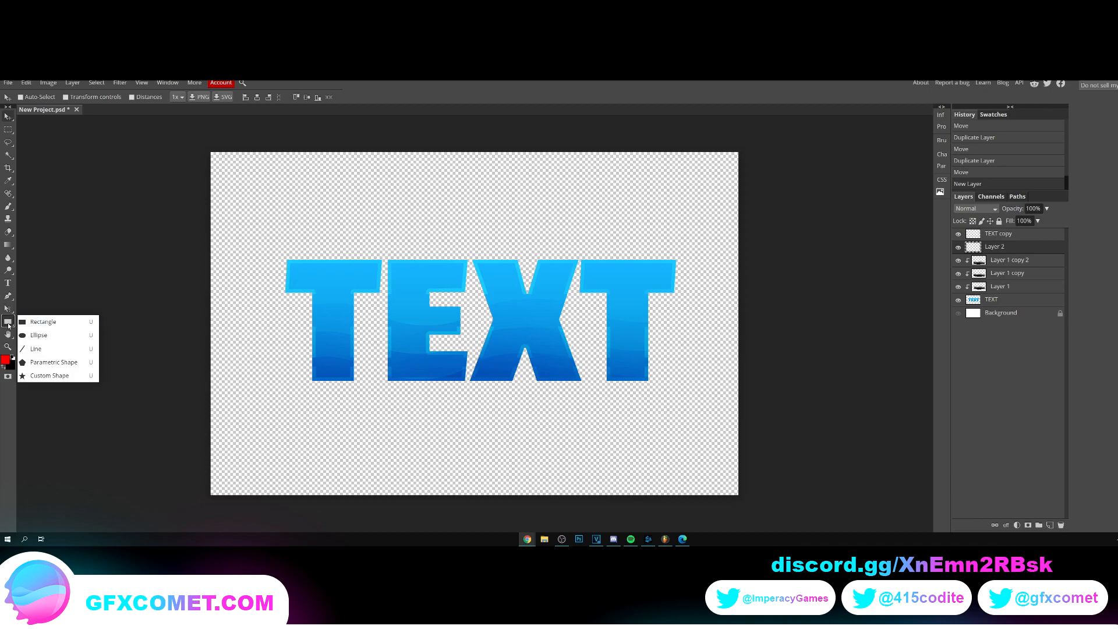
mouse_move(40, 335)
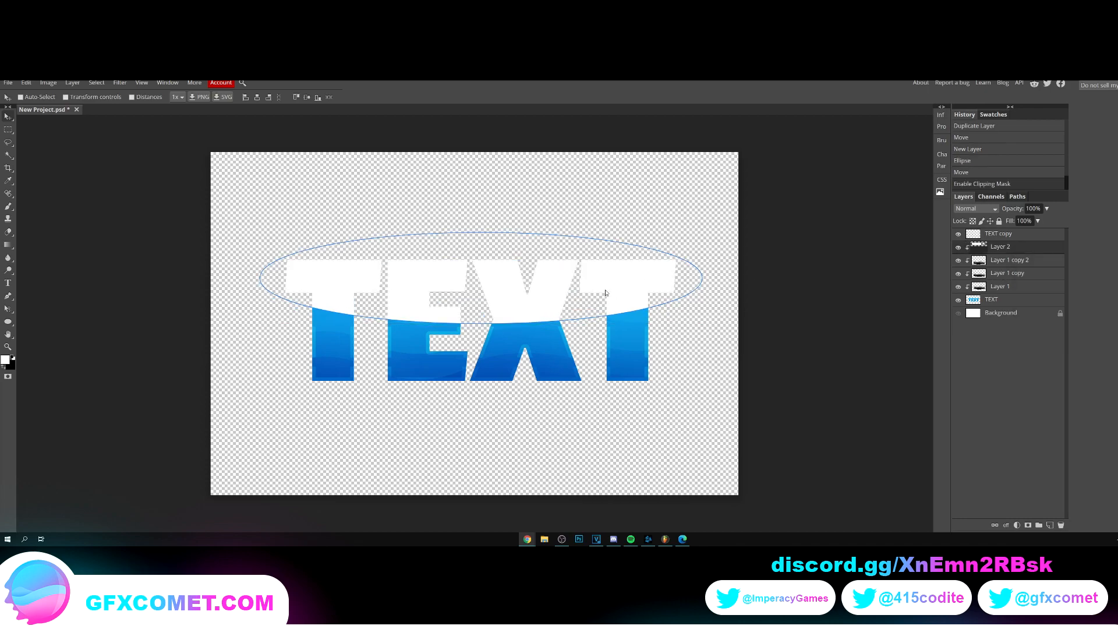
click(974, 208)
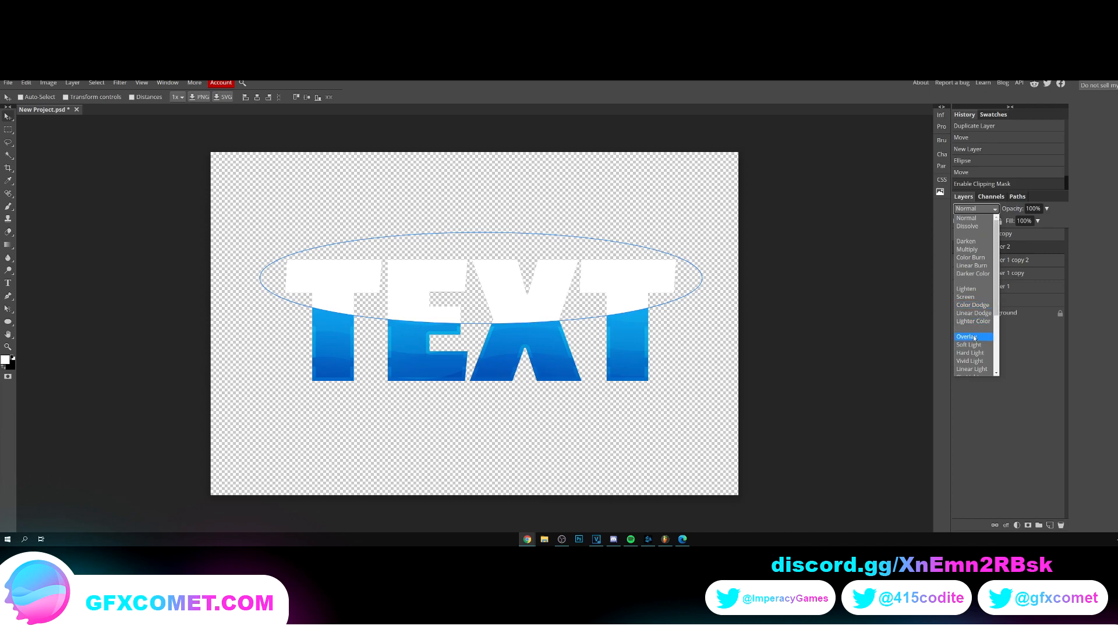
click(967, 335)
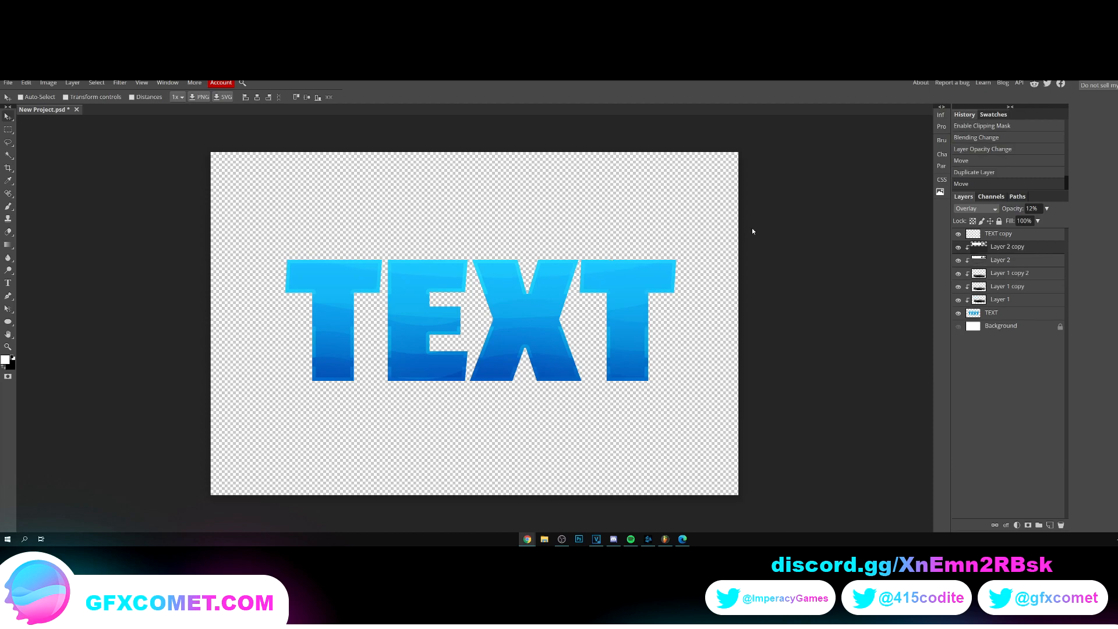
mouse_move(729, 411)
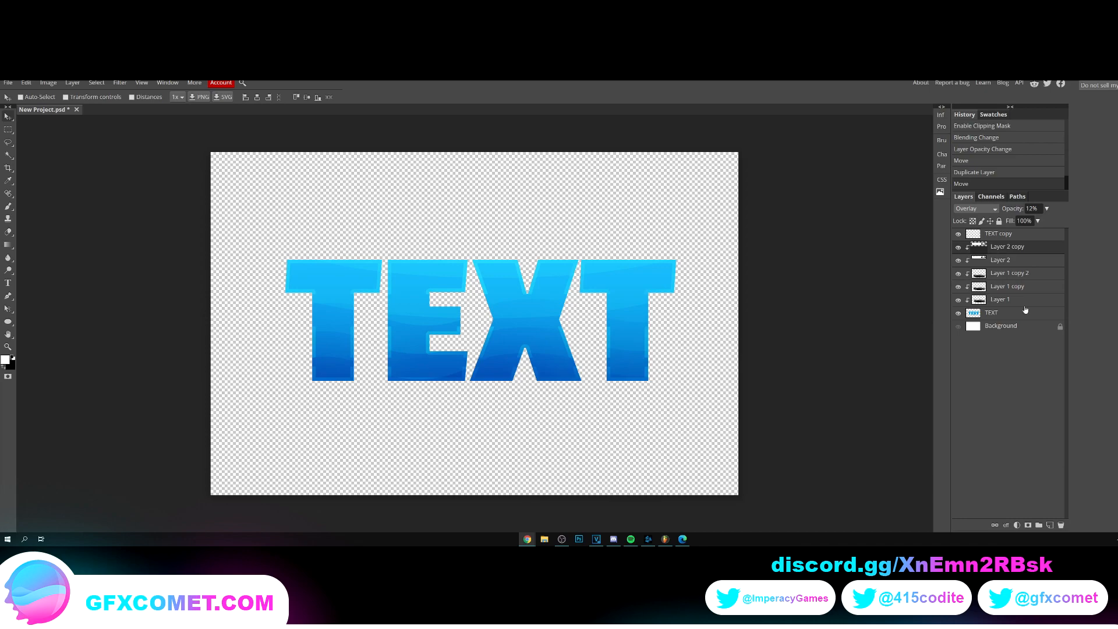
Duplicate the TEXT layer and place the copy beneath it, offset down and right as a base
click(1004, 312)
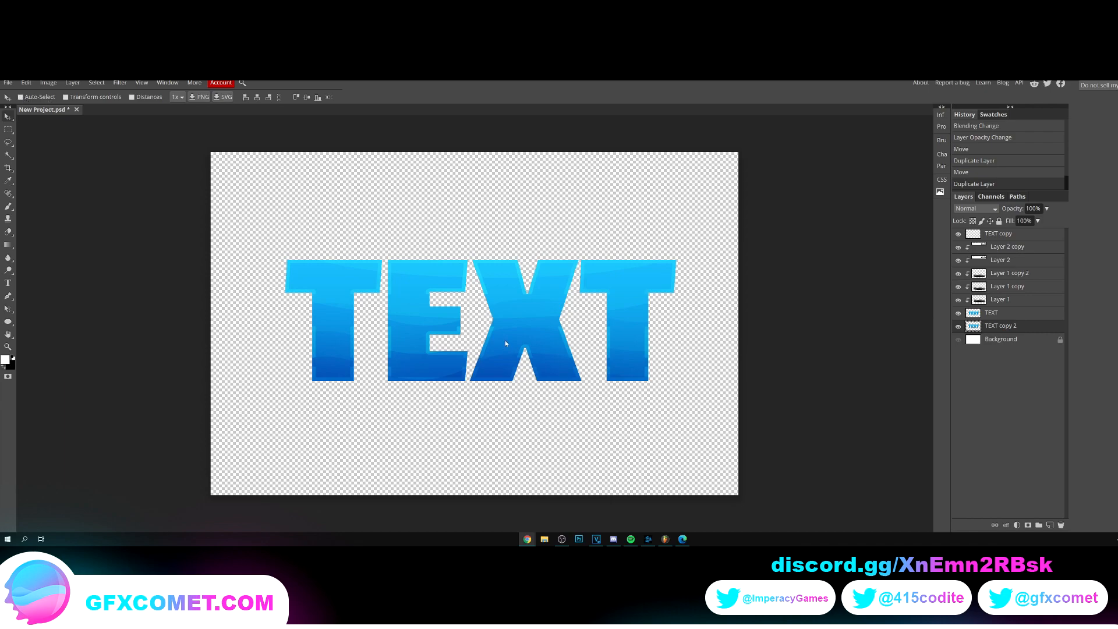
mouse_move(510, 324)
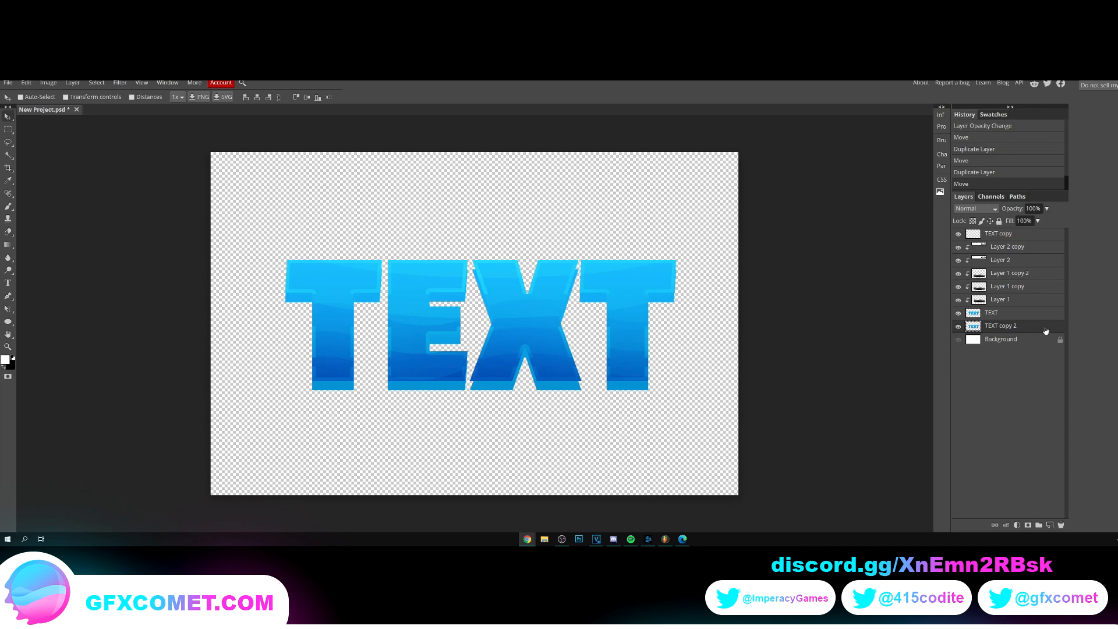
Give TEXT copy 2 a dark blue Color Overlay layer style for the extruded edge
double_click(1001, 326)
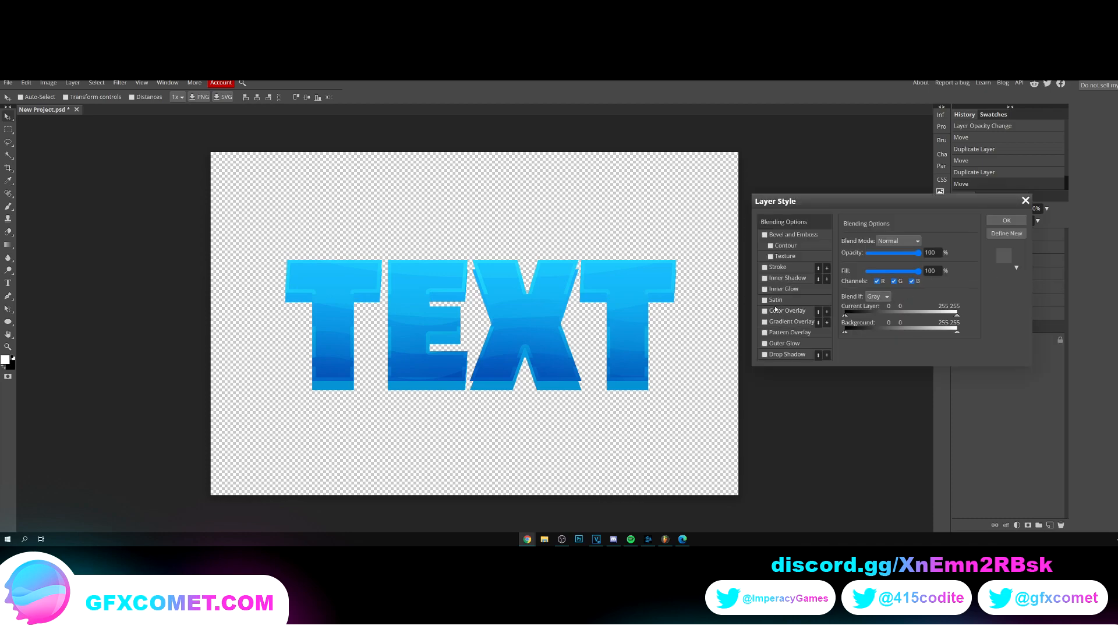
click(764, 310)
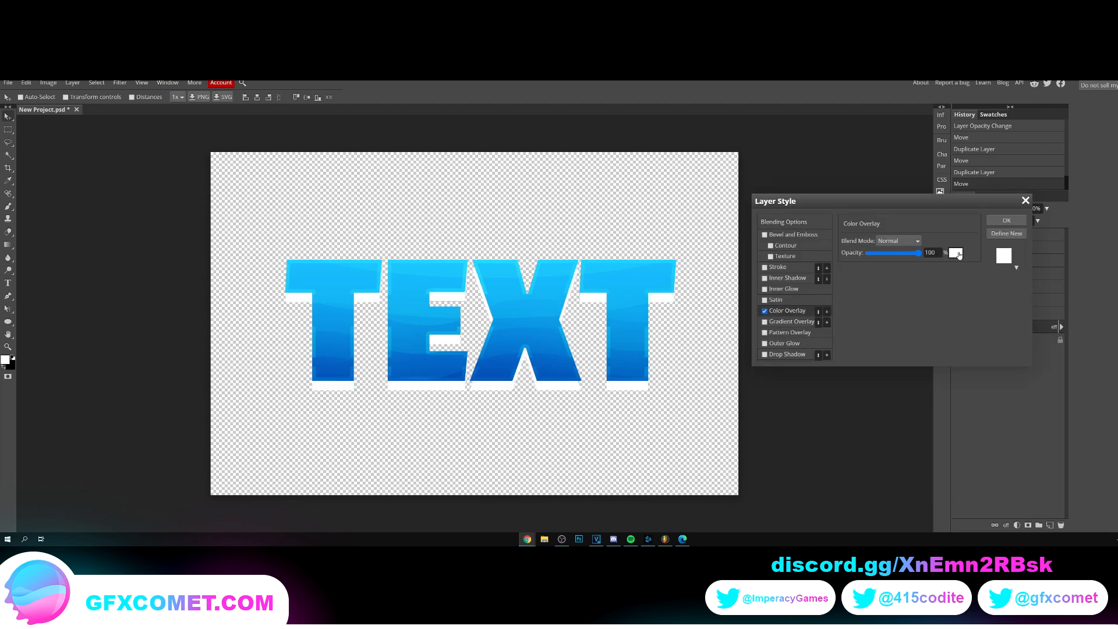
click(954, 253)
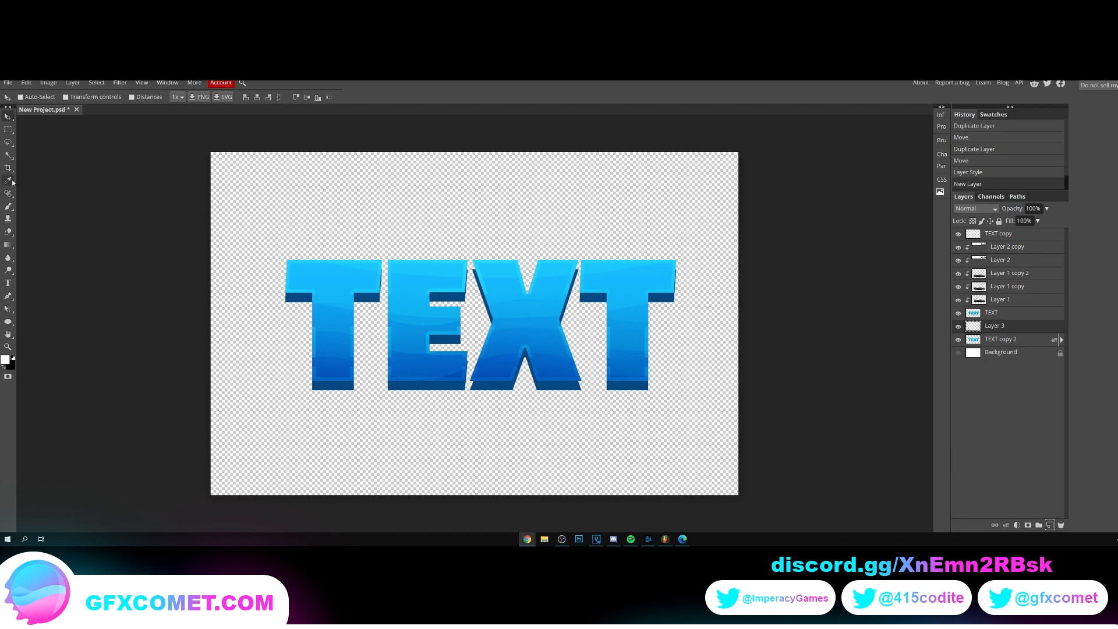
click(9, 179)
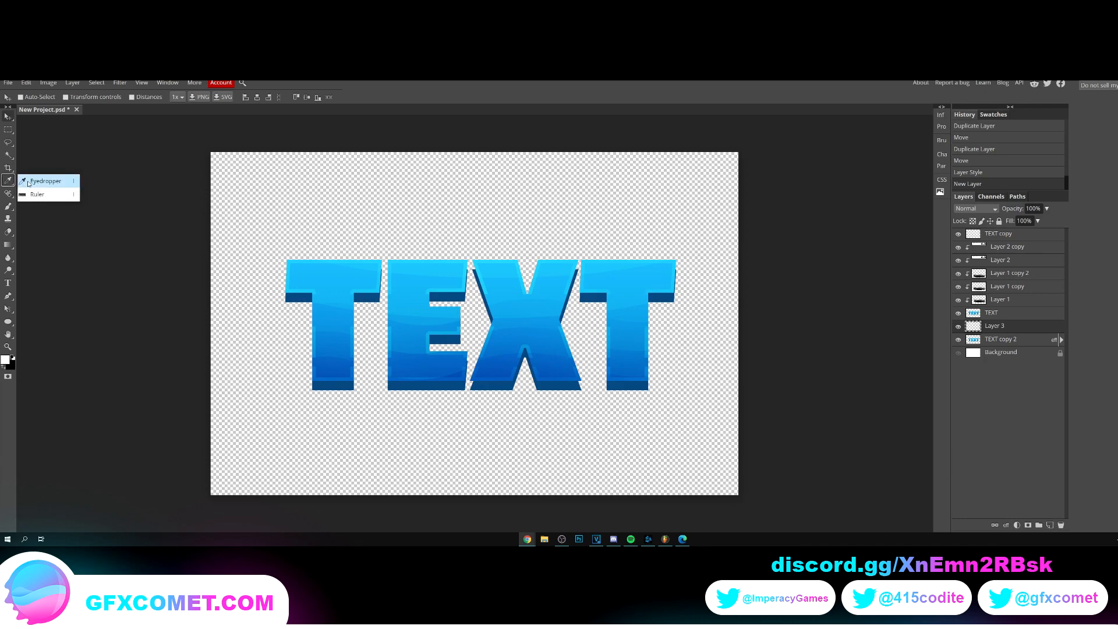
click(46, 180)
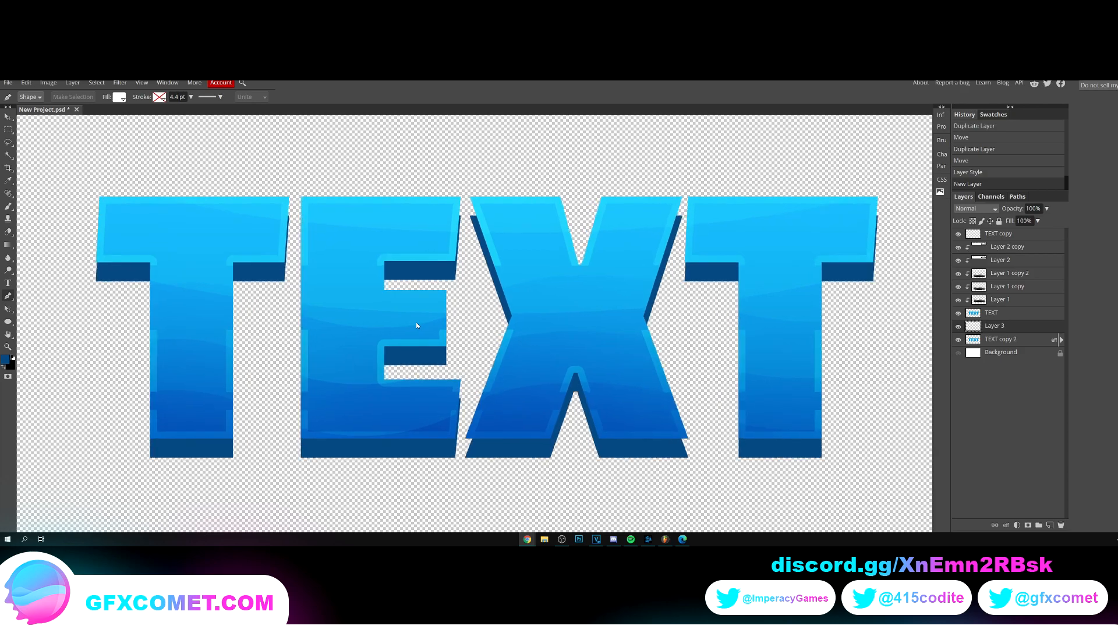
mouse_move(289, 219)
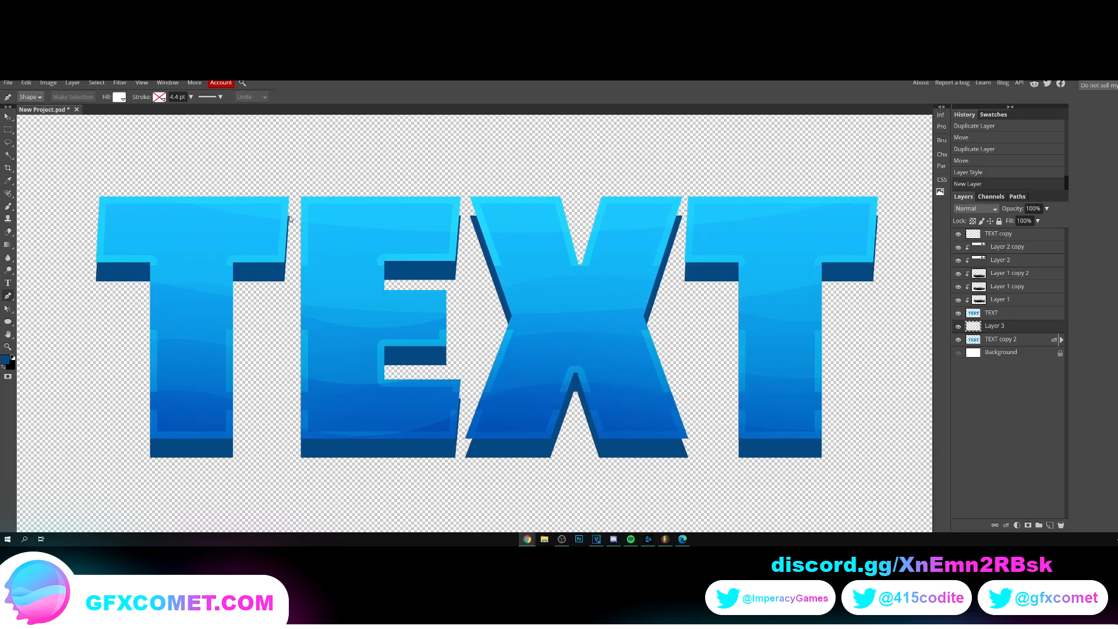